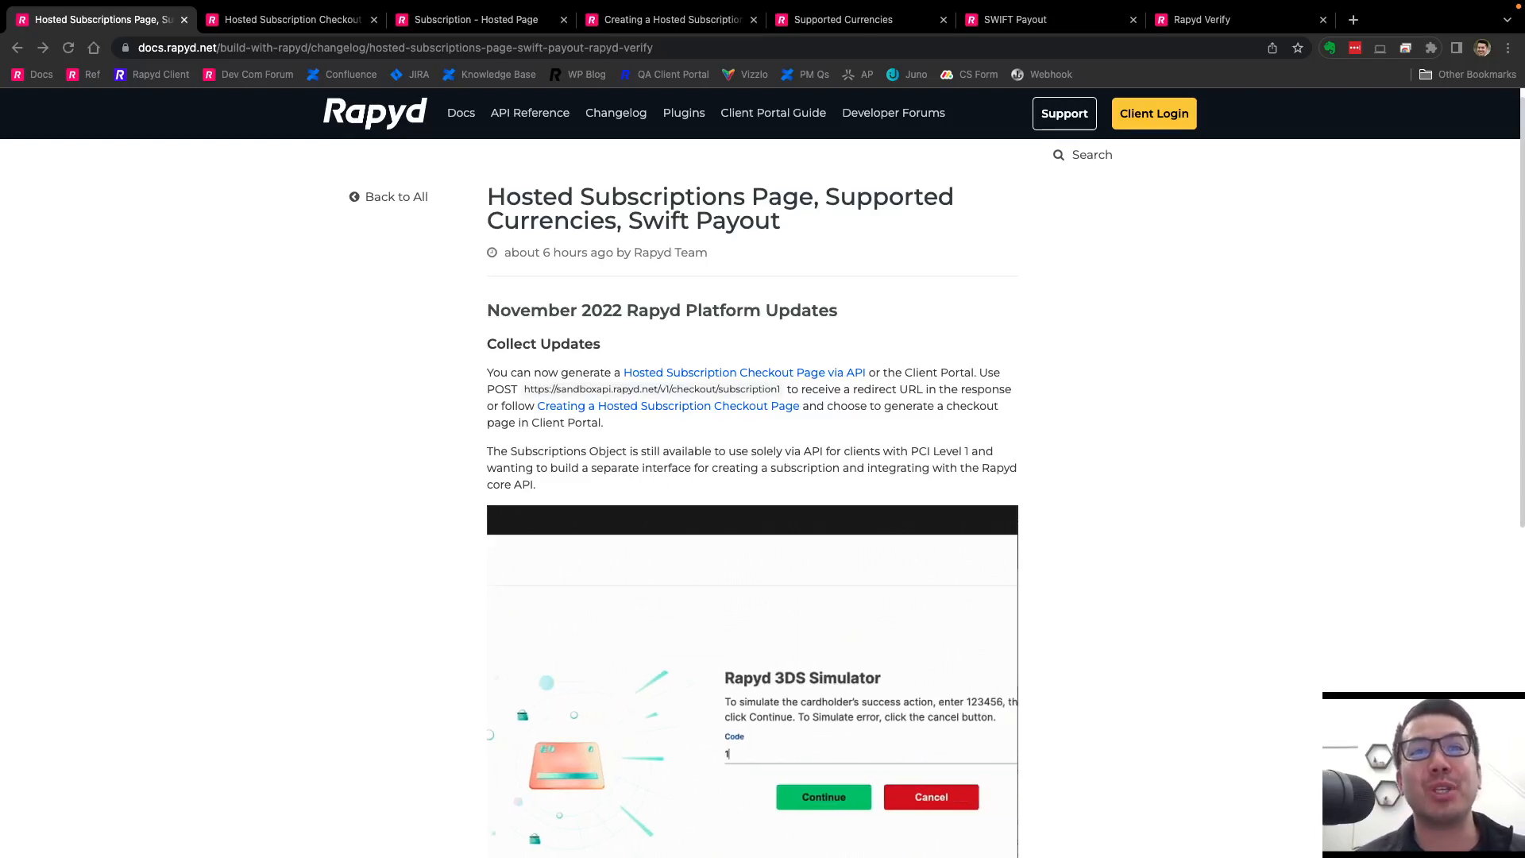
# Open the Hosted Subscription Checkout Page guide and read down to its request parameters table.
pyautogui.write('23456')
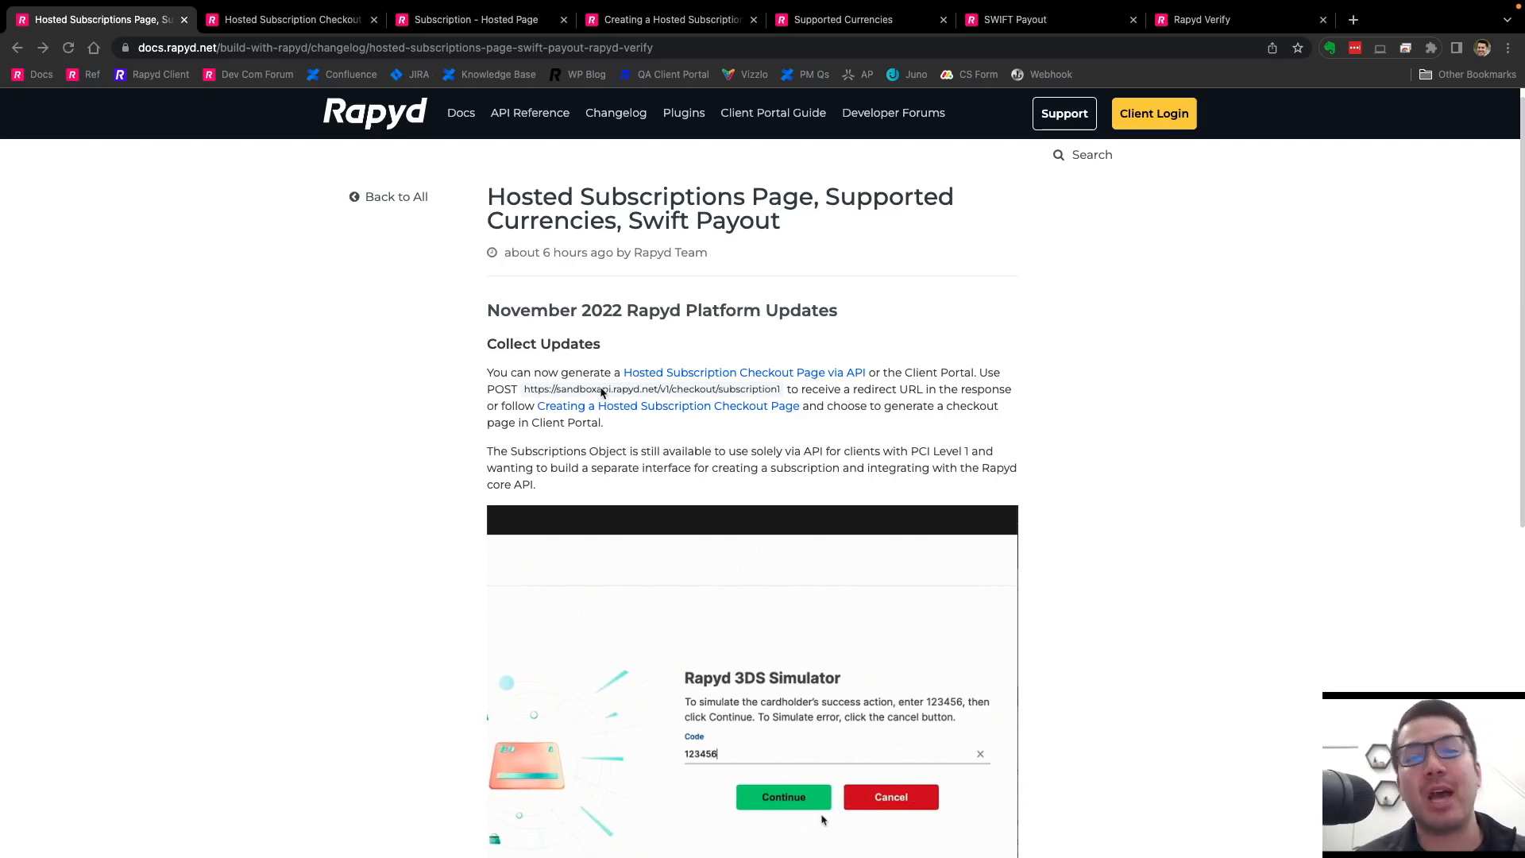
pyautogui.click(783, 797)
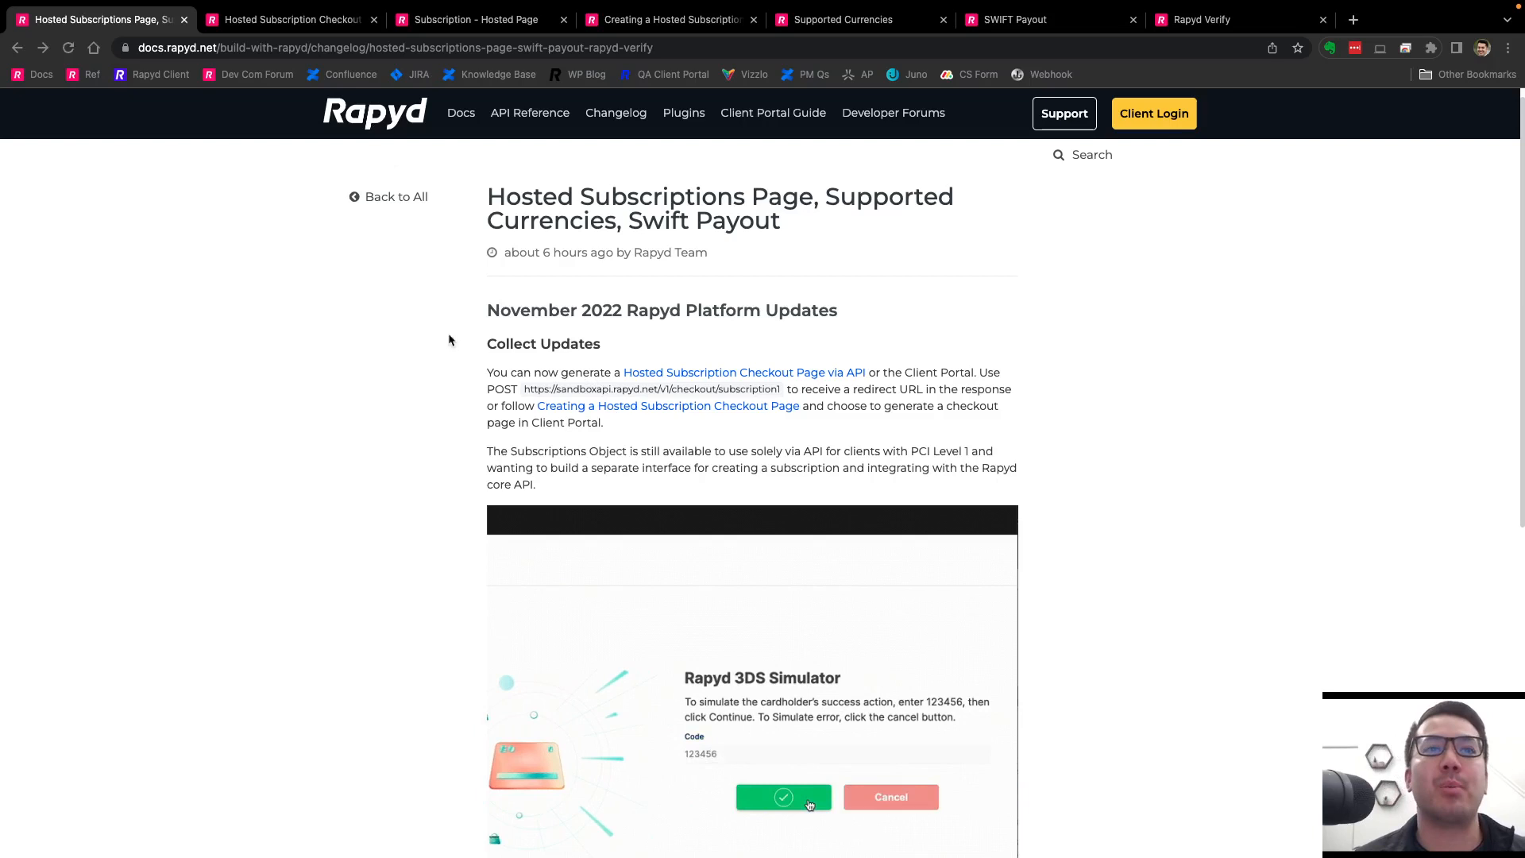
pyautogui.click(286, 19)
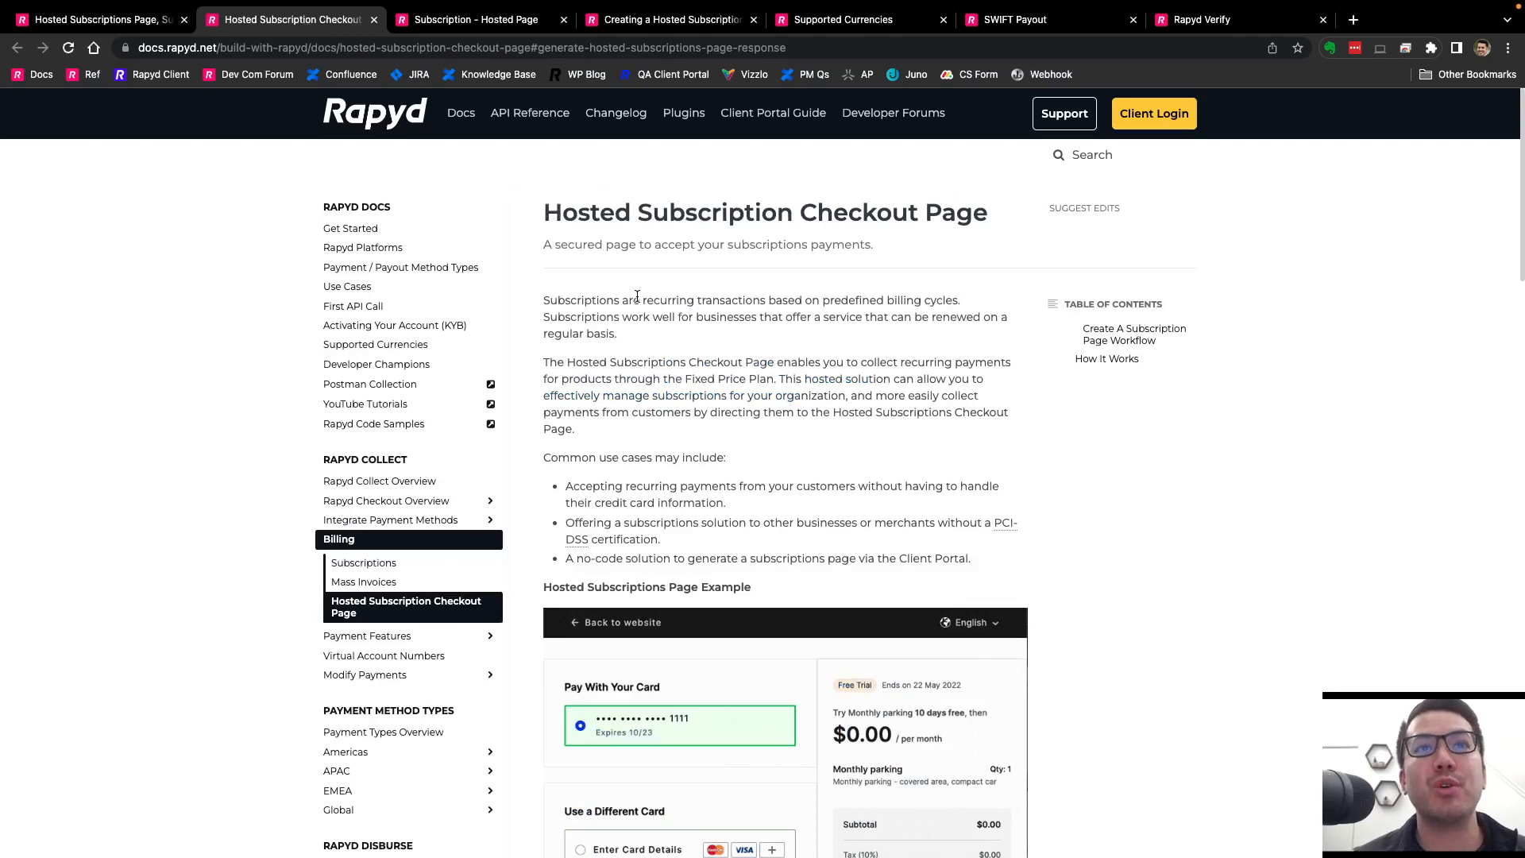
pyautogui.moveTo(754, 359)
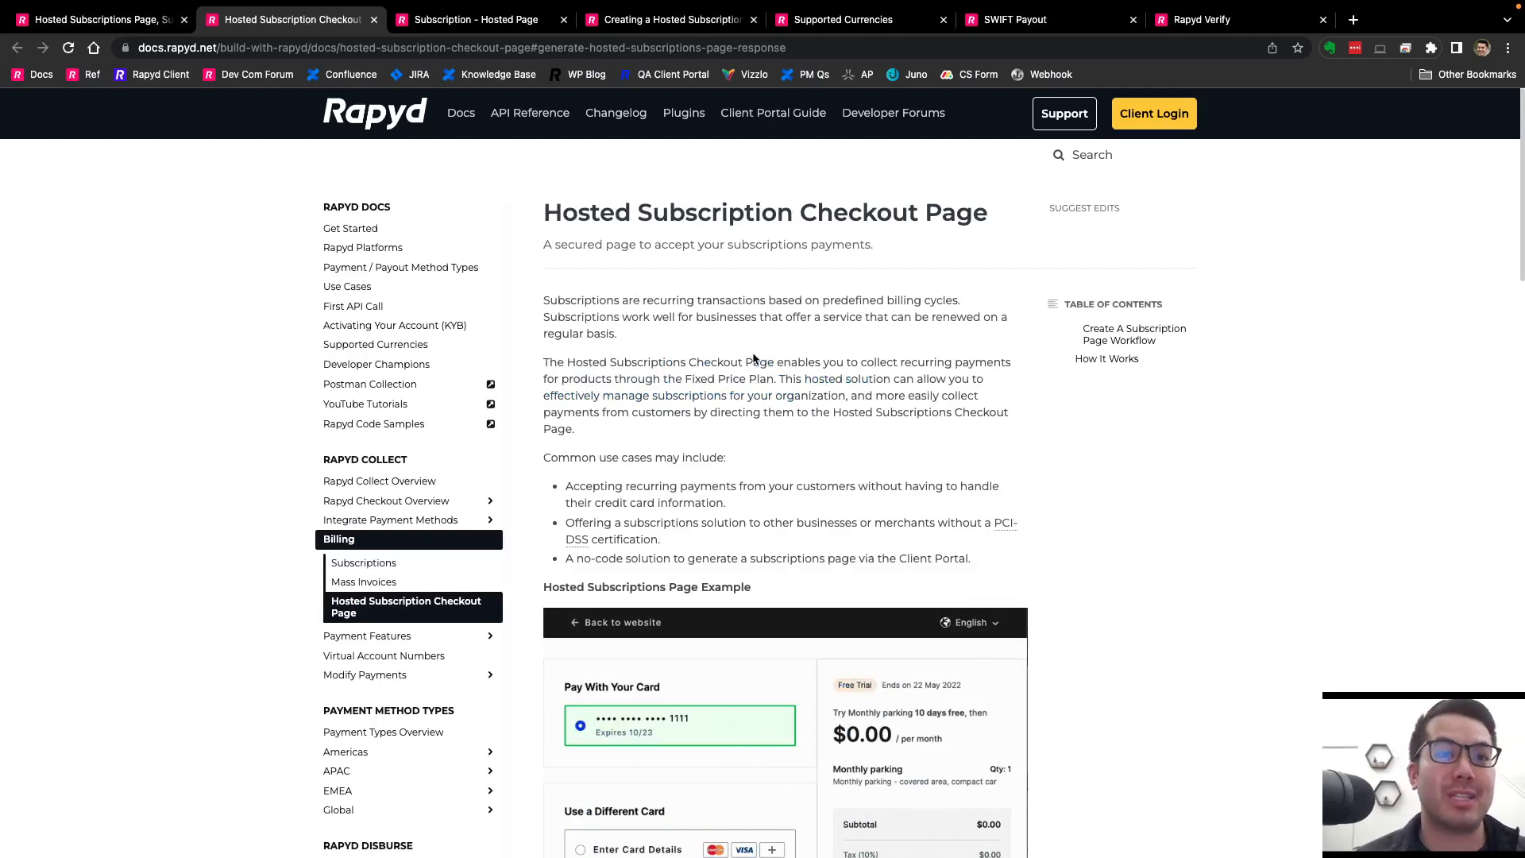
pyautogui.scroll(-3)
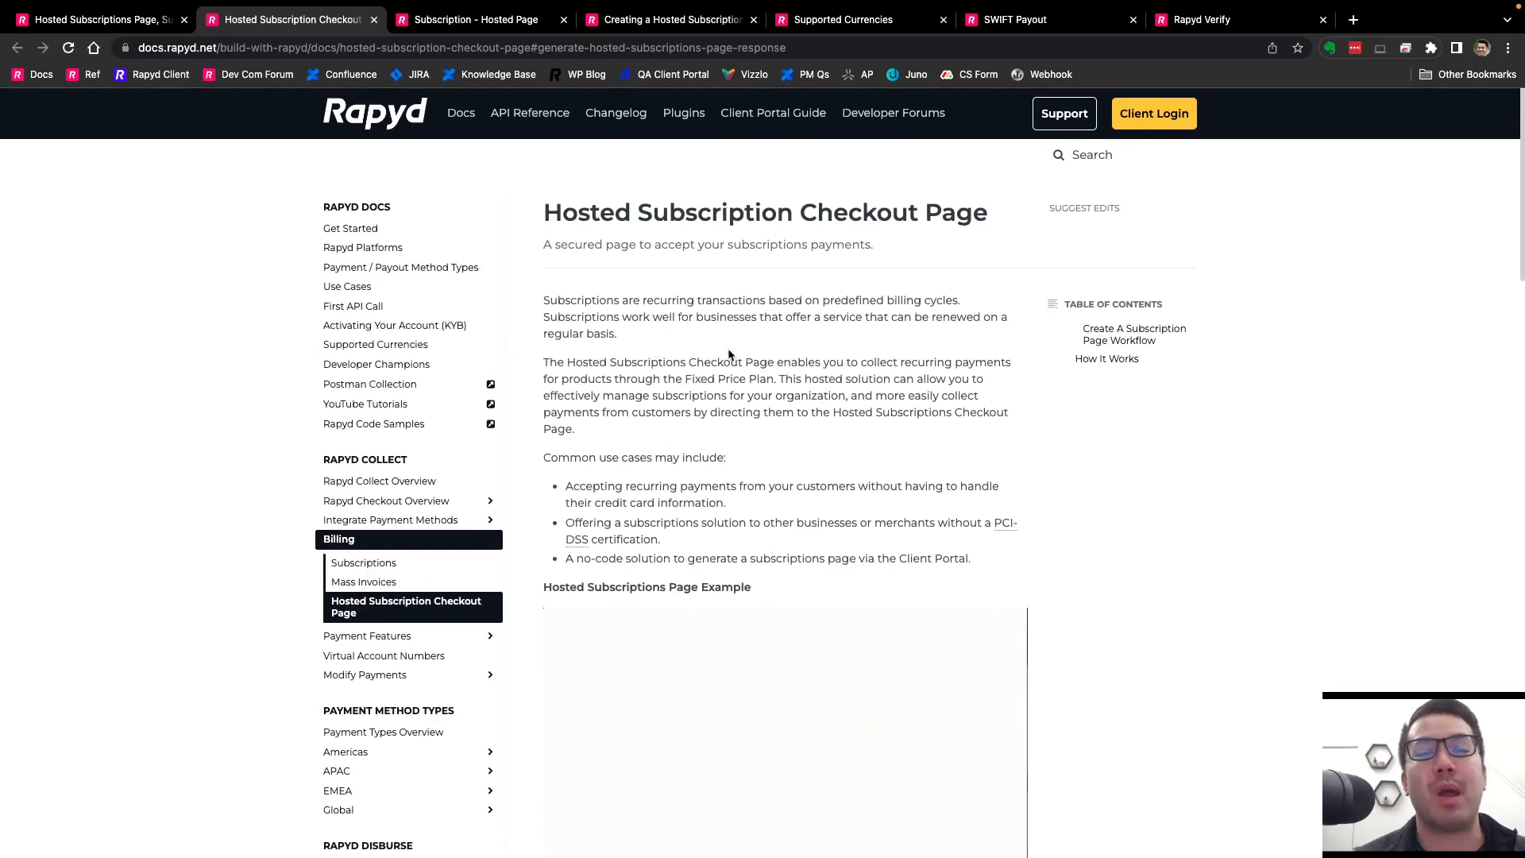
pyautogui.scroll(-3)
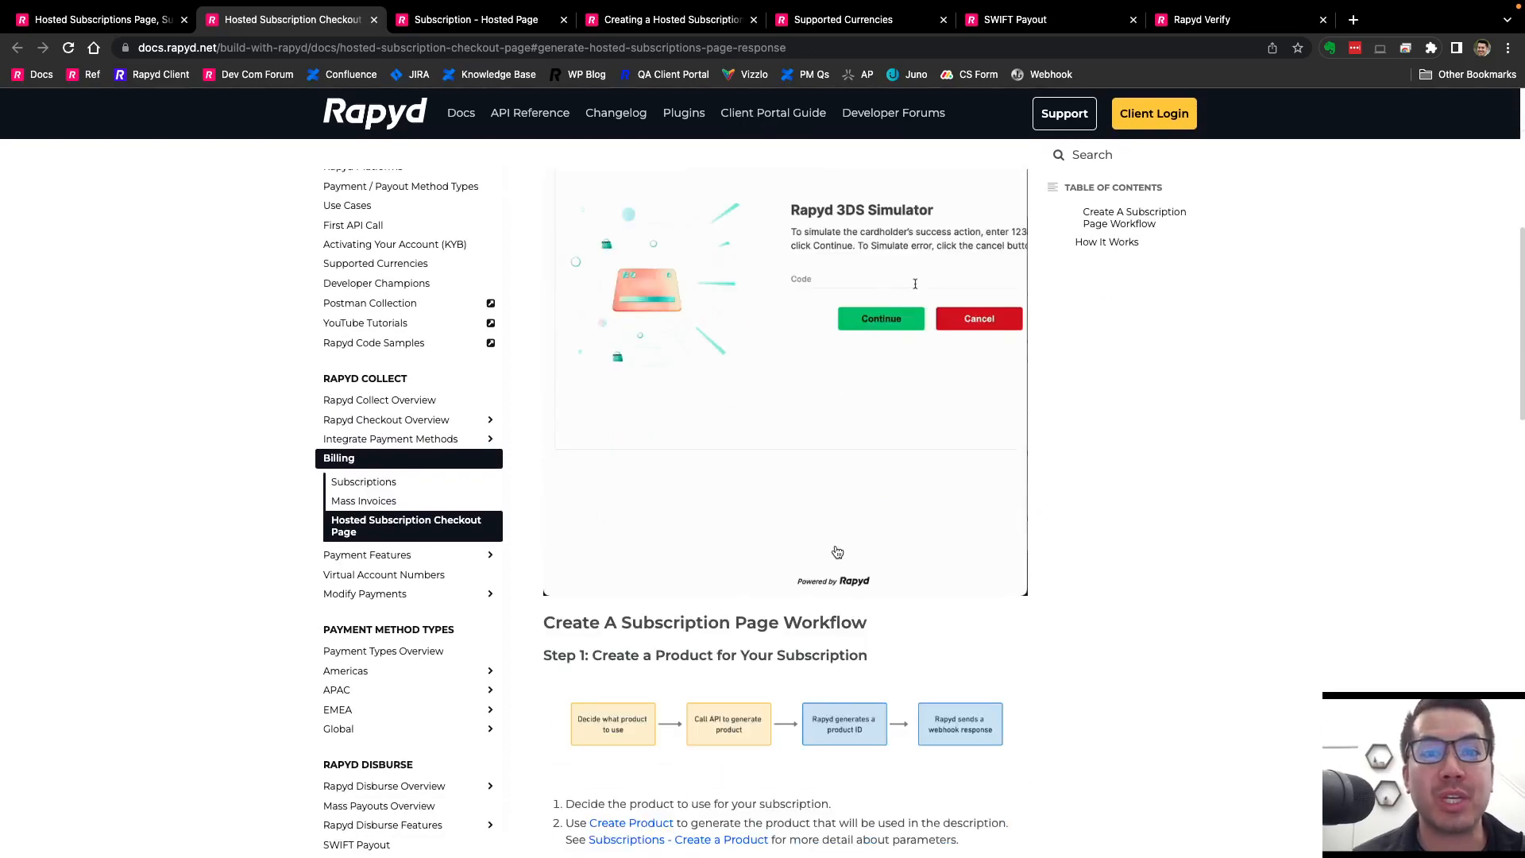
pyautogui.scroll(-3)
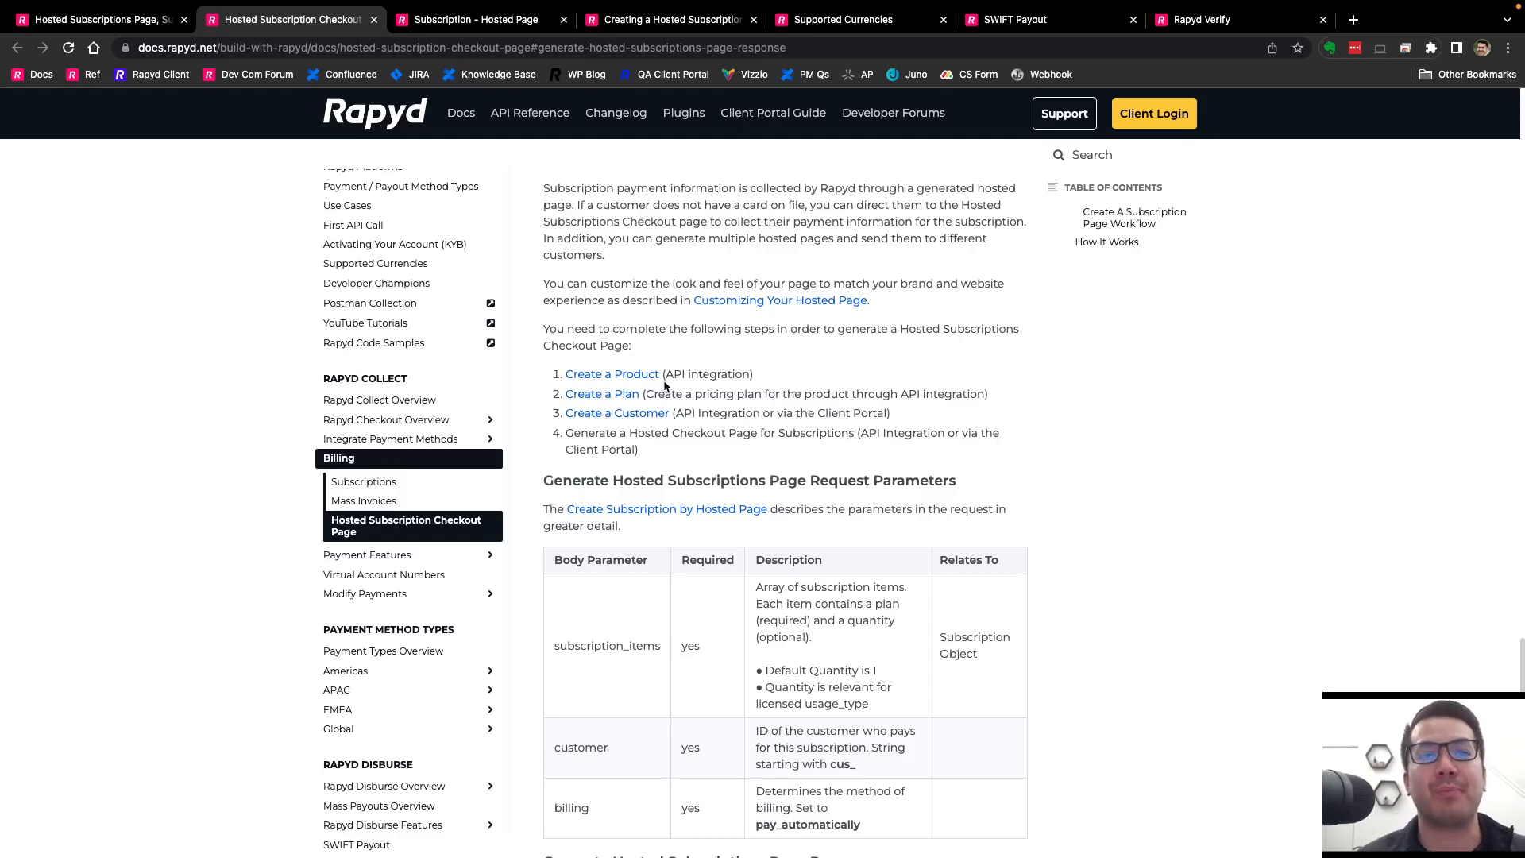
pyautogui.moveTo(617, 413)
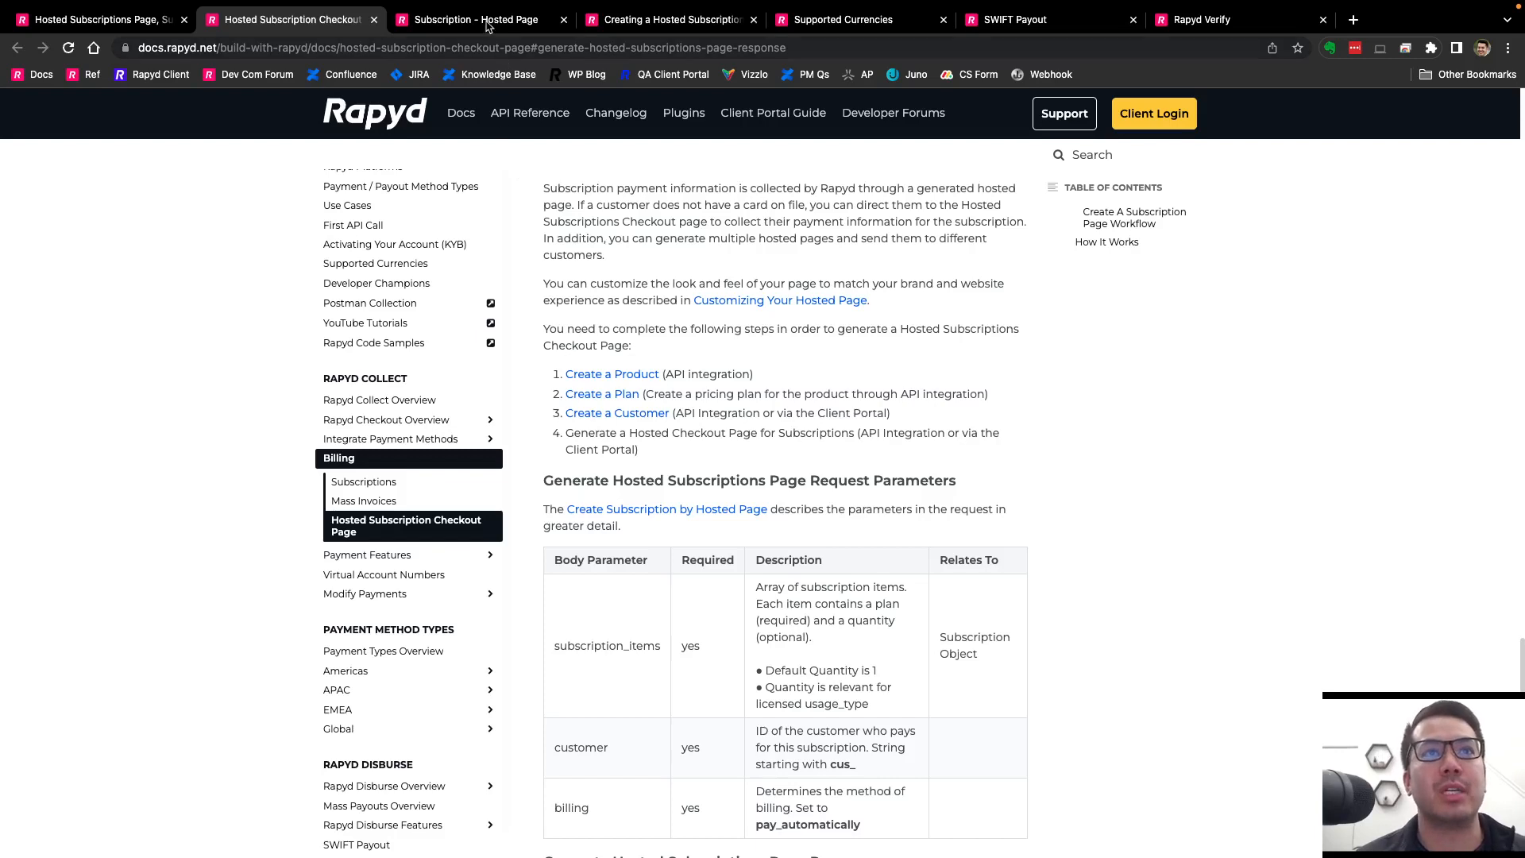
pyautogui.moveTo(480, 19)
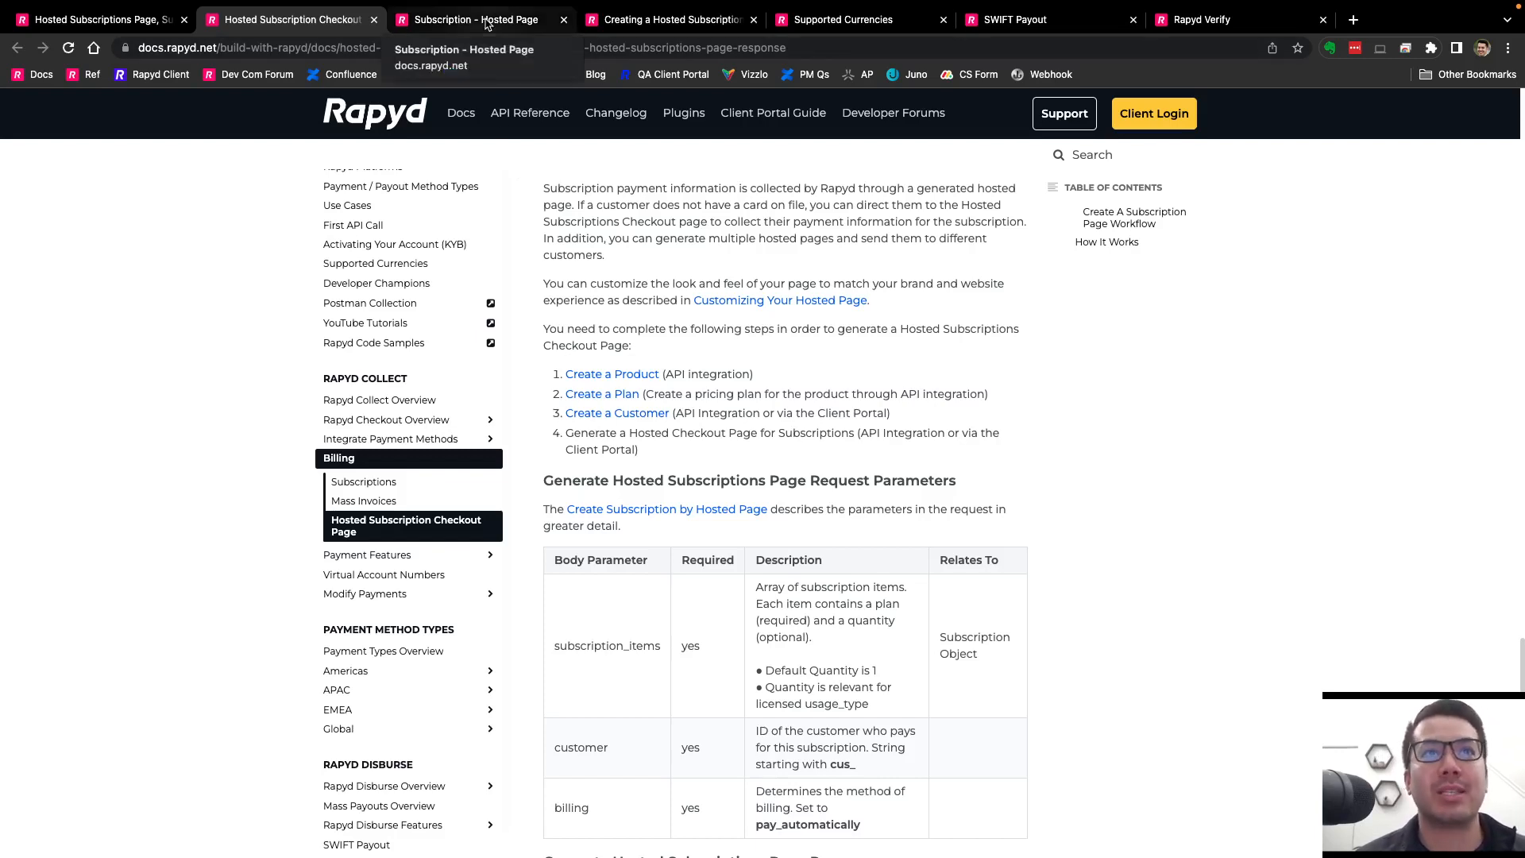
# Review the 'Subscription - Hosted Page' API reference body params and Subscription Object fields.
pyautogui.click(476, 20)
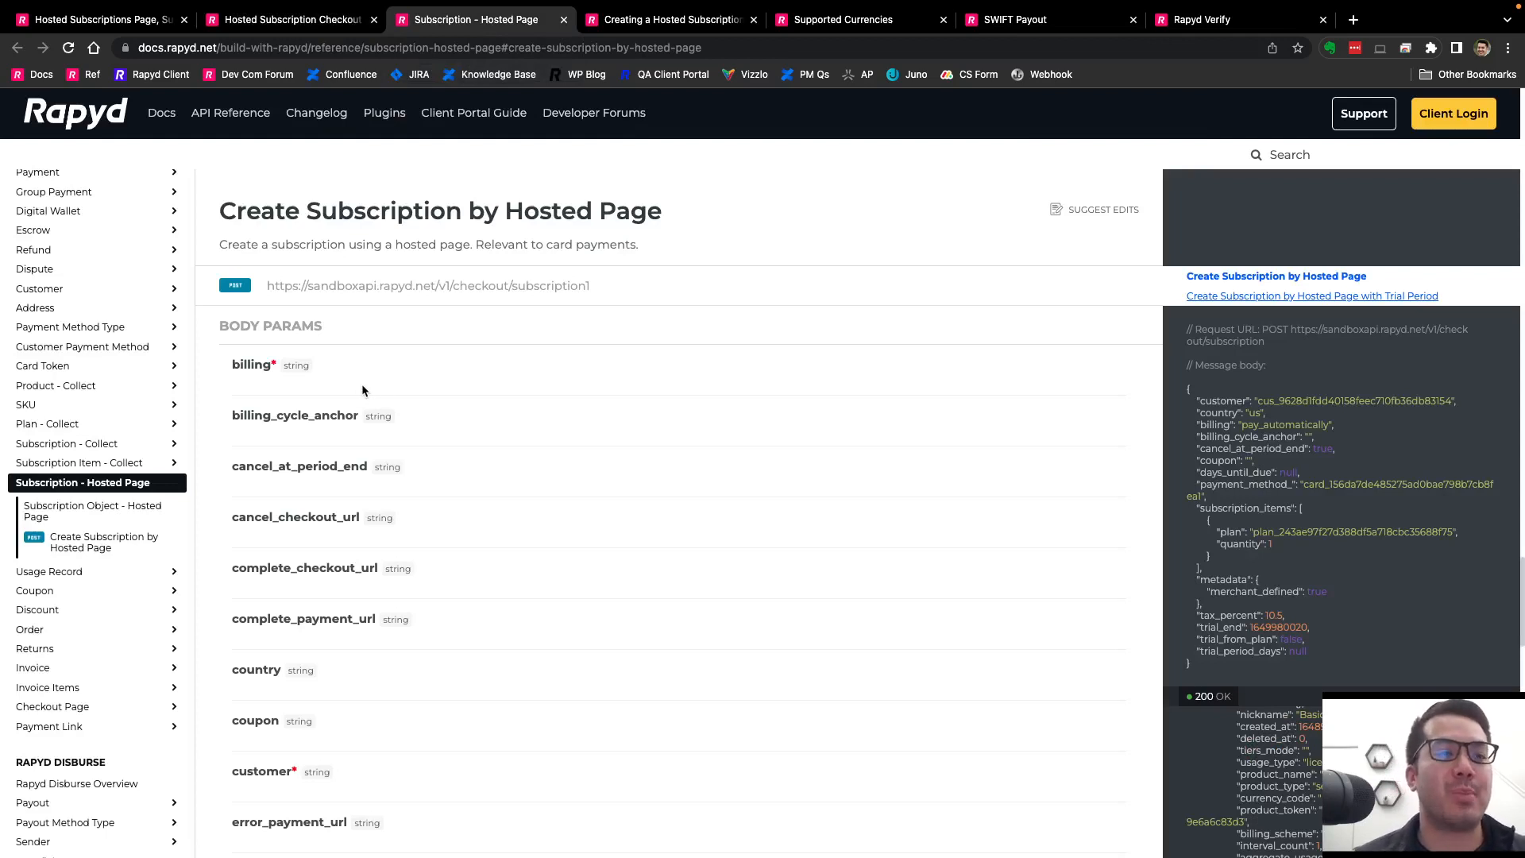
pyautogui.moveTo(434, 300)
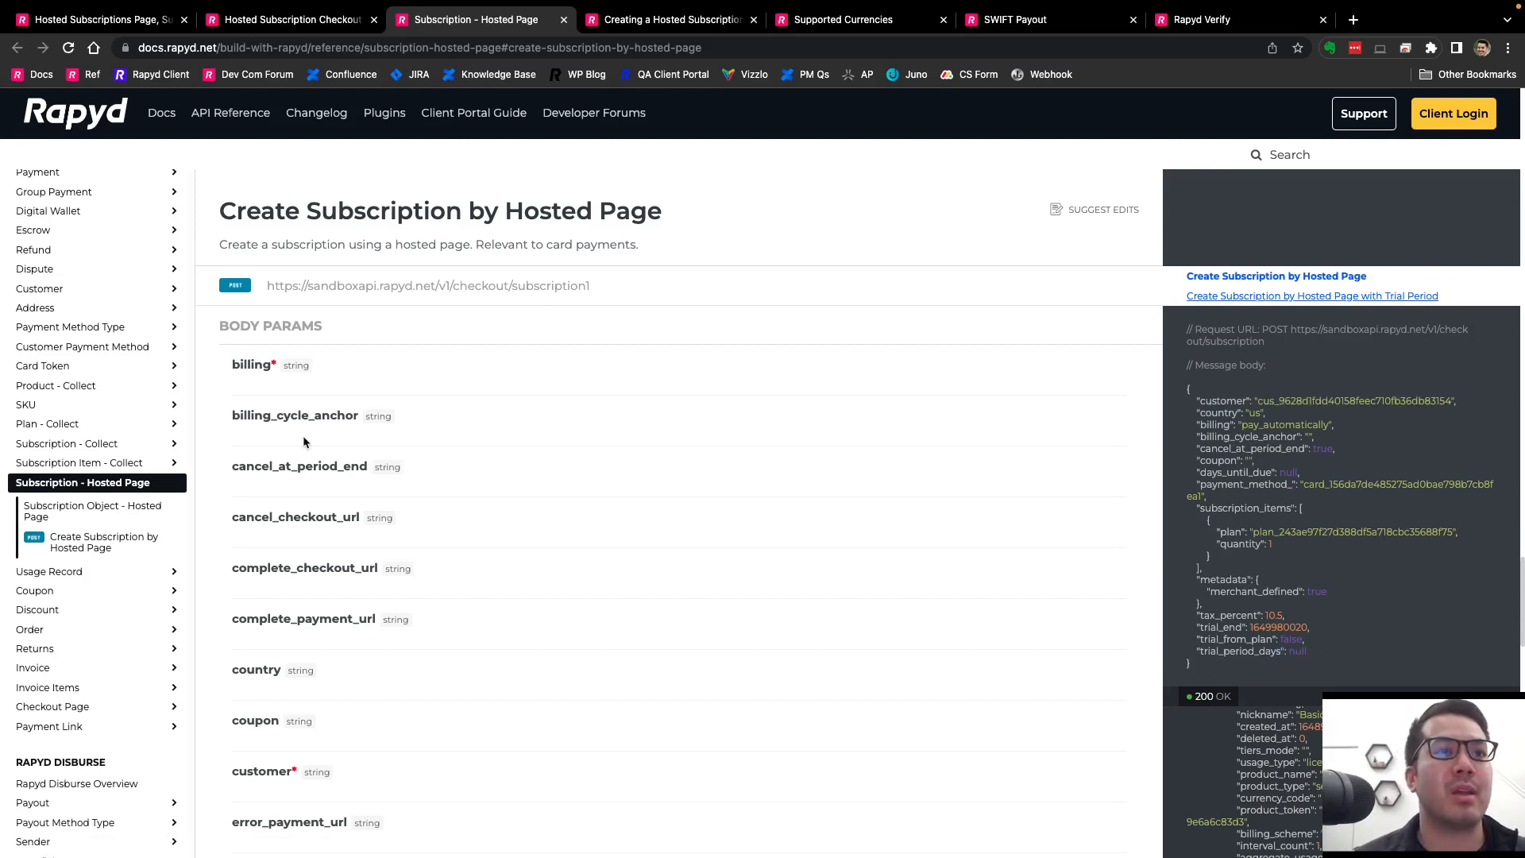
pyautogui.scroll(-3)
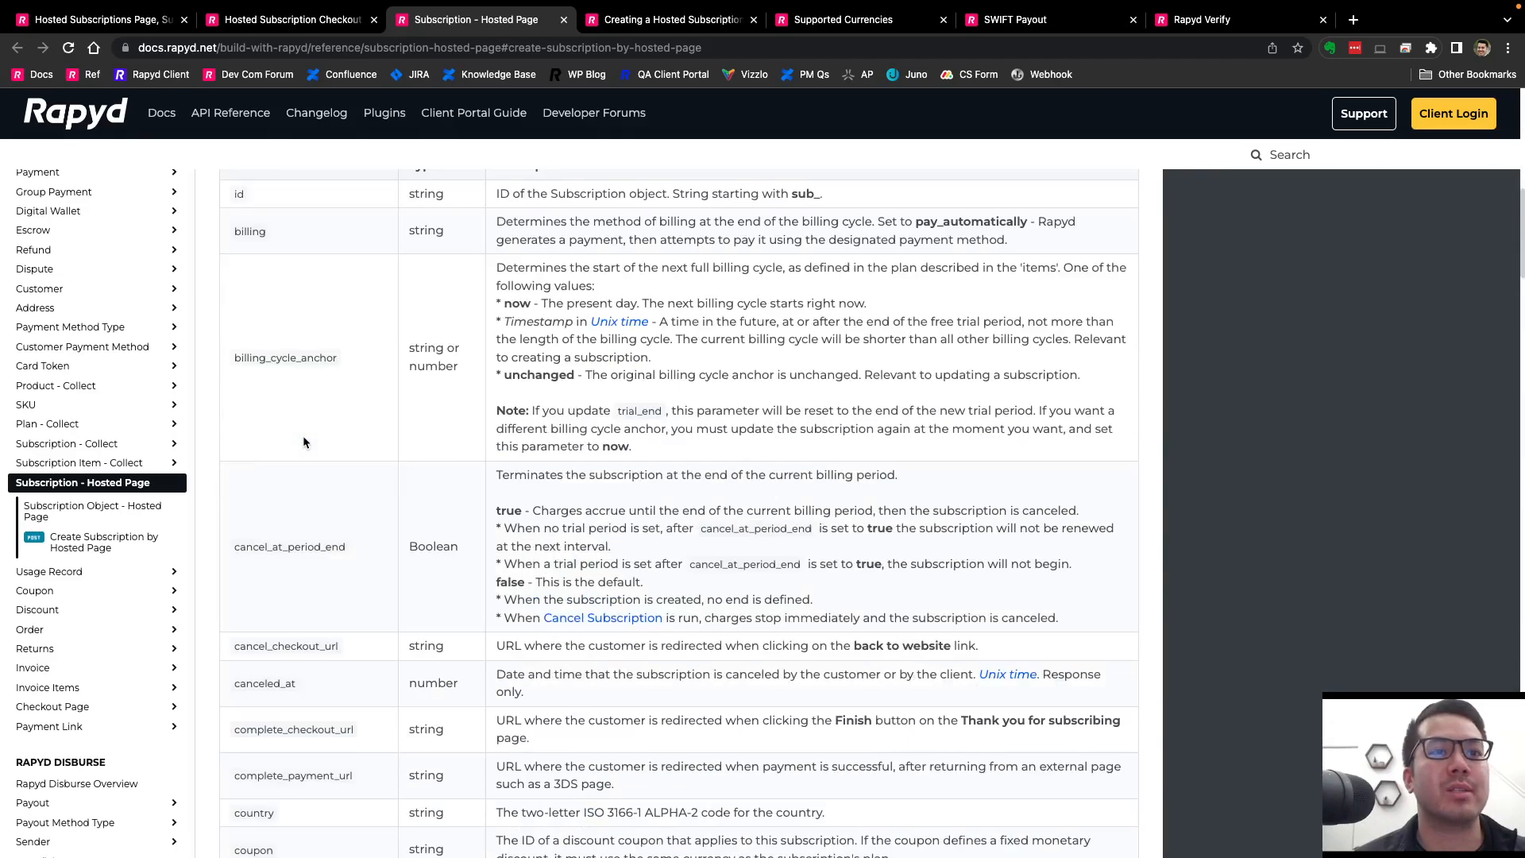
pyautogui.scroll(3)
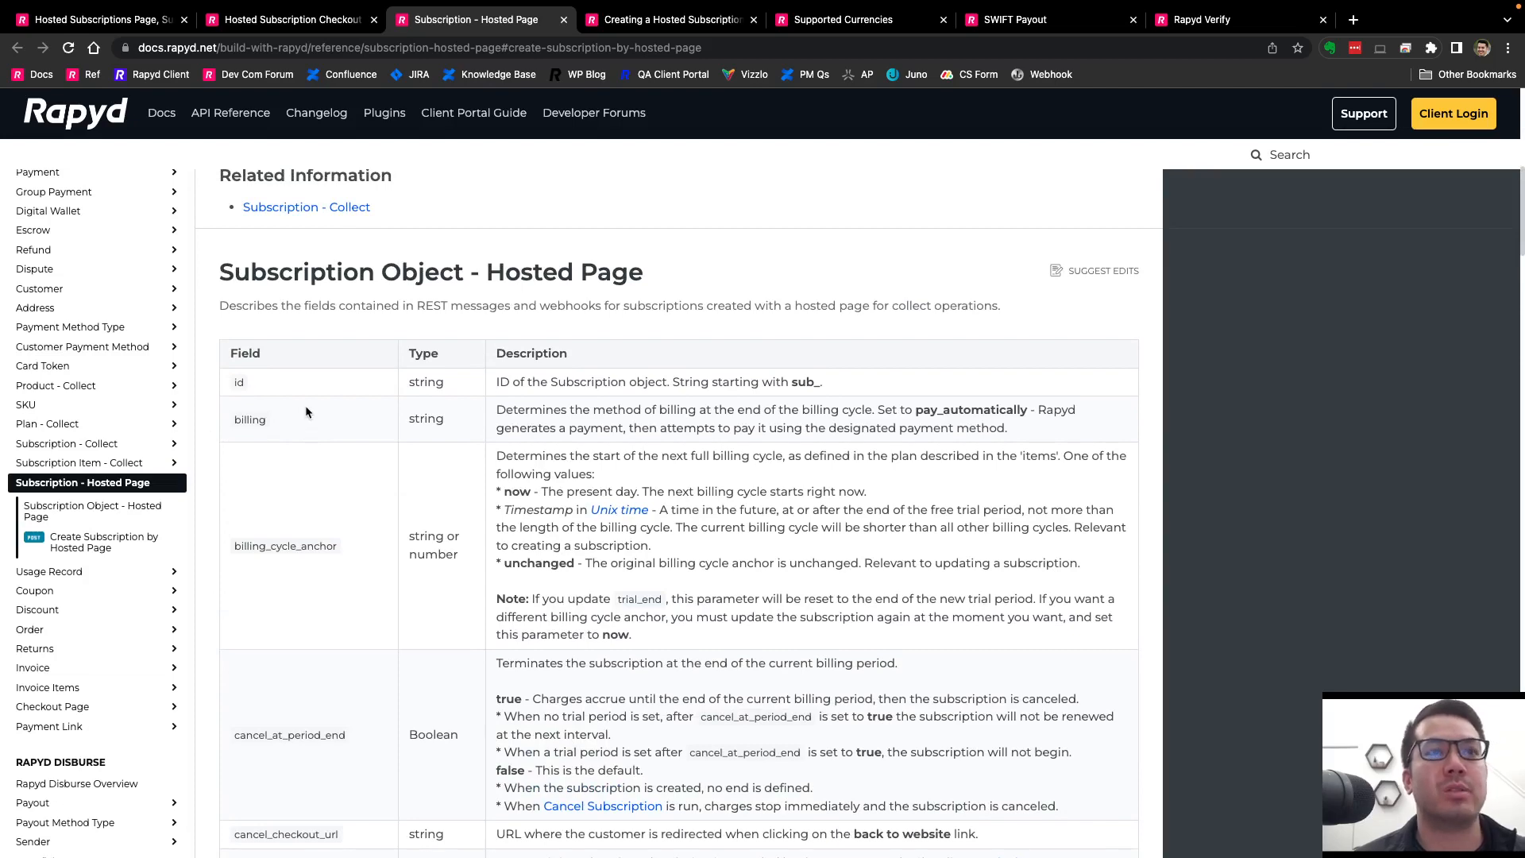
pyautogui.click(669, 19)
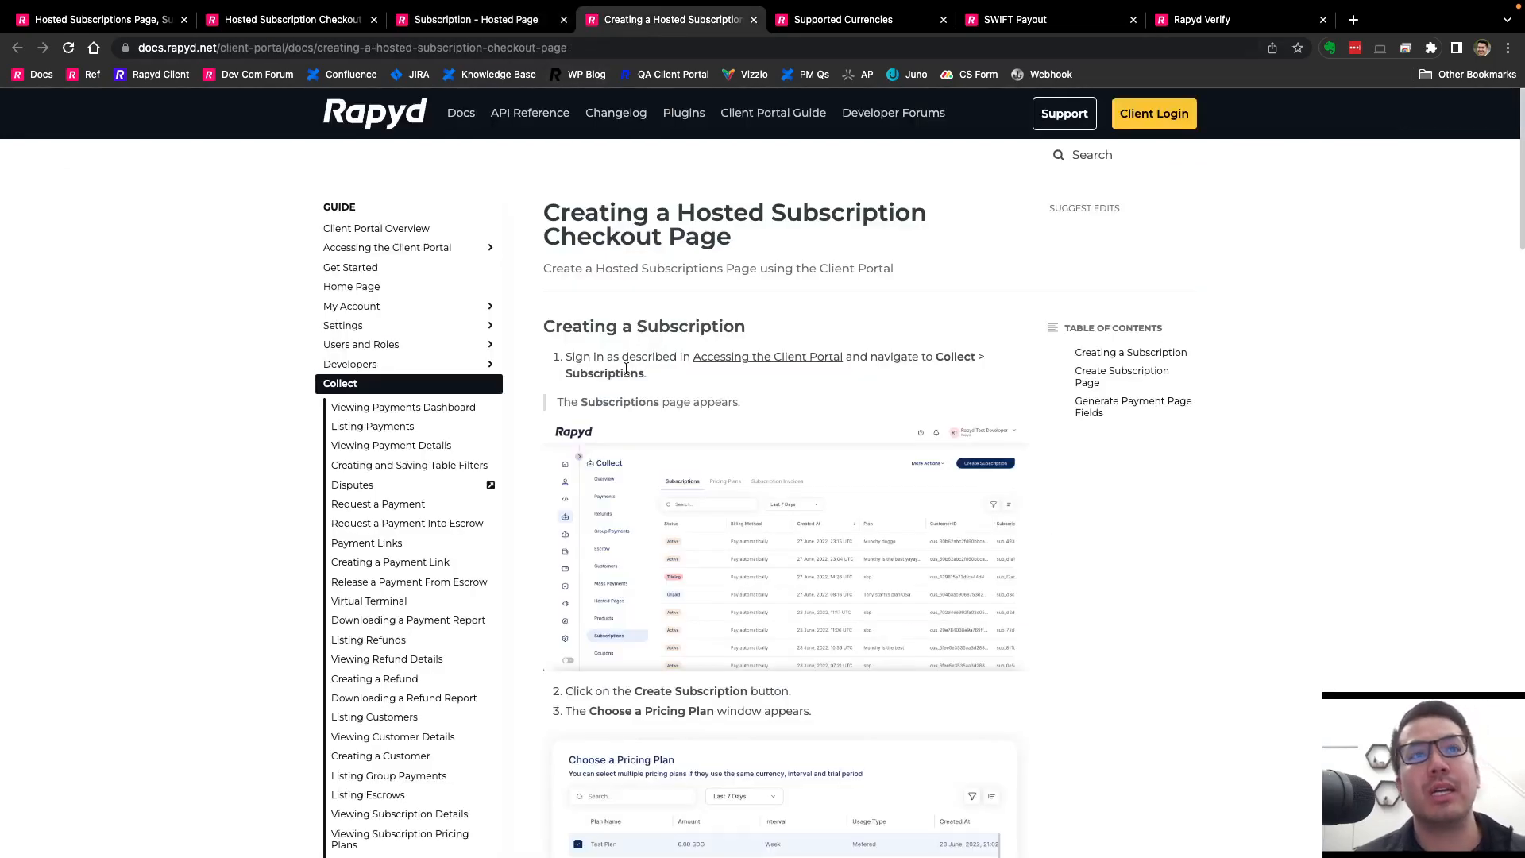
# Read the Client Portal hosted checkout page steps, then return to the Hosted Subscription Checkout guide.
pyautogui.scroll(-3)
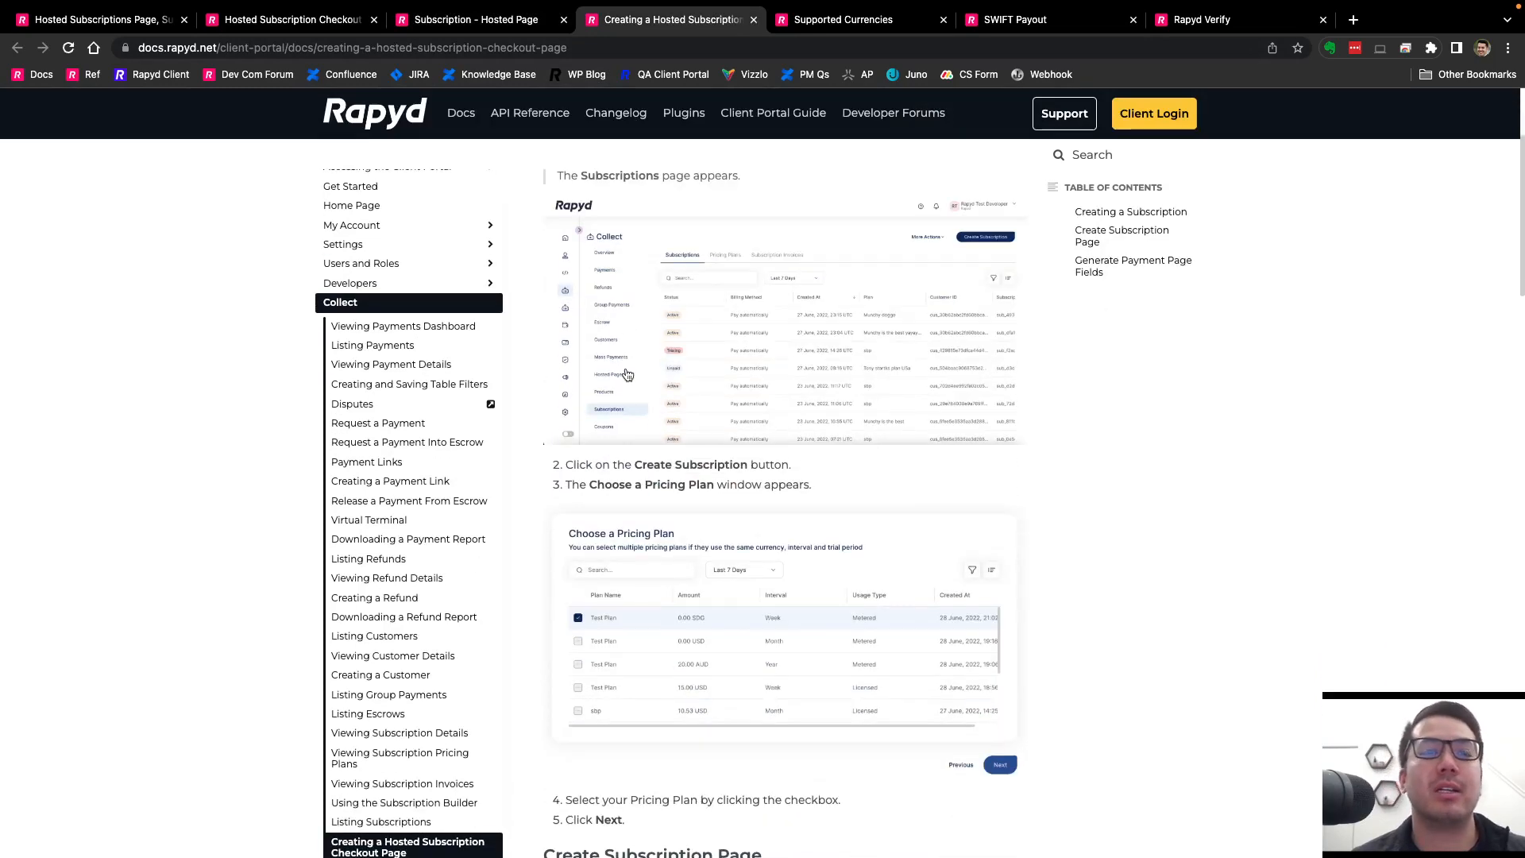
pyautogui.scroll(-3)
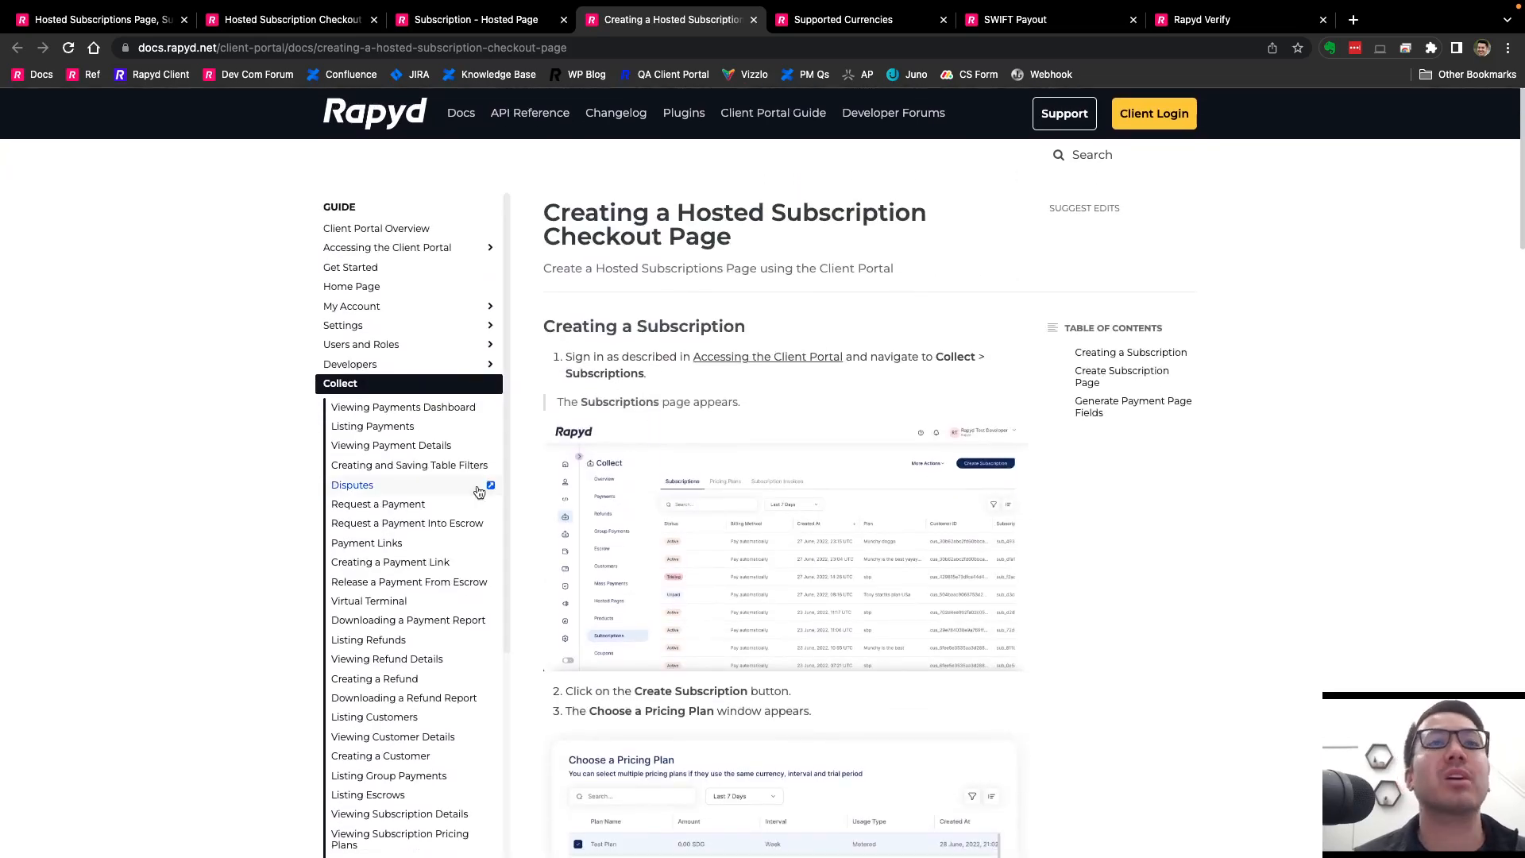
pyautogui.scroll(-3)
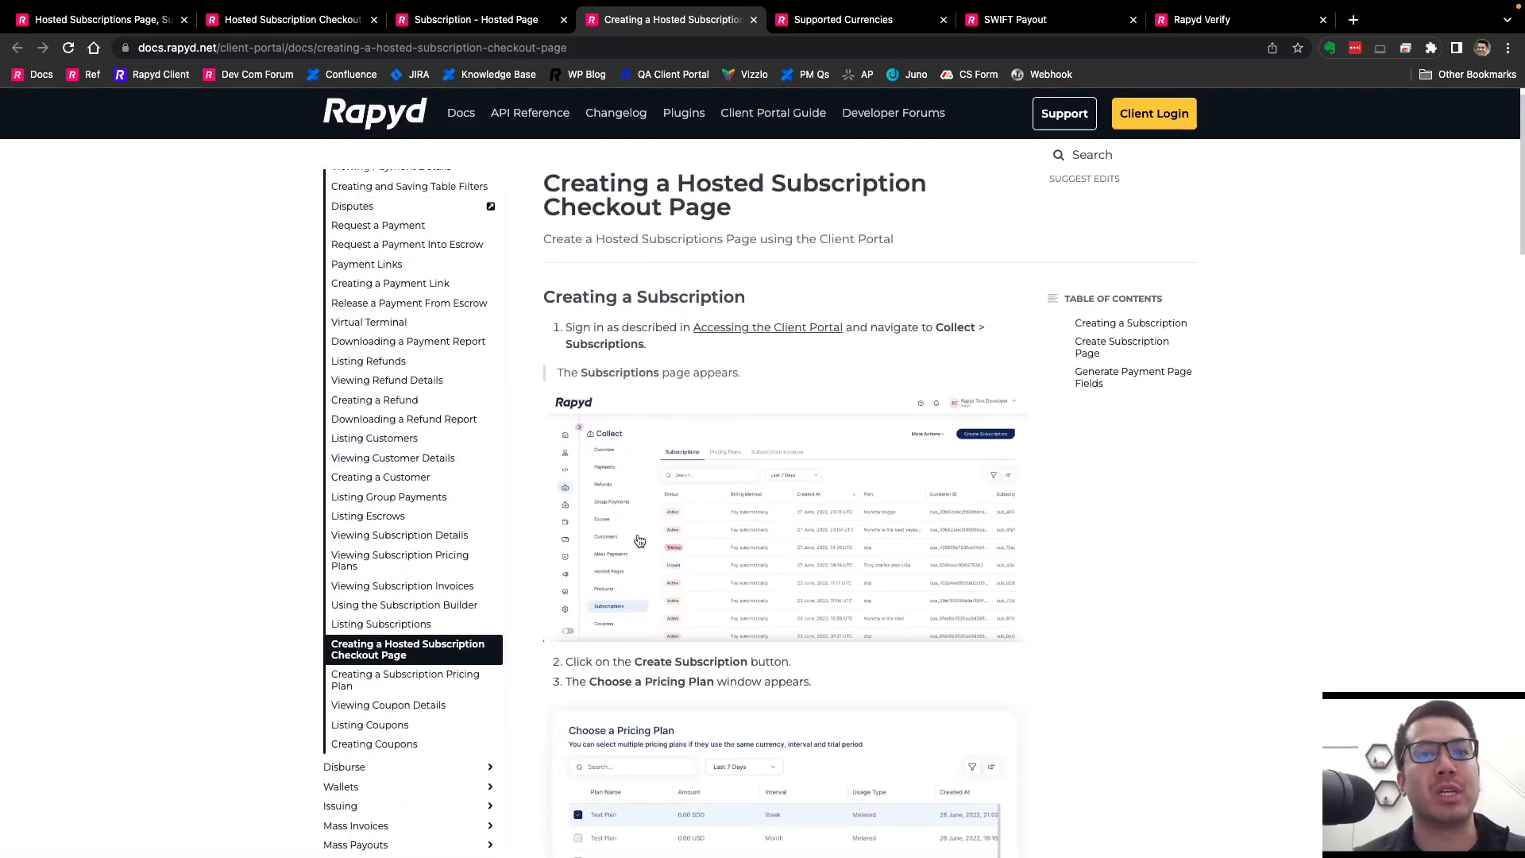
pyautogui.scroll(-3)
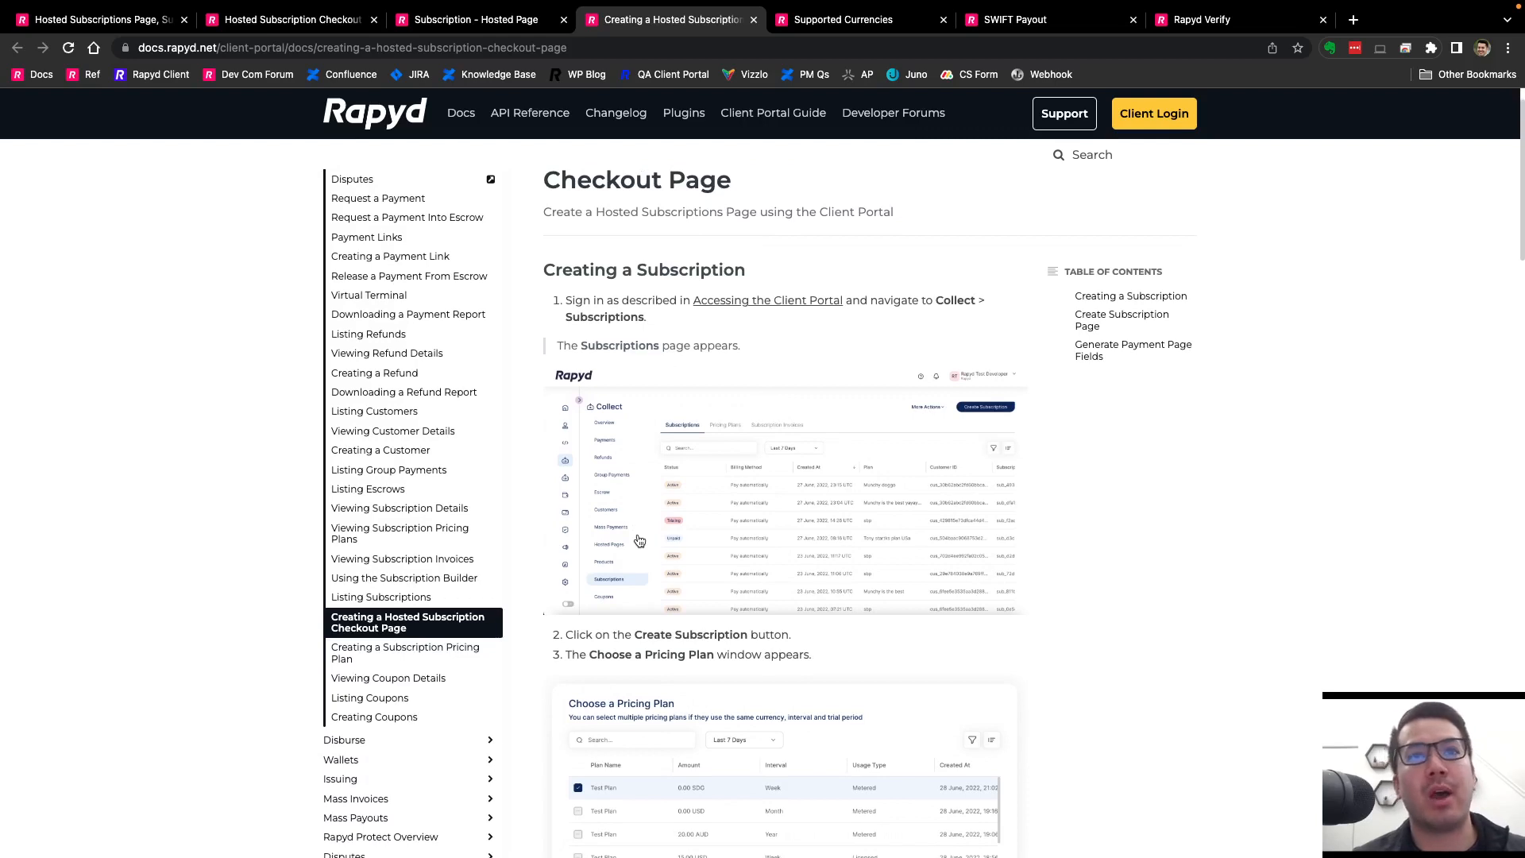
pyautogui.scroll(-3)
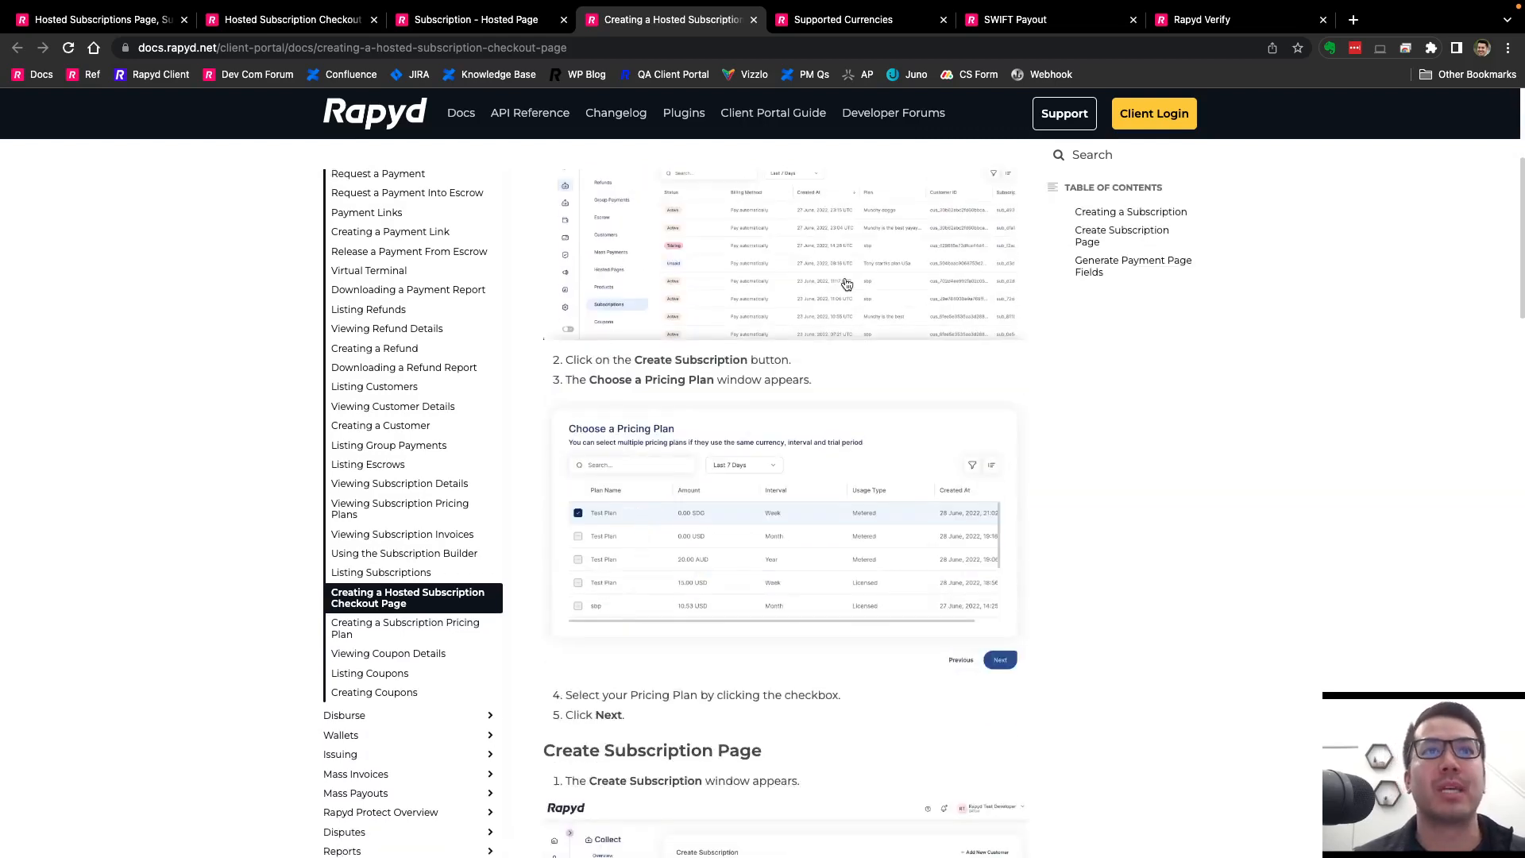
pyautogui.click(287, 19)
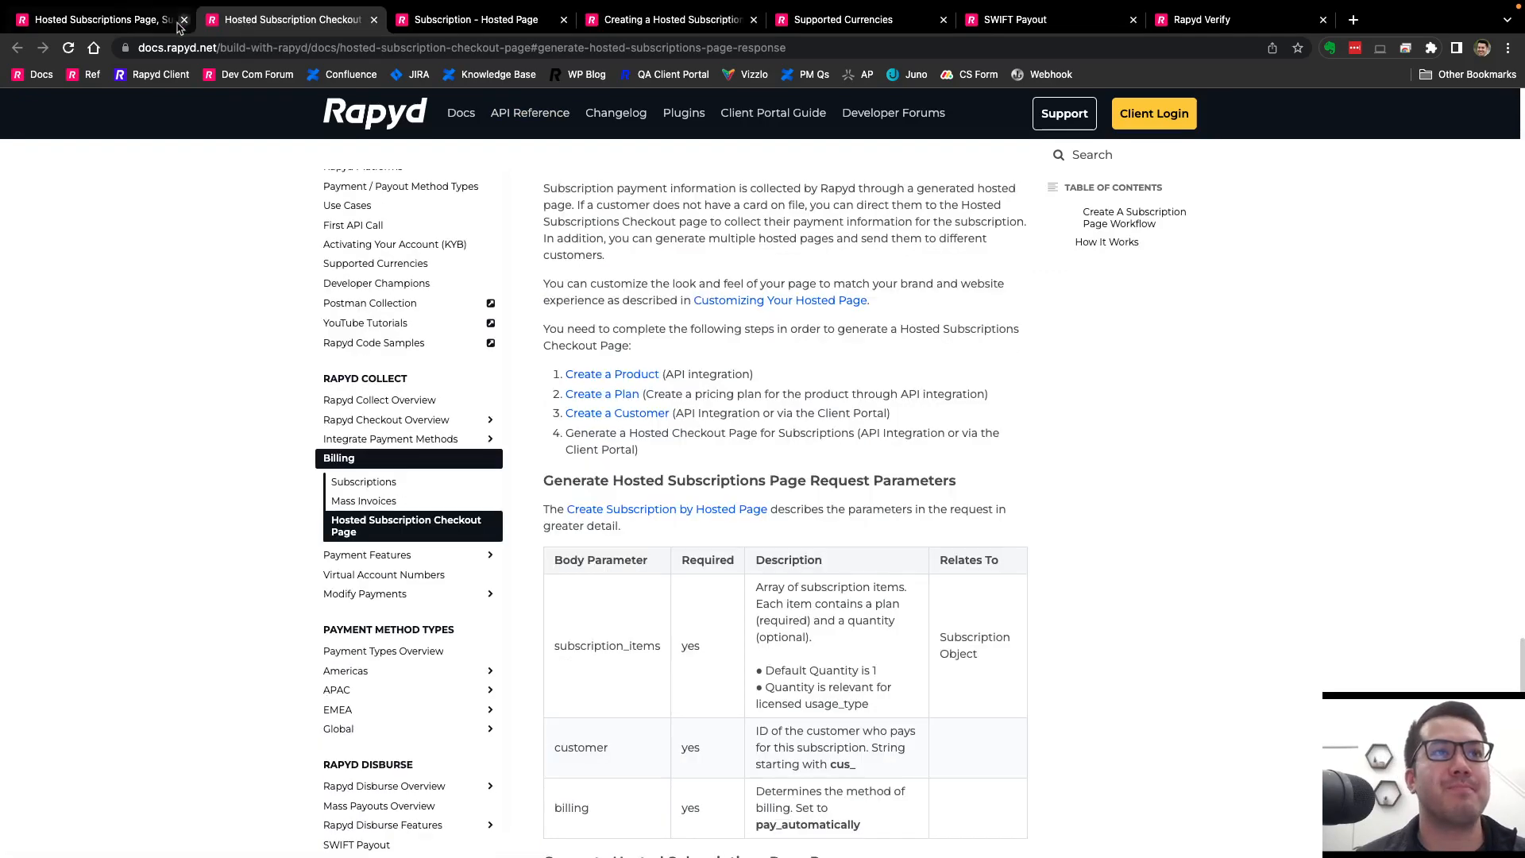
# In the November changelog, highlight the Supported Currencies sentence, then reopen the Client Portal guide.
pyautogui.click(97, 19)
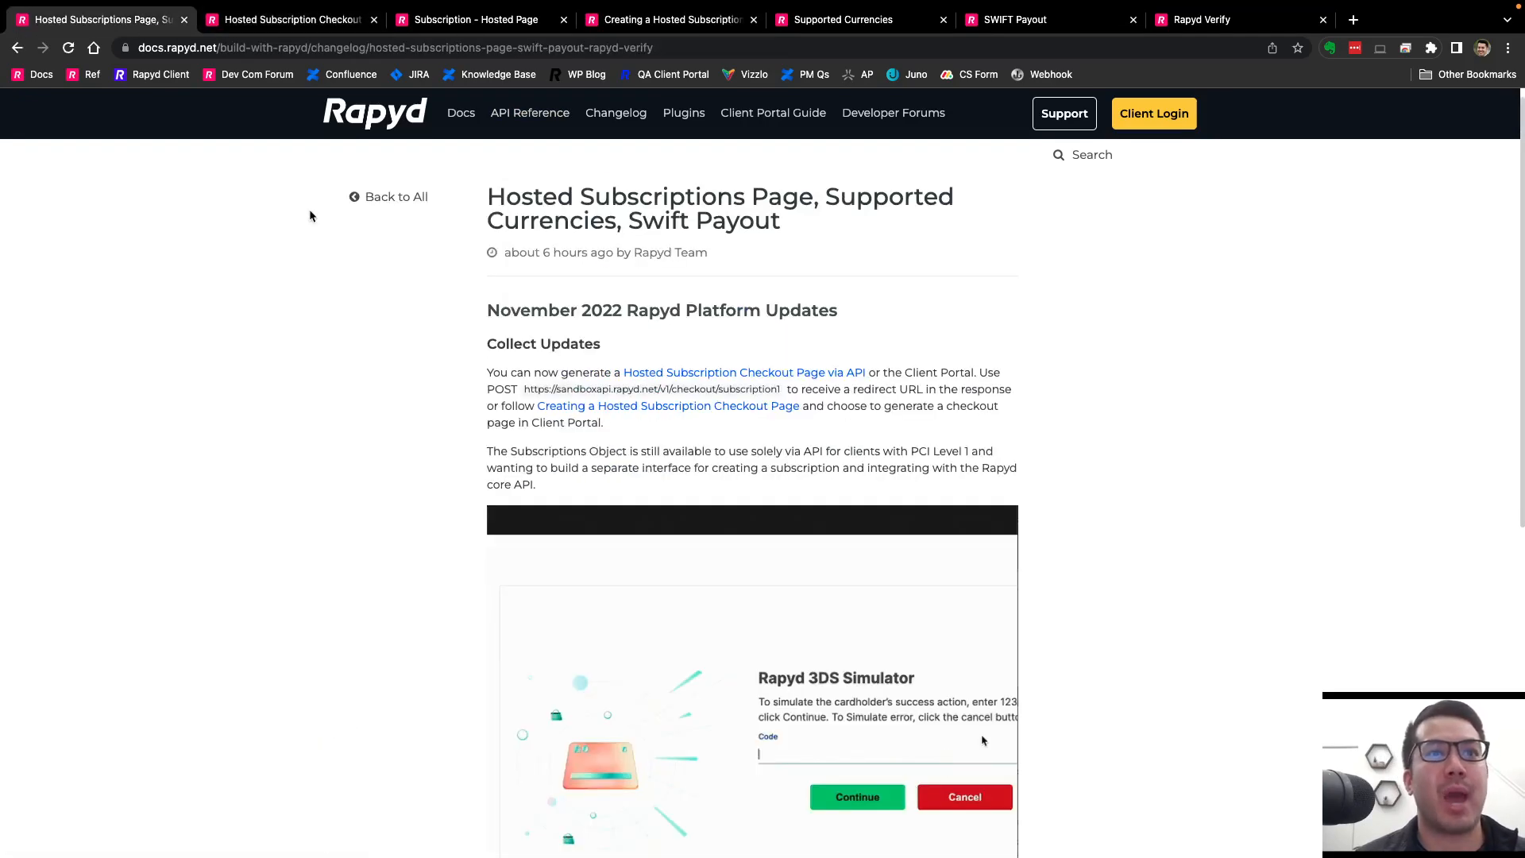
pyautogui.scroll(-3)
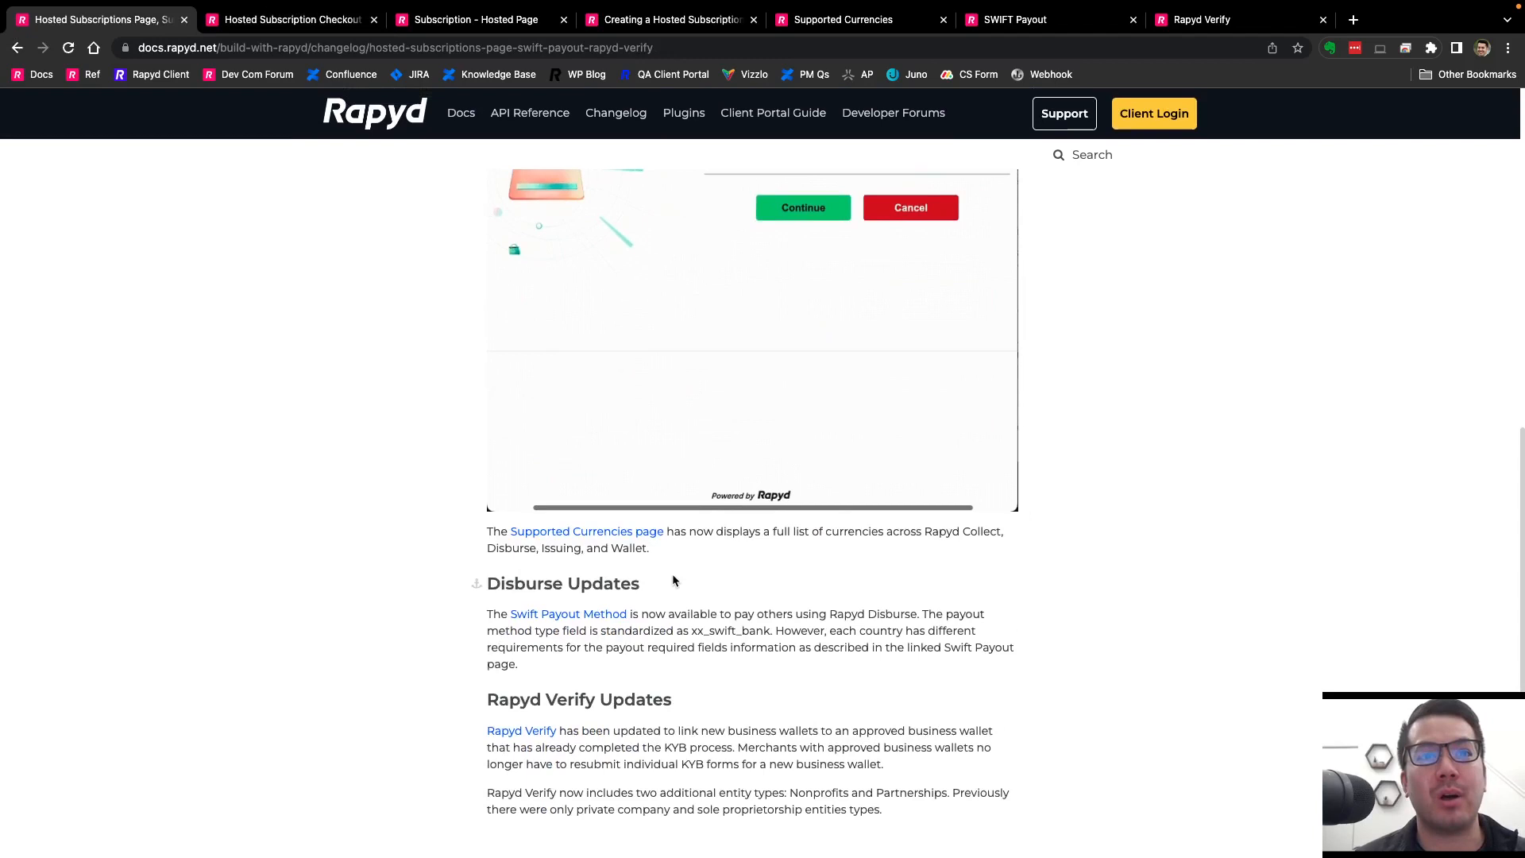
pyautogui.moveTo(487, 531); pyautogui.dragTo(650, 547)
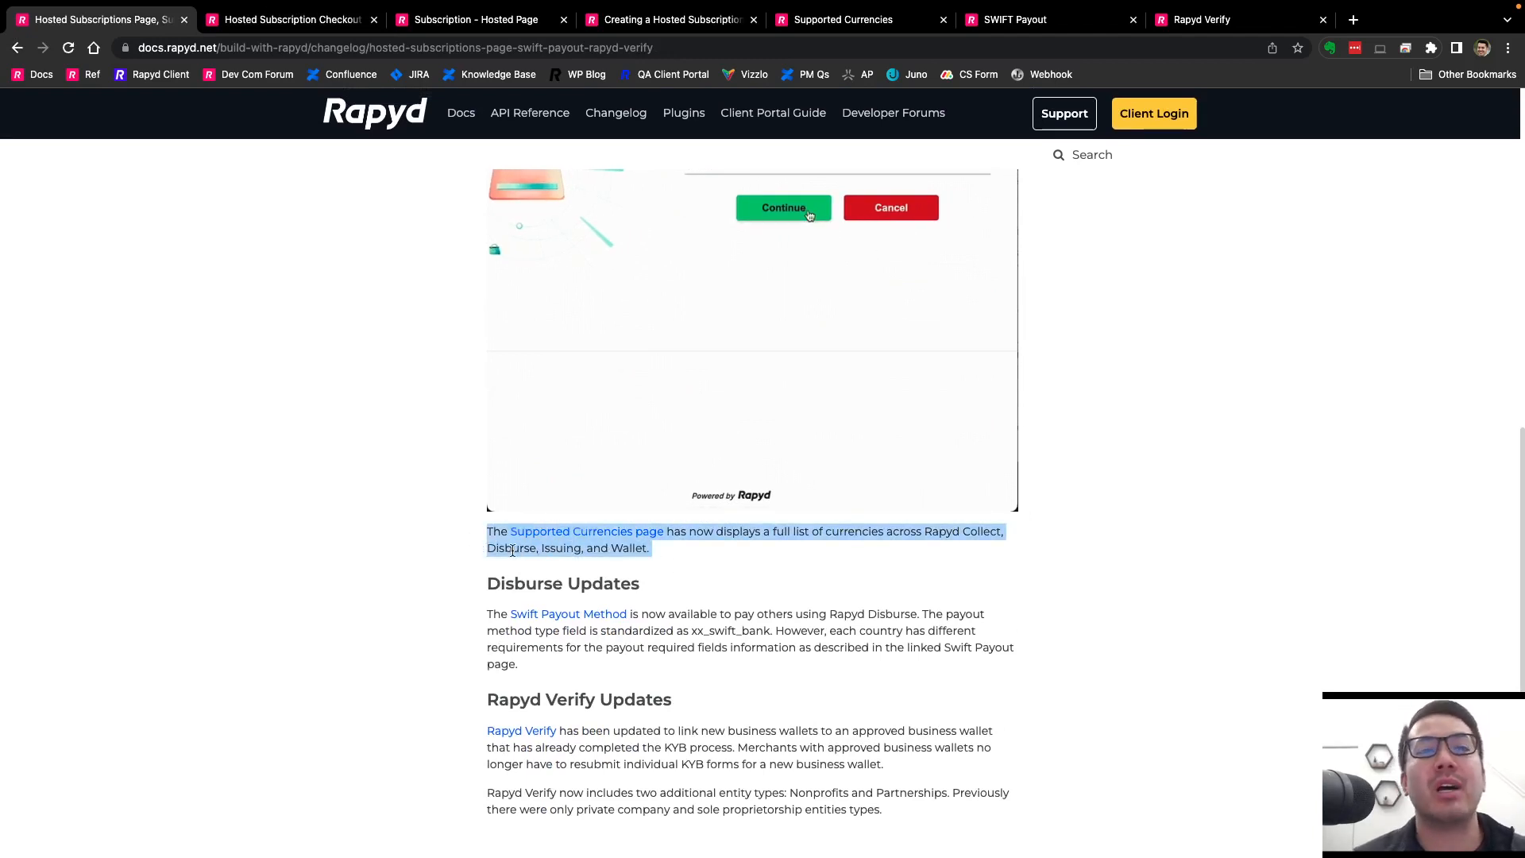
pyautogui.click(783, 207)
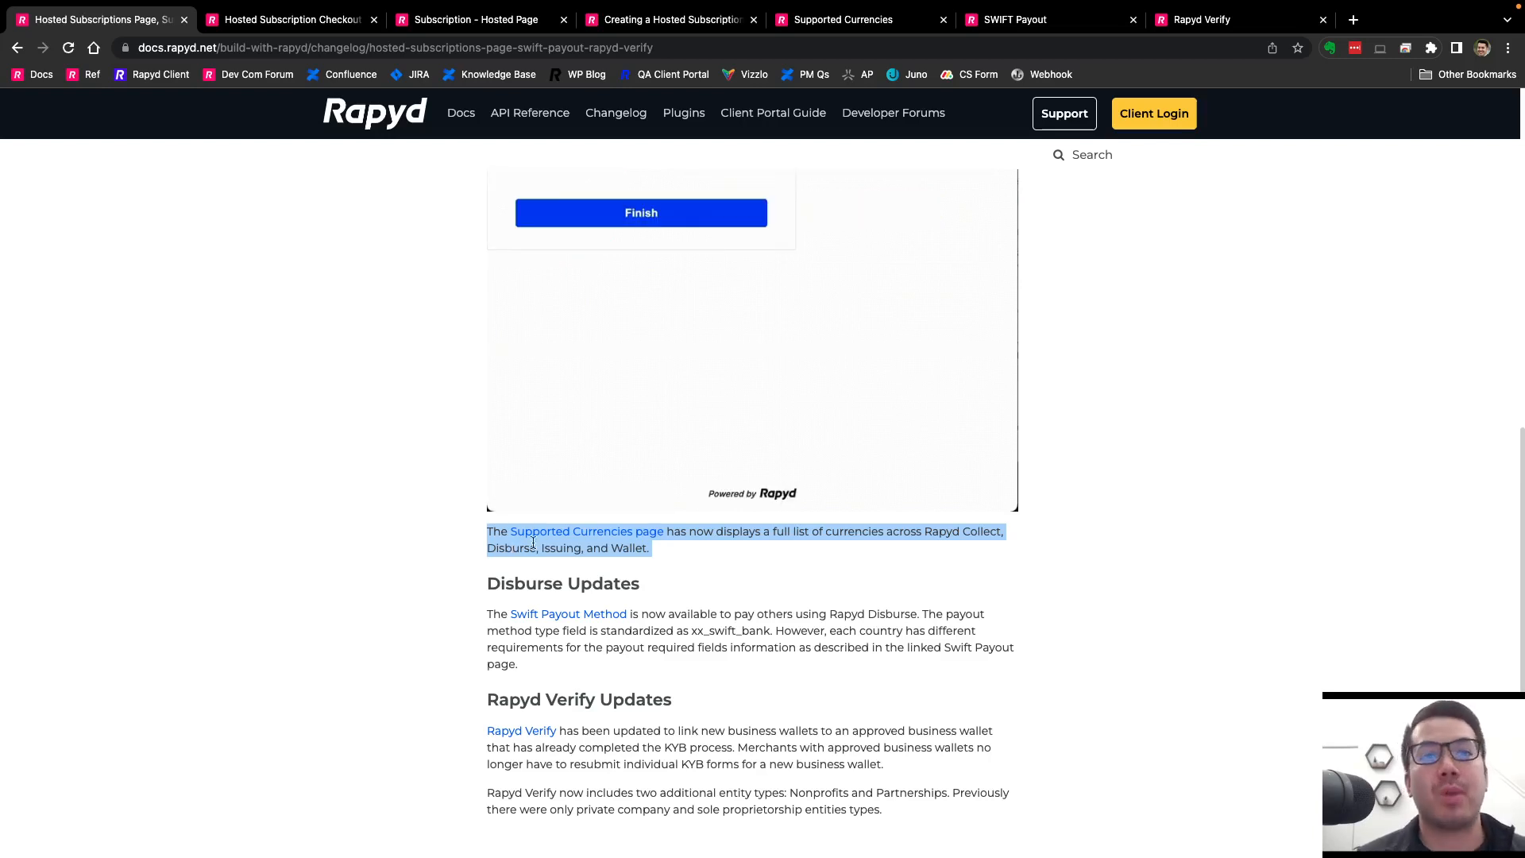
pyautogui.click(669, 19)
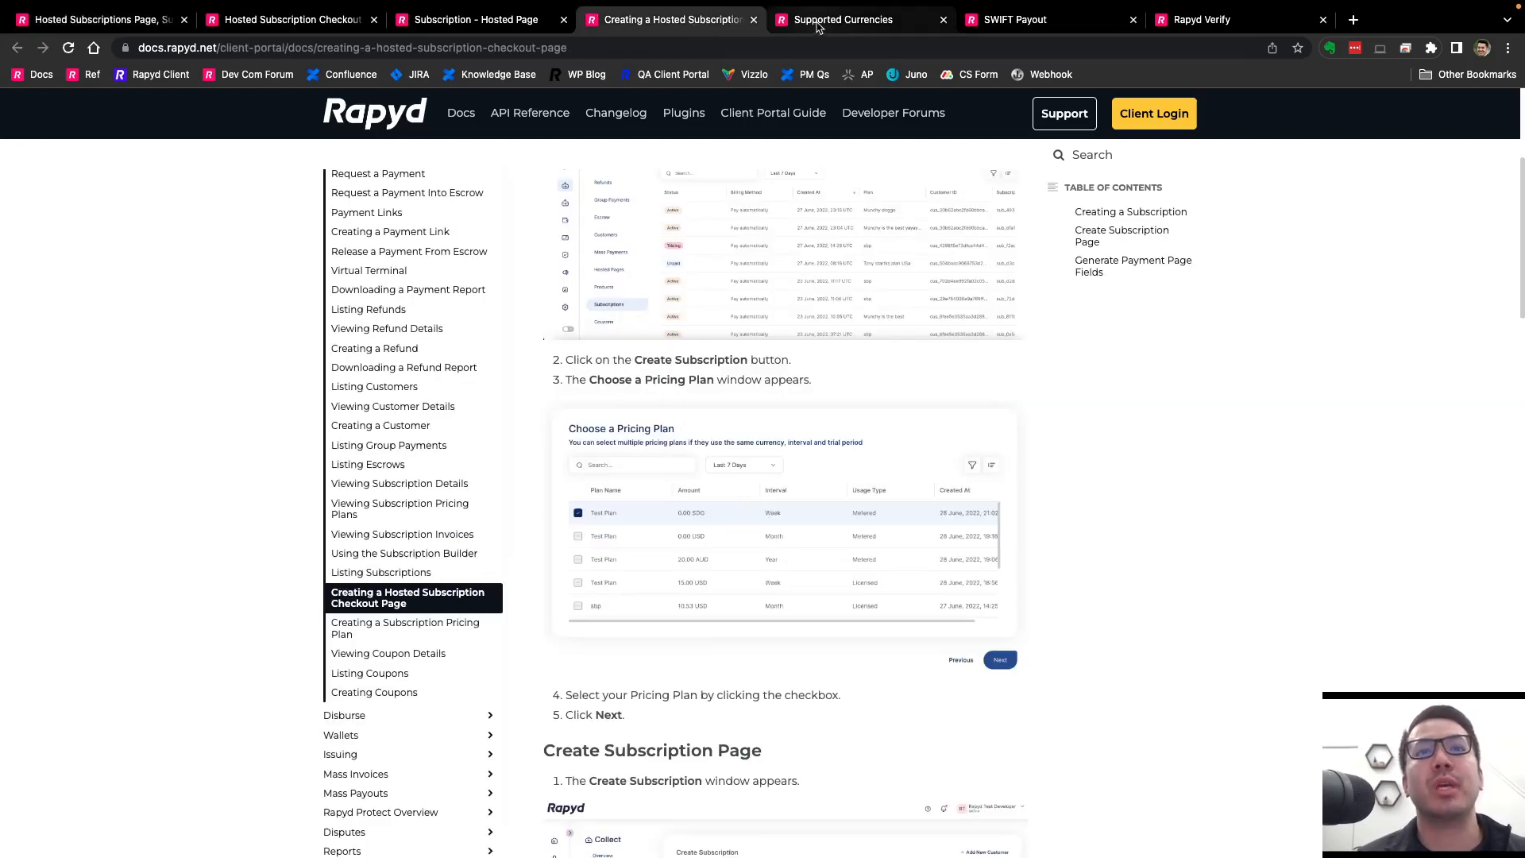
# Scroll through the Supported Currencies page's currency lists, then return to the changelog.
pyautogui.click(842, 19)
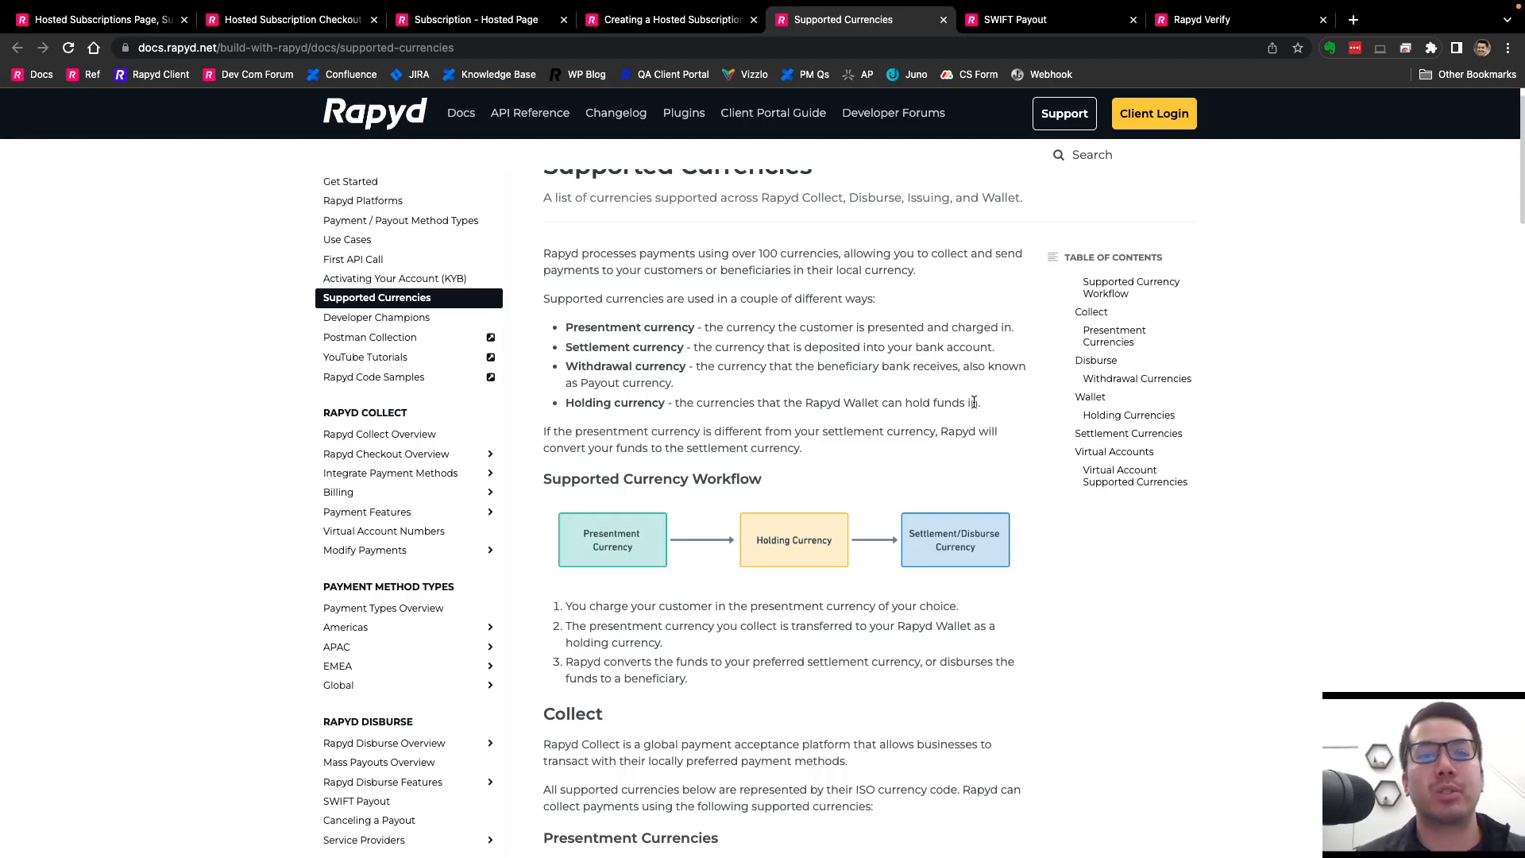
pyautogui.moveTo(865, 422)
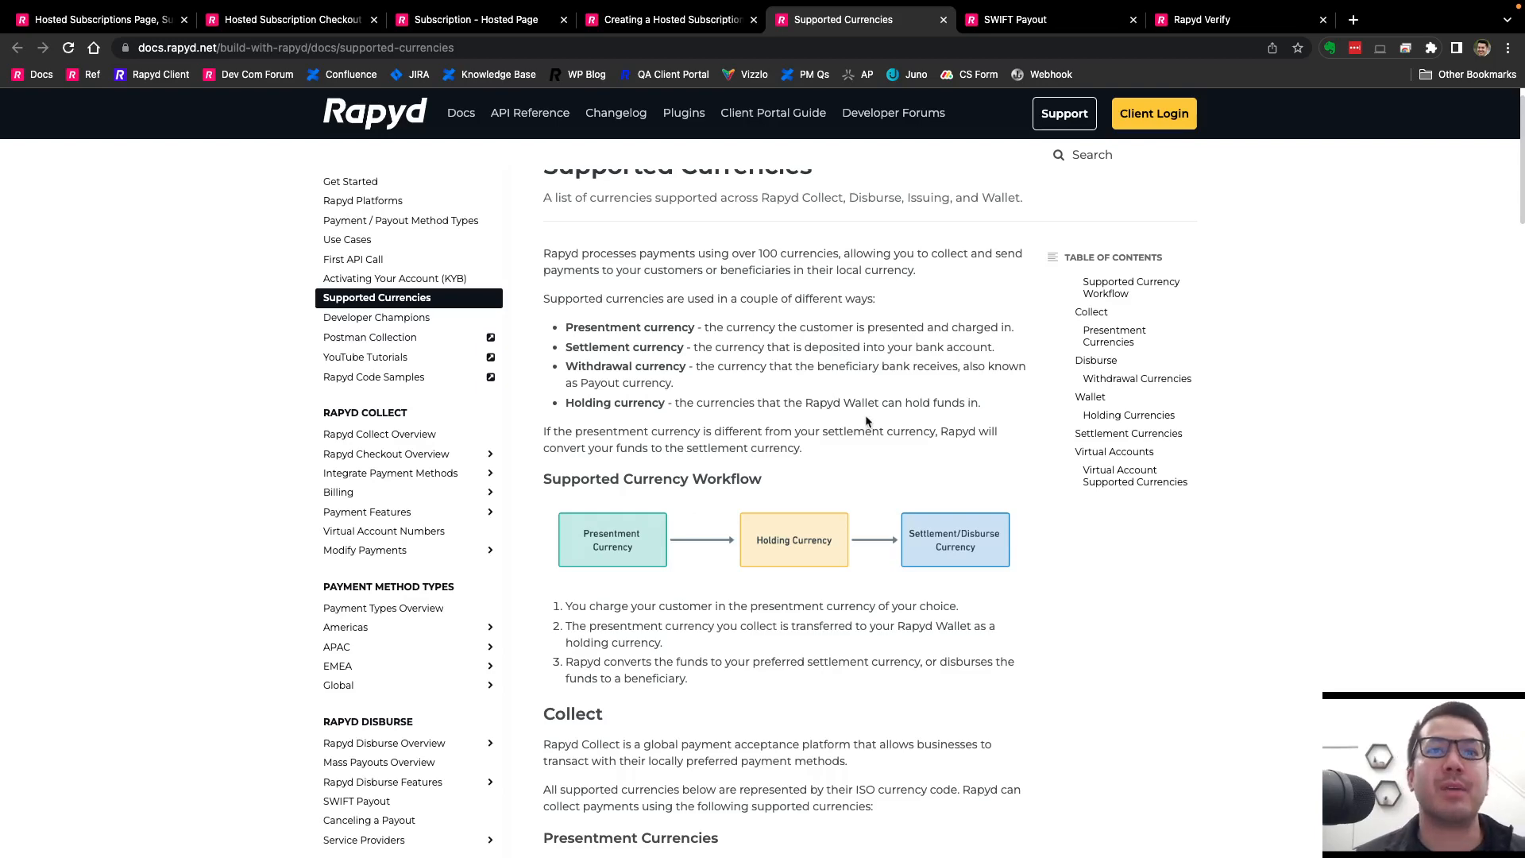
pyautogui.moveTo(688, 448)
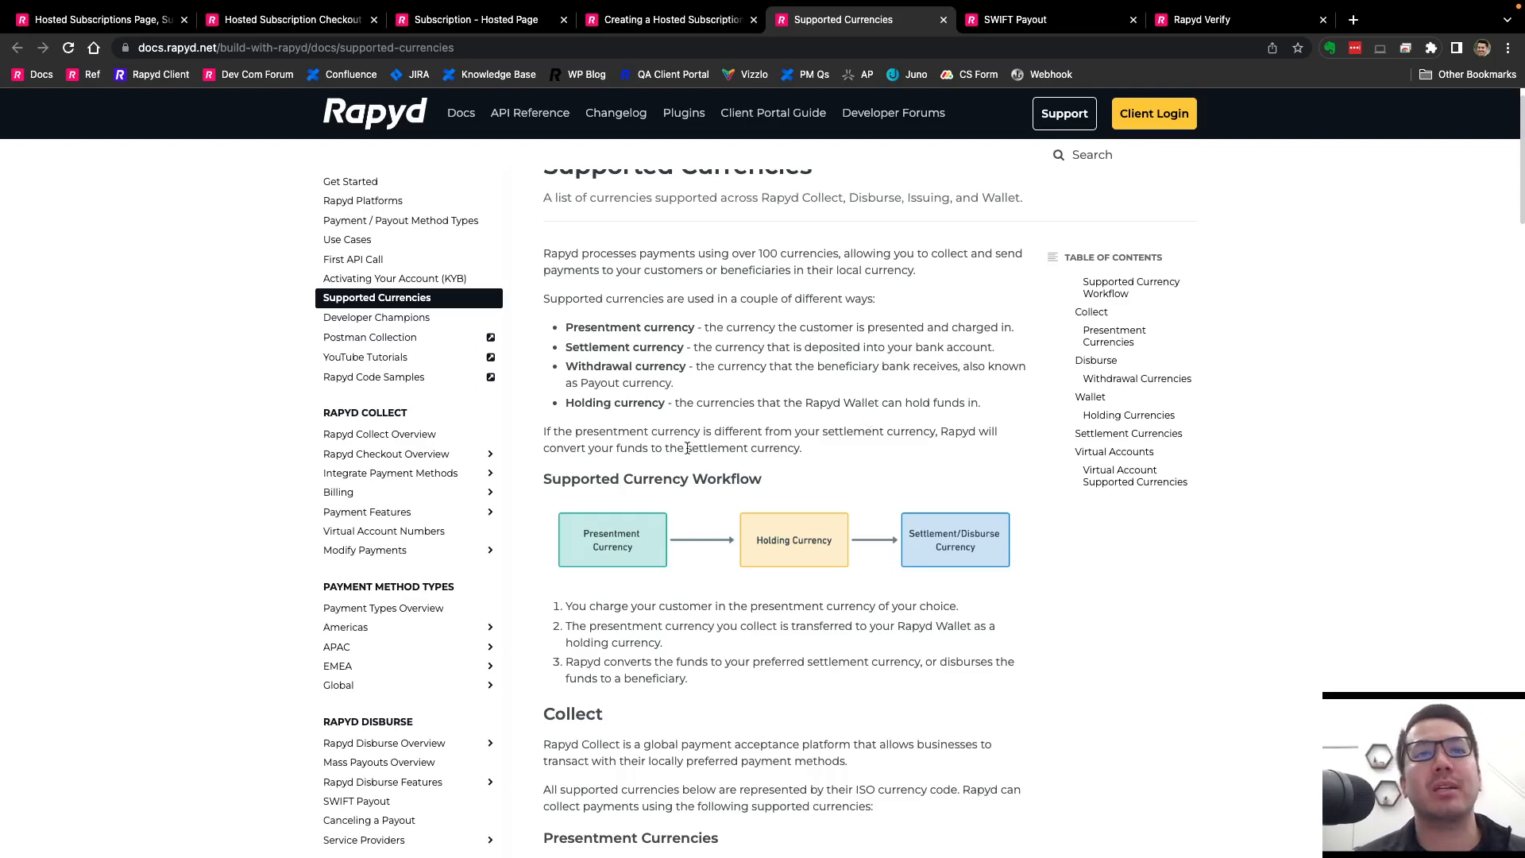
pyautogui.scroll(-3)
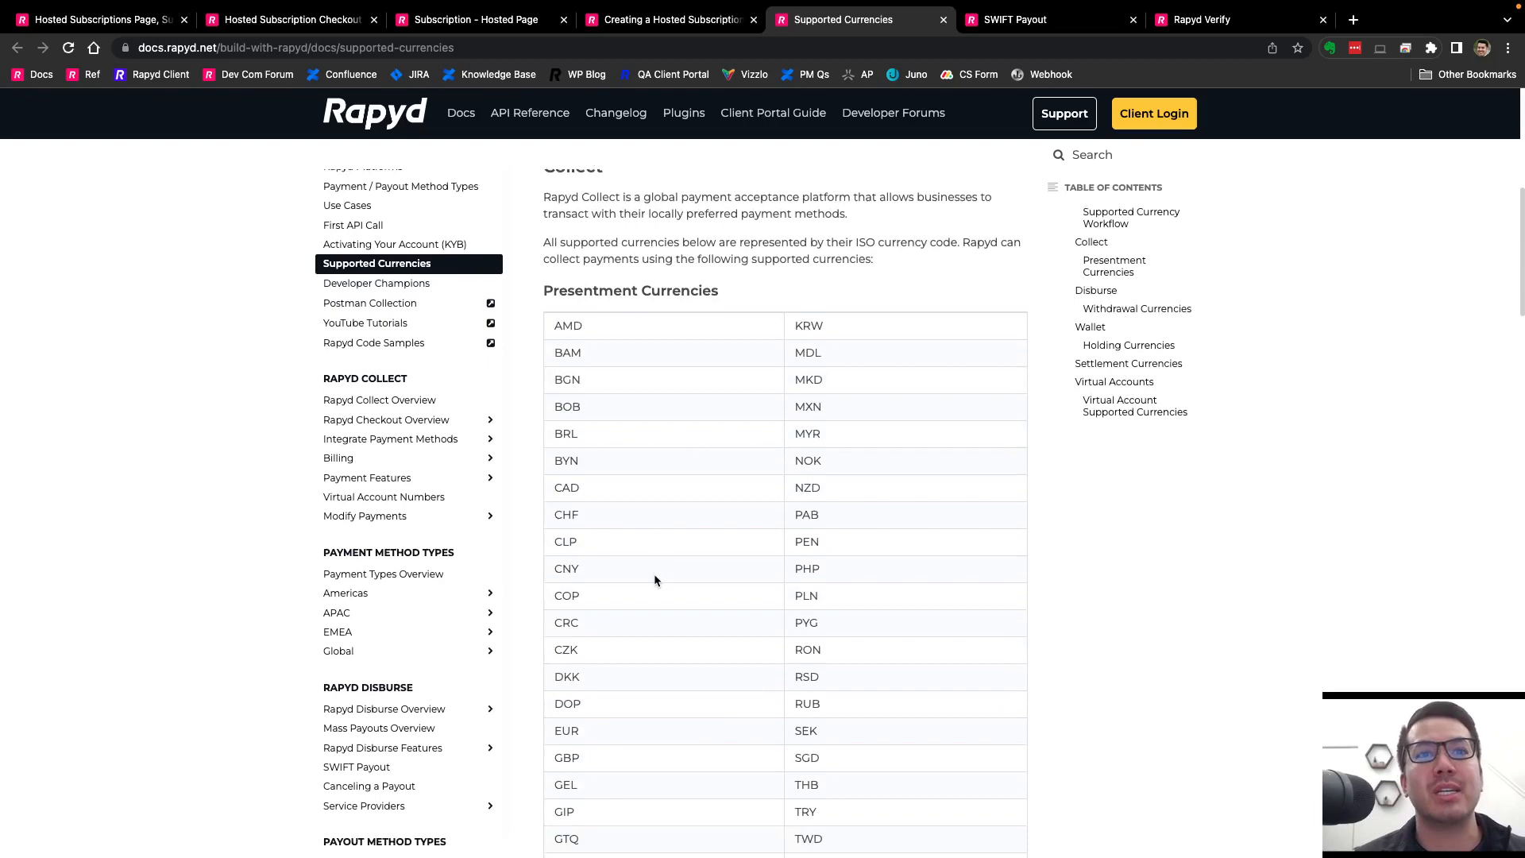
pyautogui.scroll(-3)
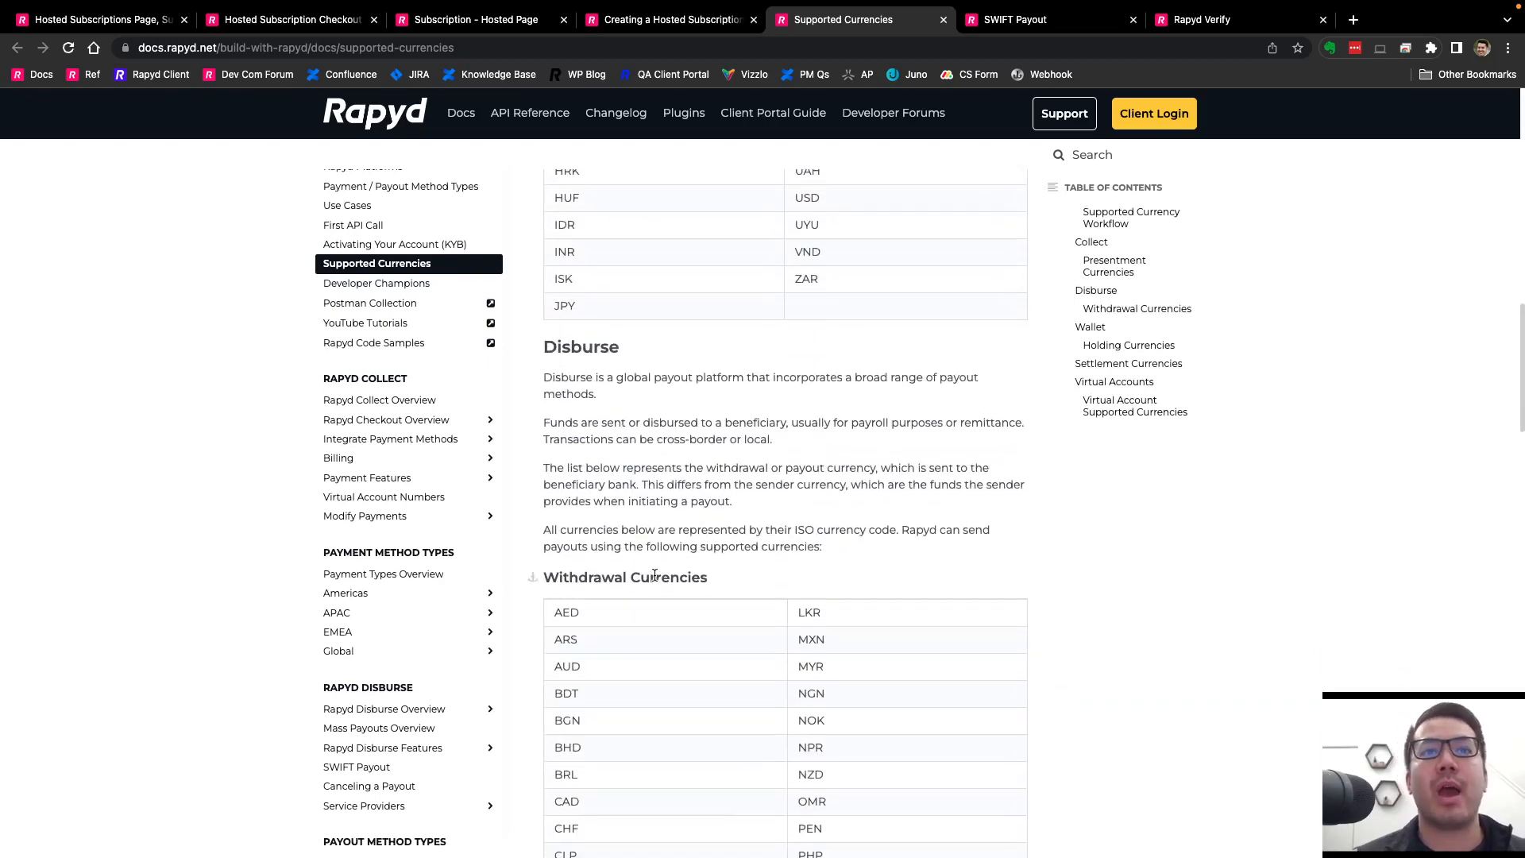
pyautogui.scroll(-3)
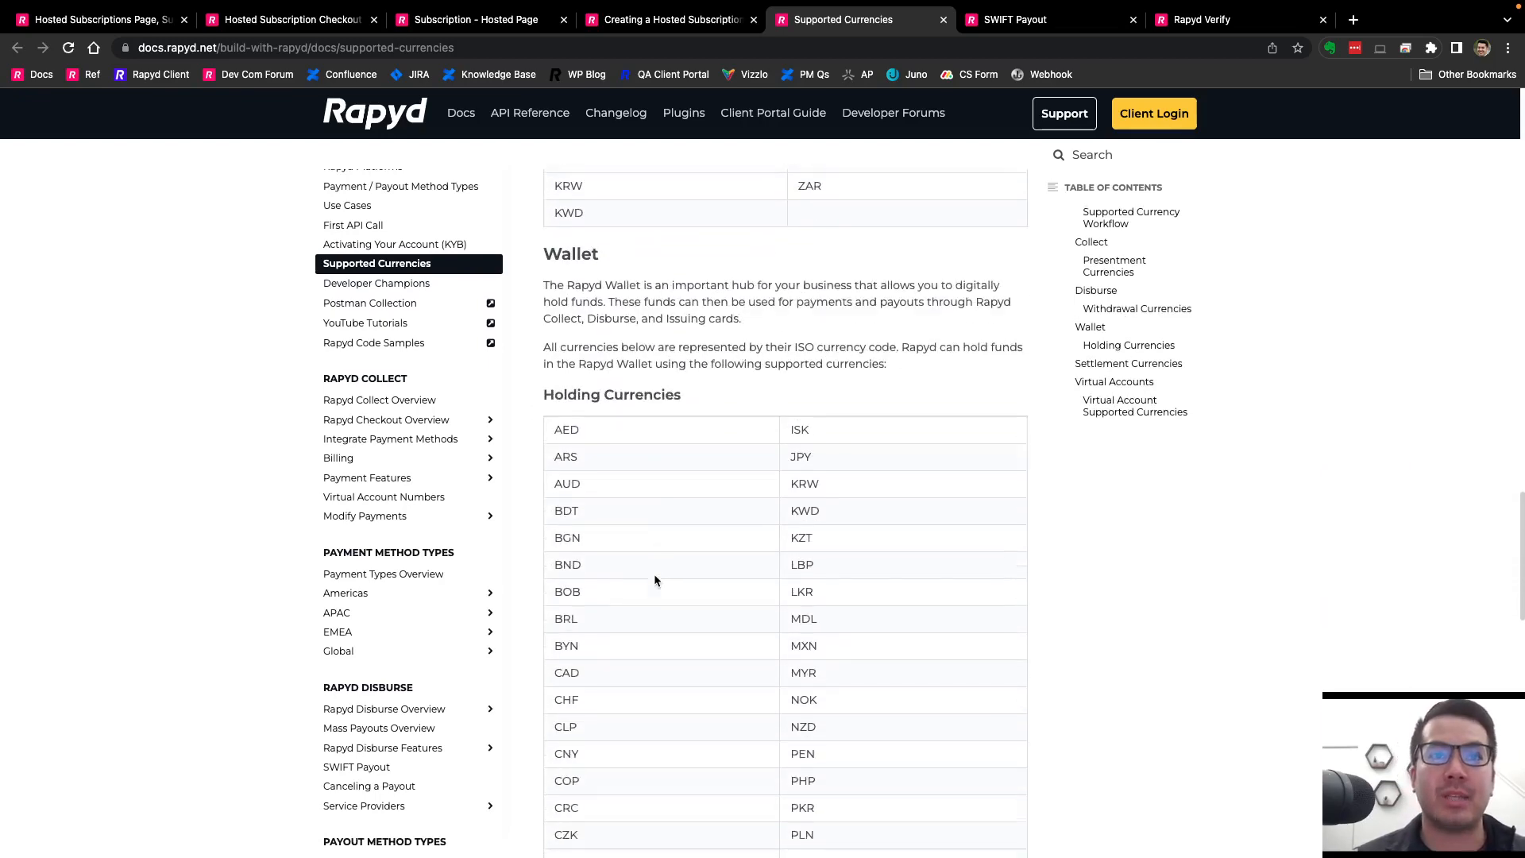
pyautogui.scroll(-3)
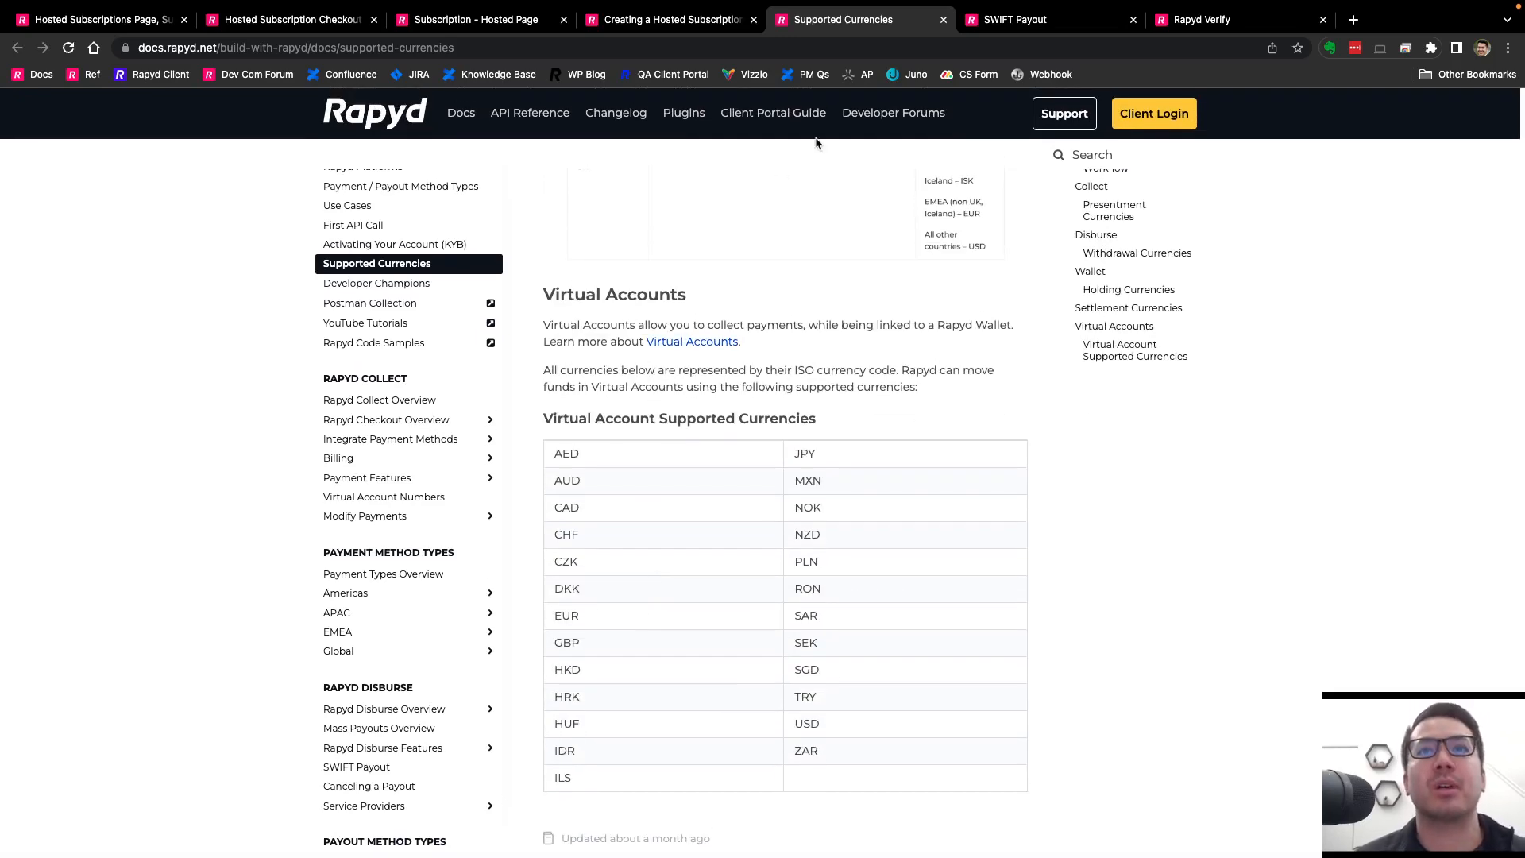
pyautogui.scroll(3)
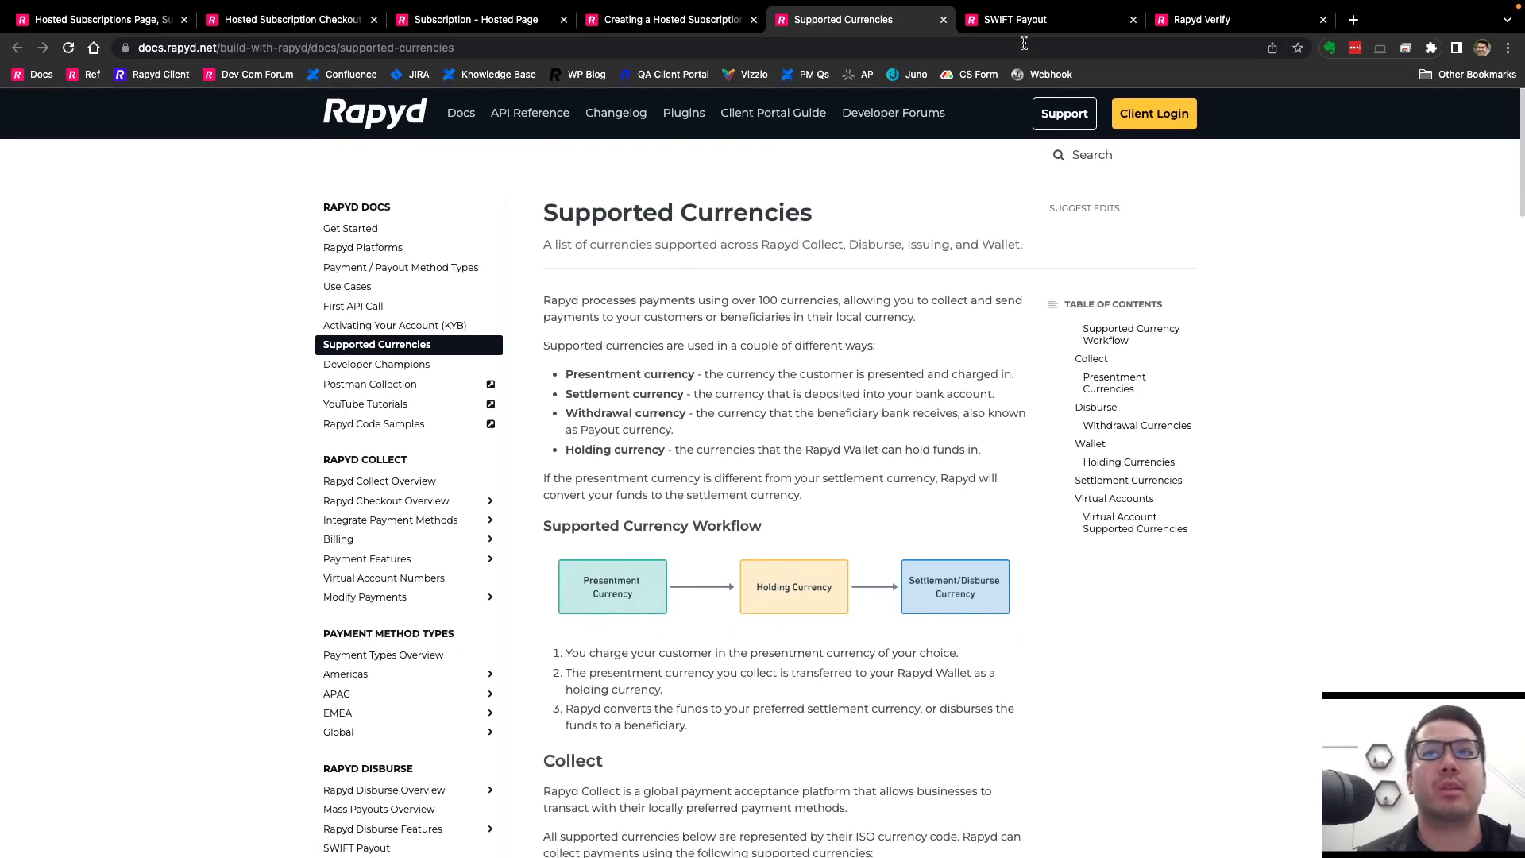
pyautogui.moveTo(1011, 19)
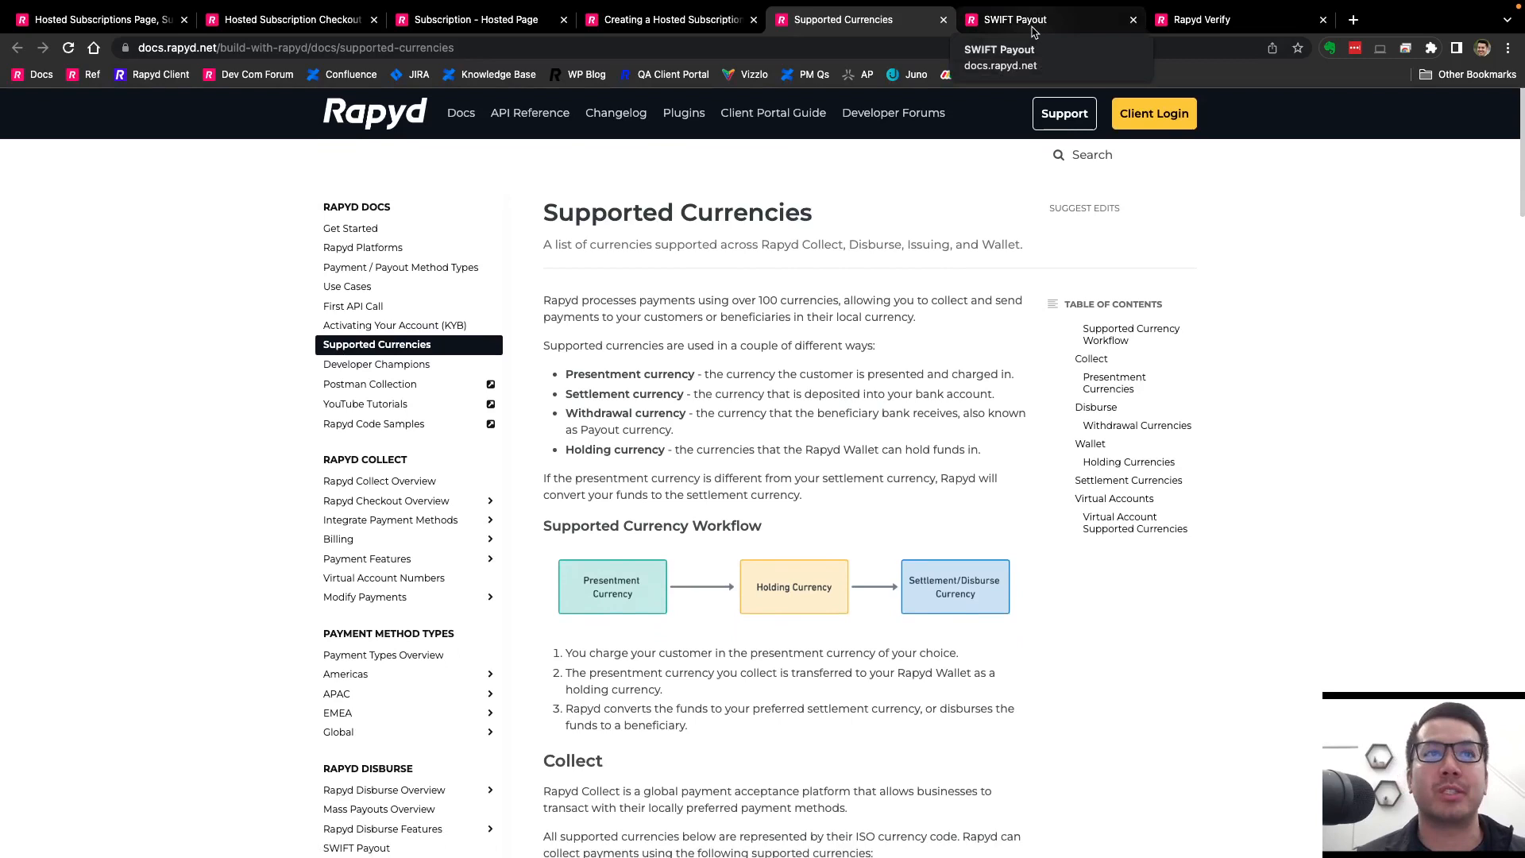
pyautogui.click(97, 19)
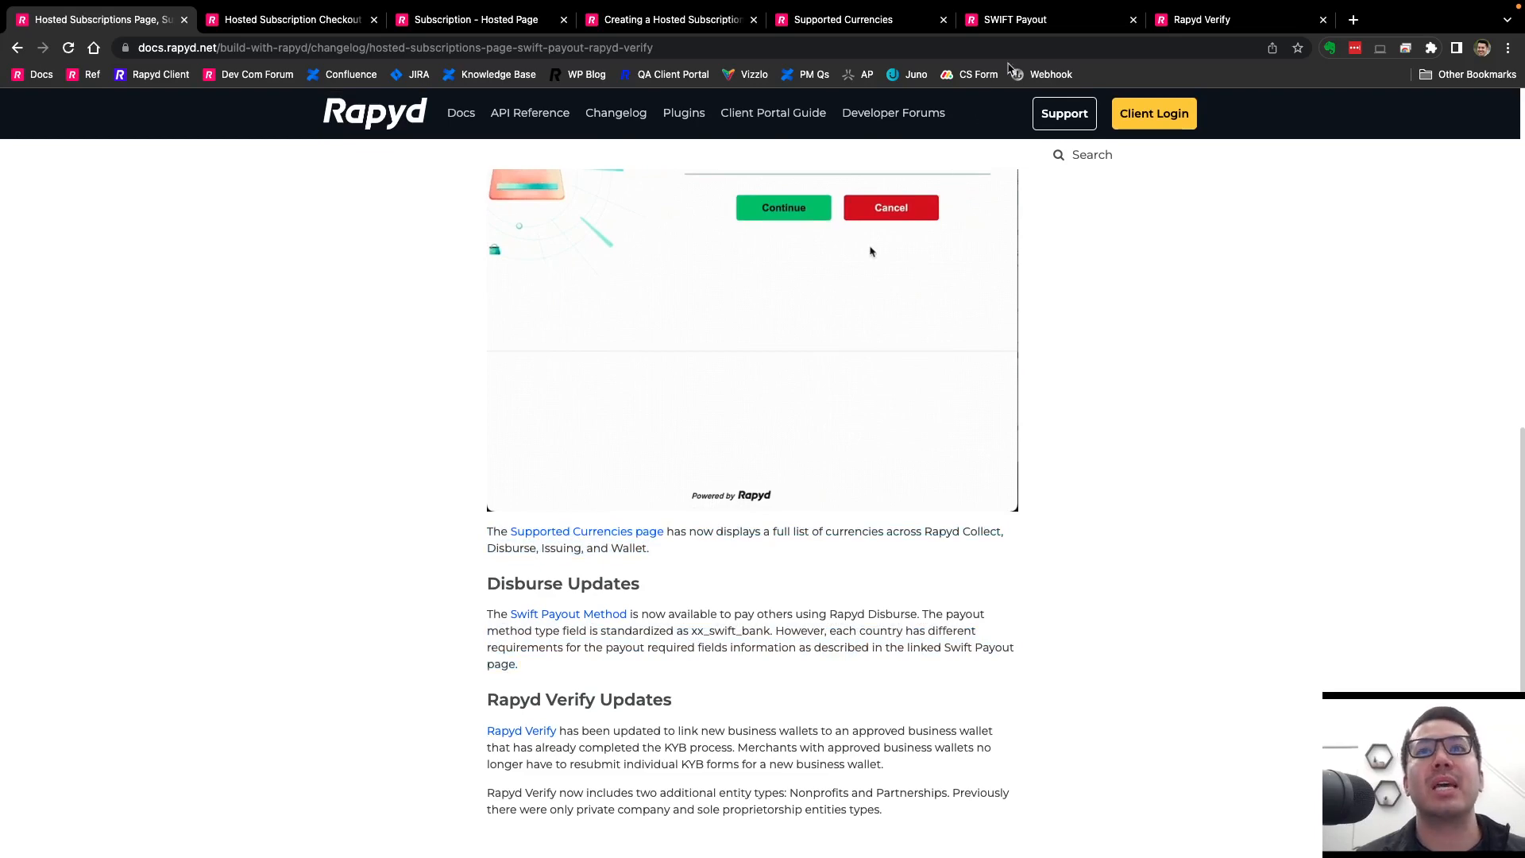
pyautogui.click(1014, 19)
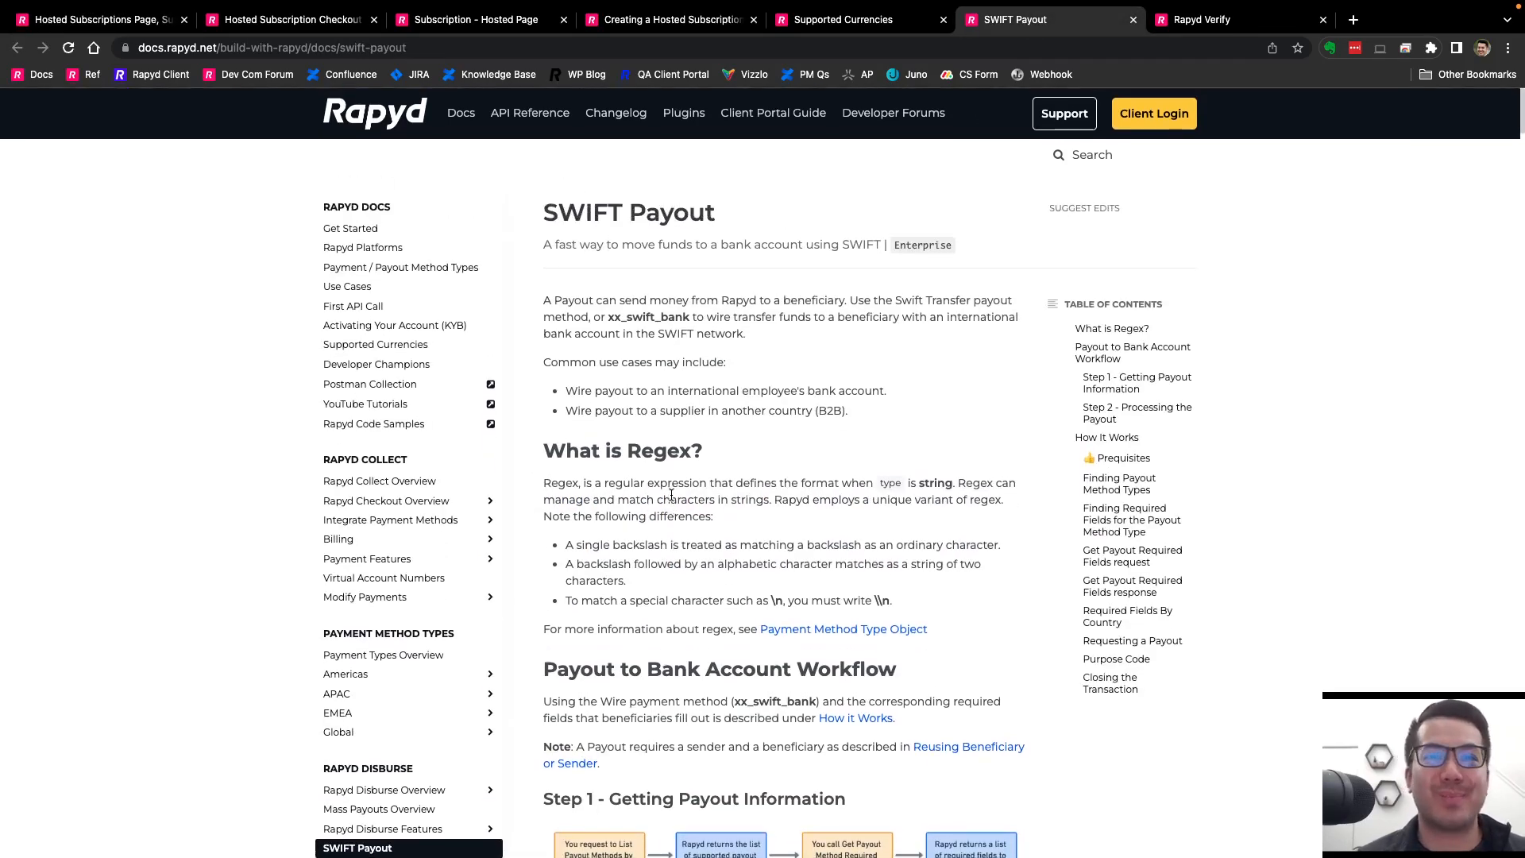
# Select xx_swift_bank and read the SWIFT Payout method types and country-required fields.
pyautogui.scroll(-3)
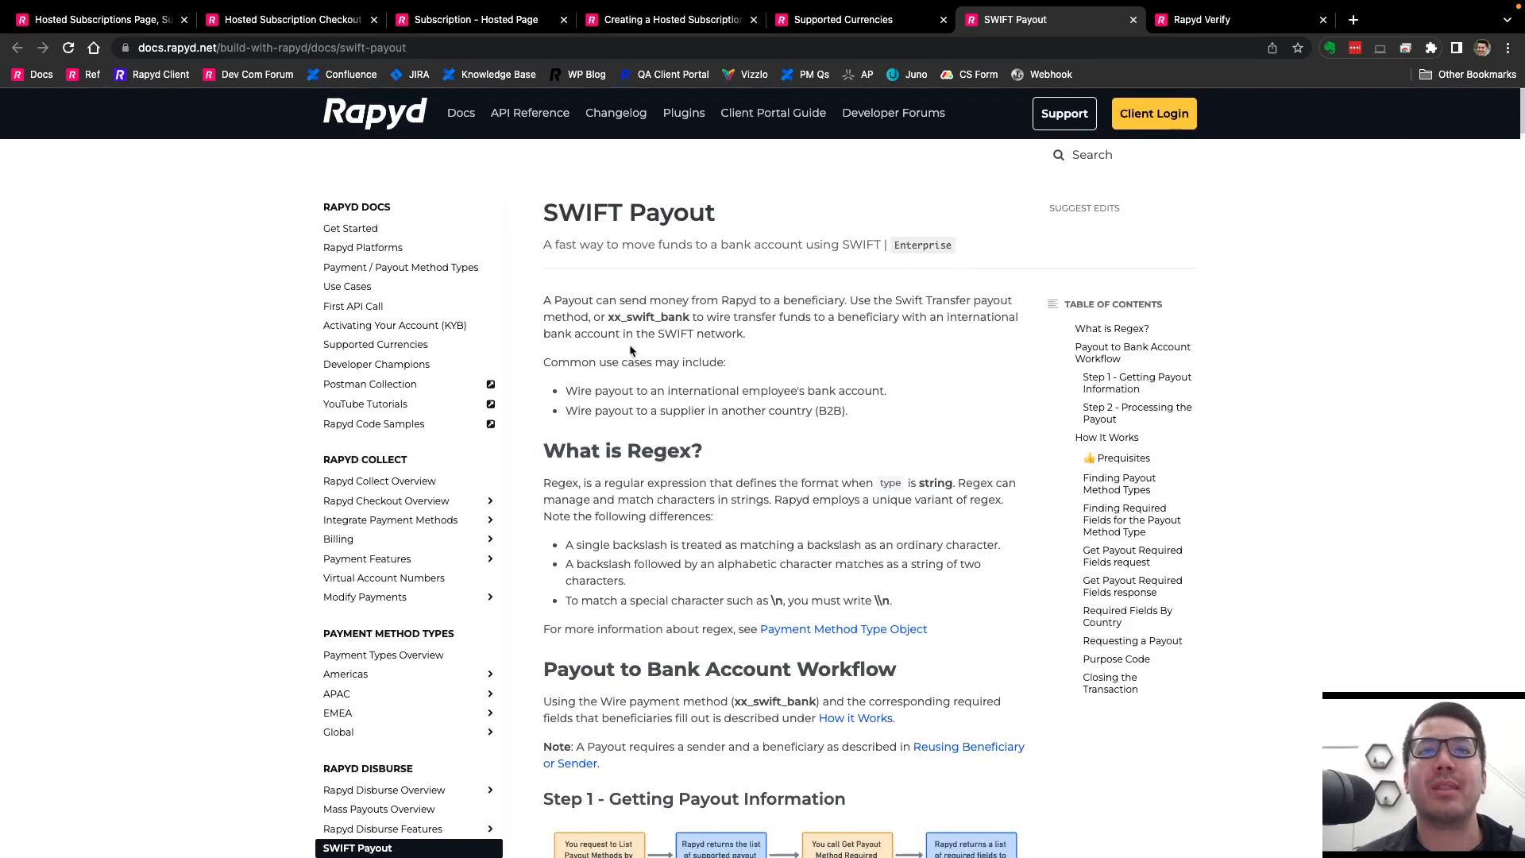
pyautogui.doubleClick(647, 317)
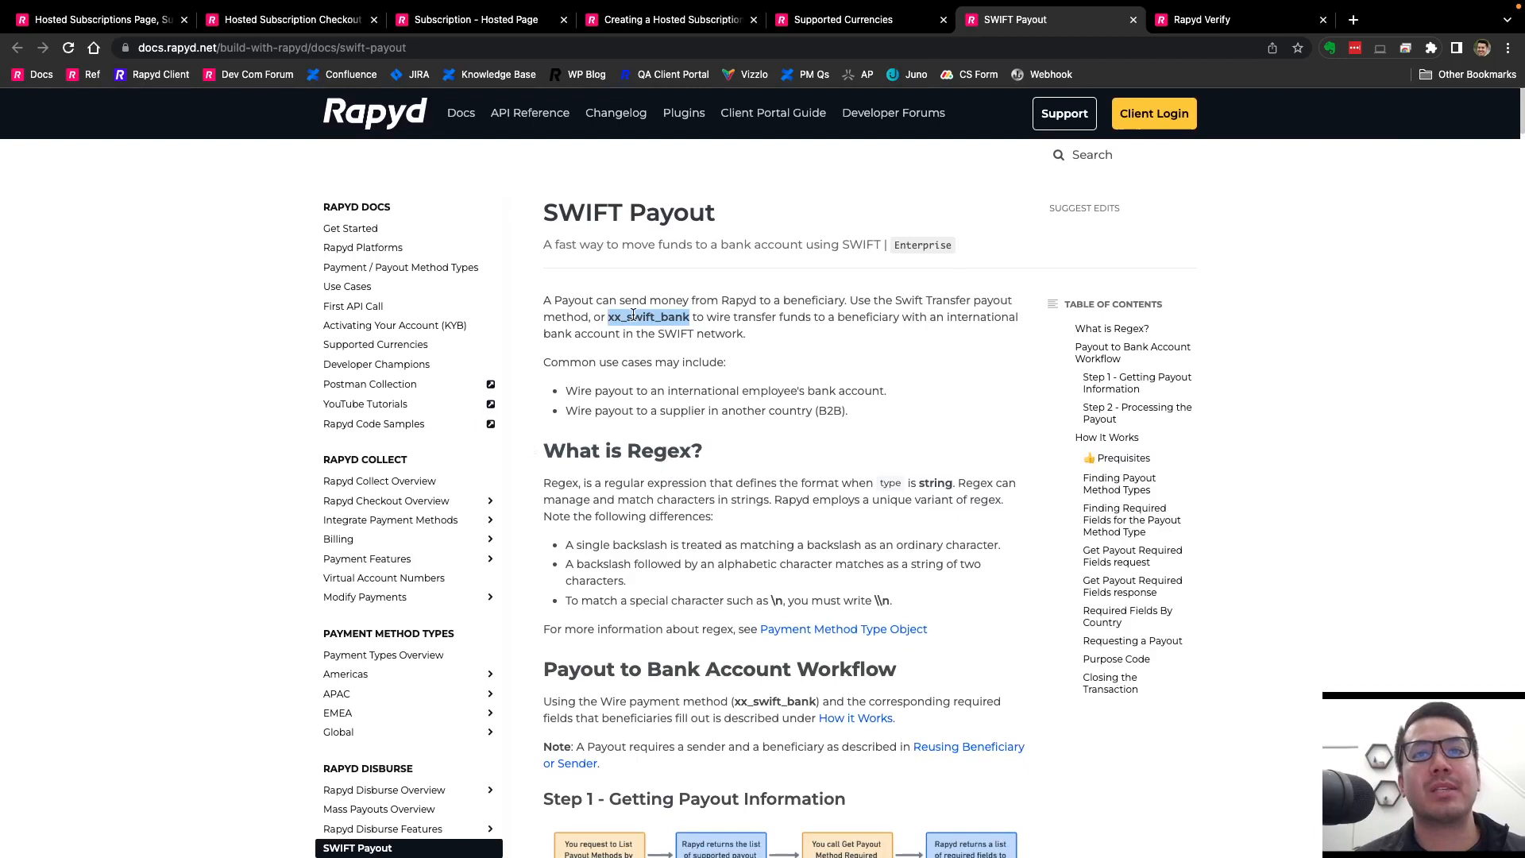
pyautogui.moveTo(661, 334)
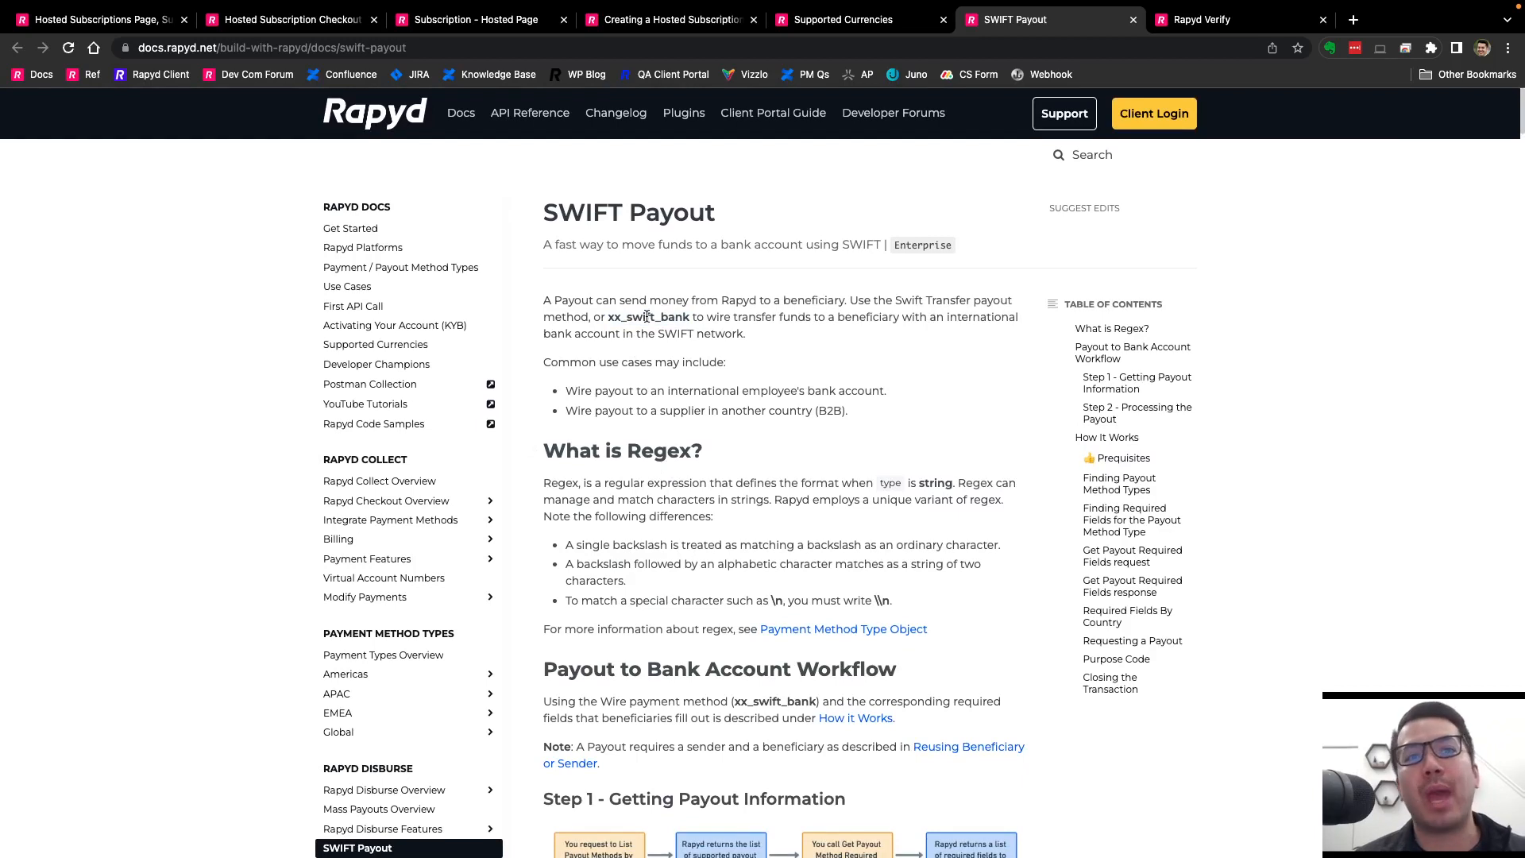
pyautogui.moveTo(683, 522)
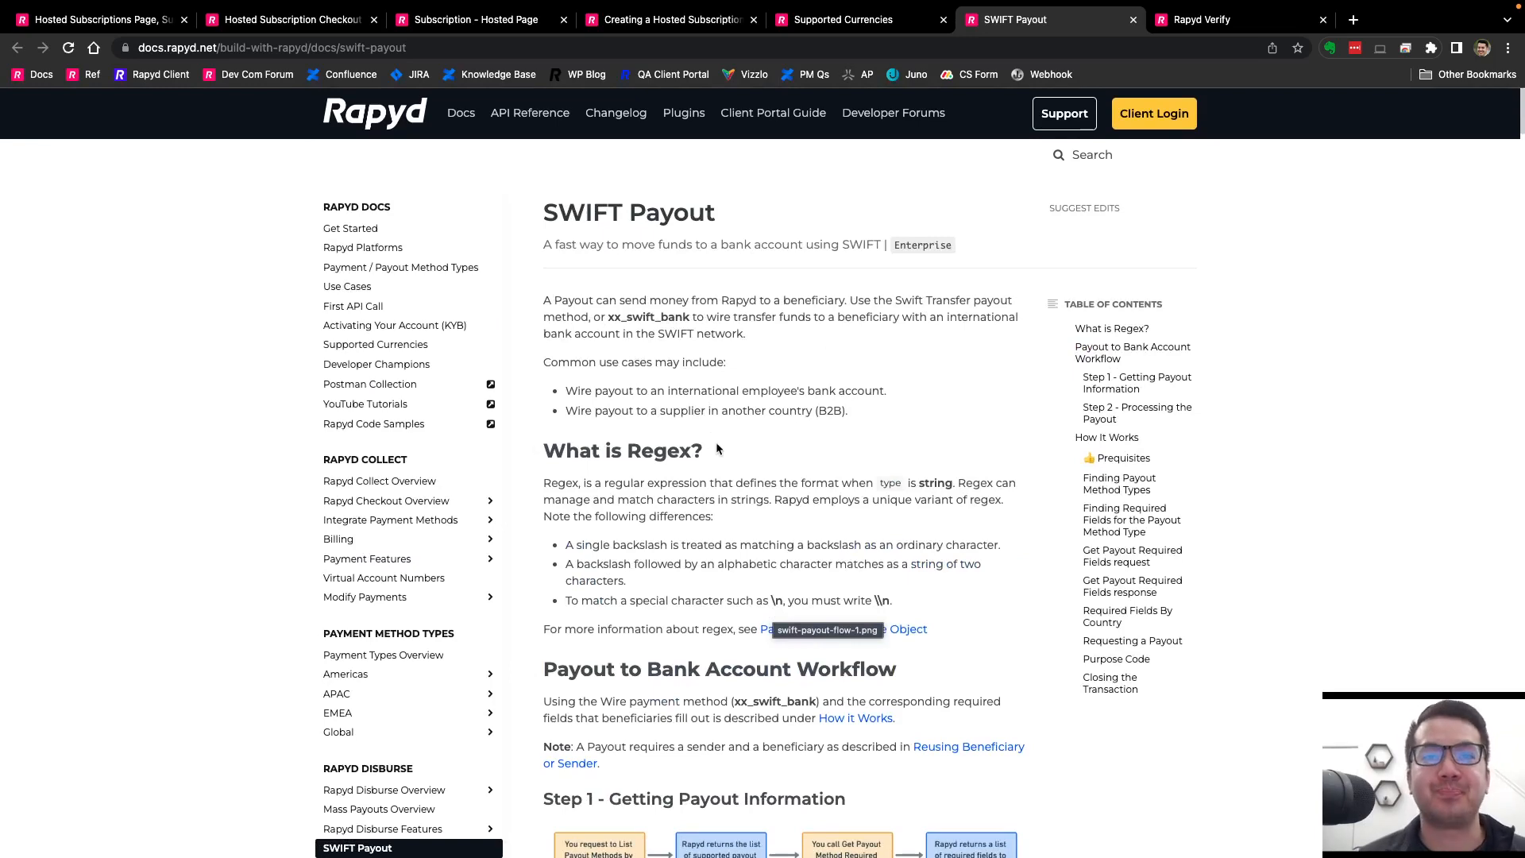
pyautogui.scroll(-3)
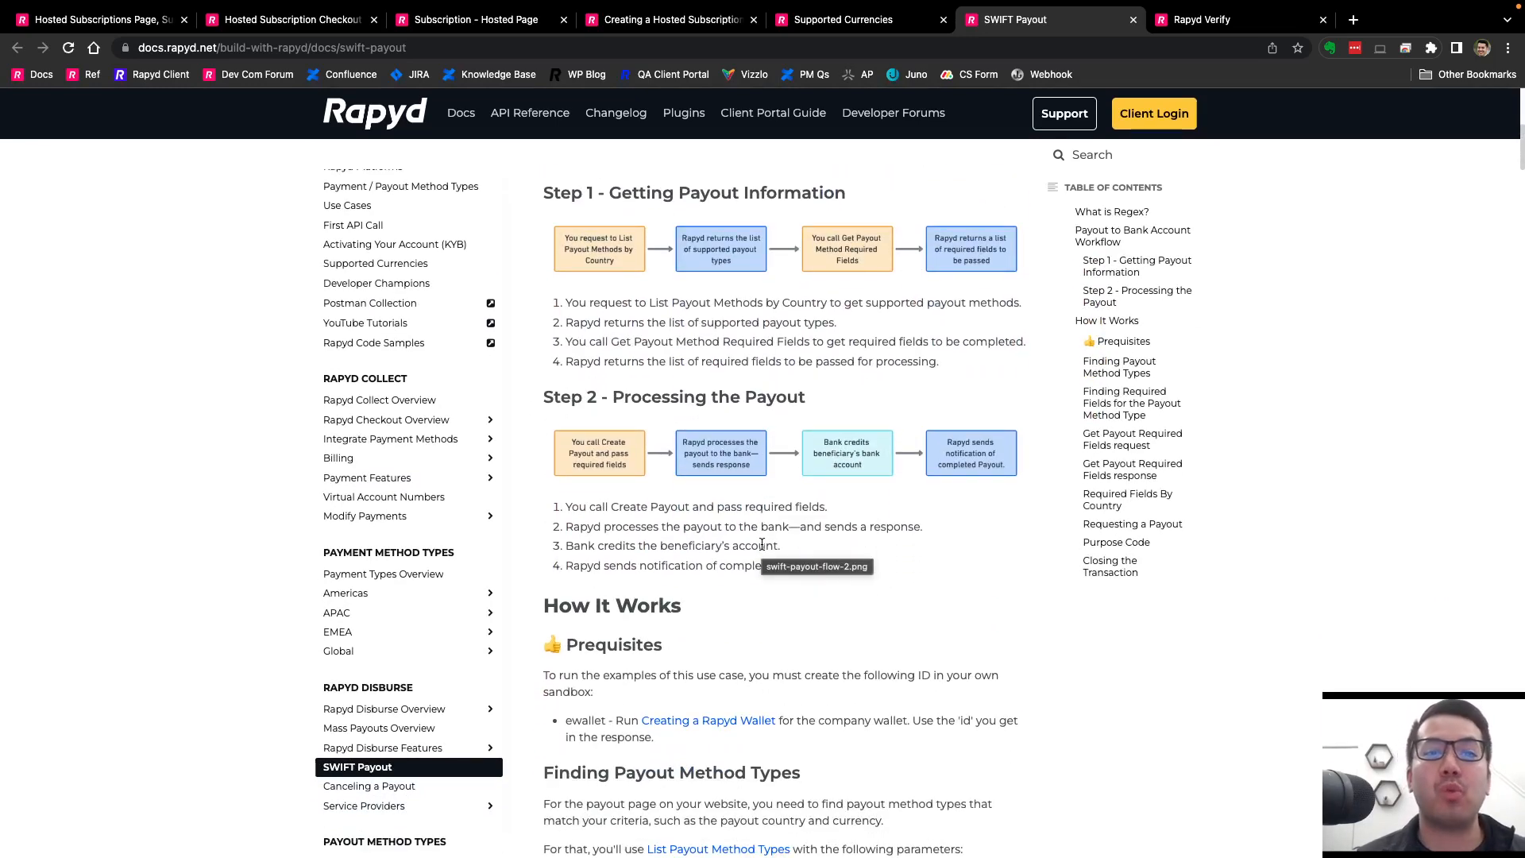
pyautogui.scroll(-3)
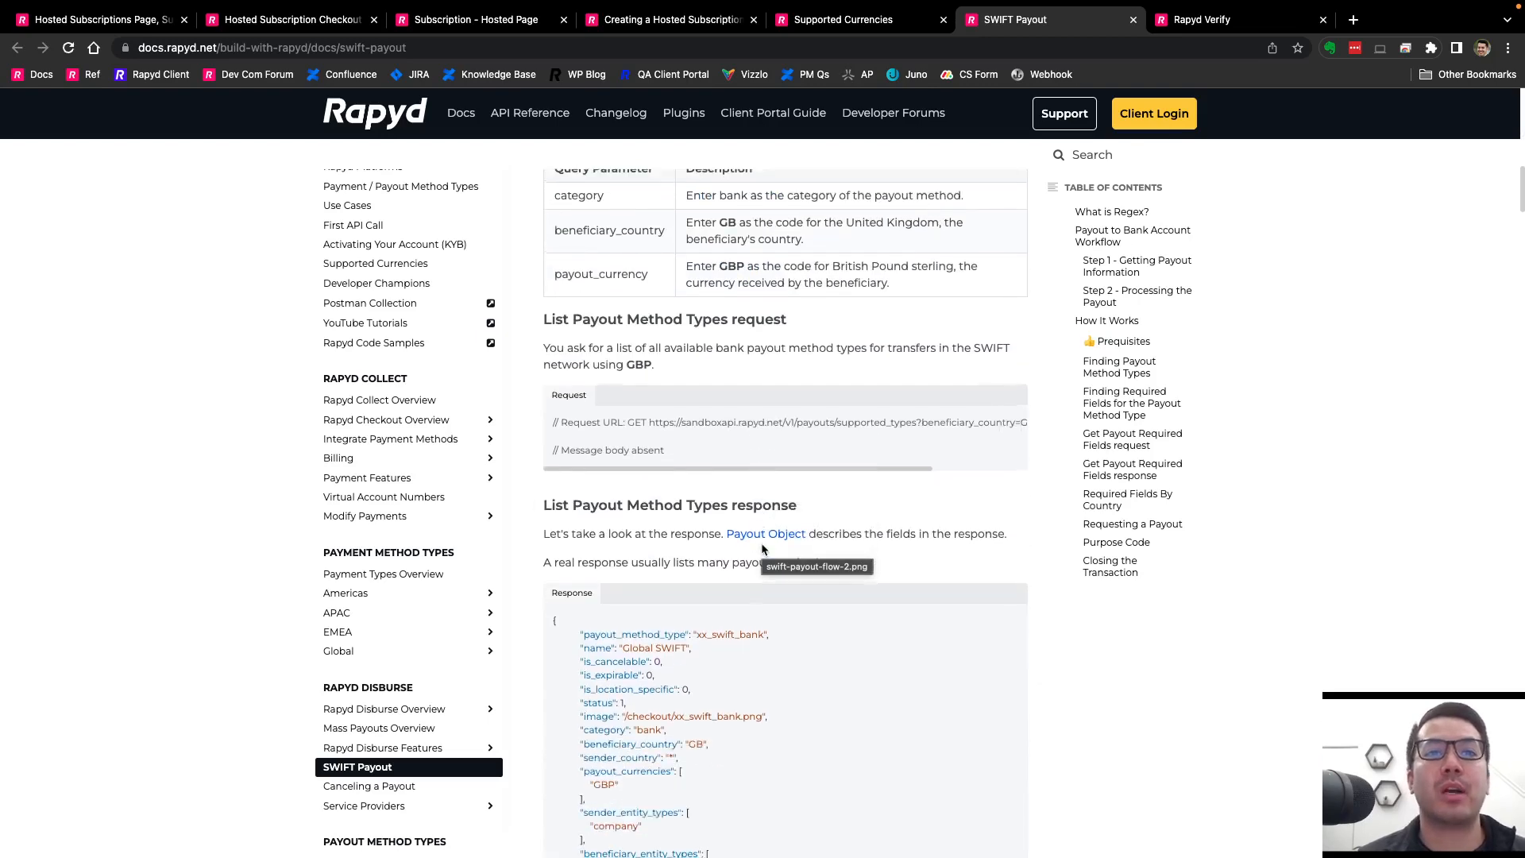
pyautogui.scroll(3)
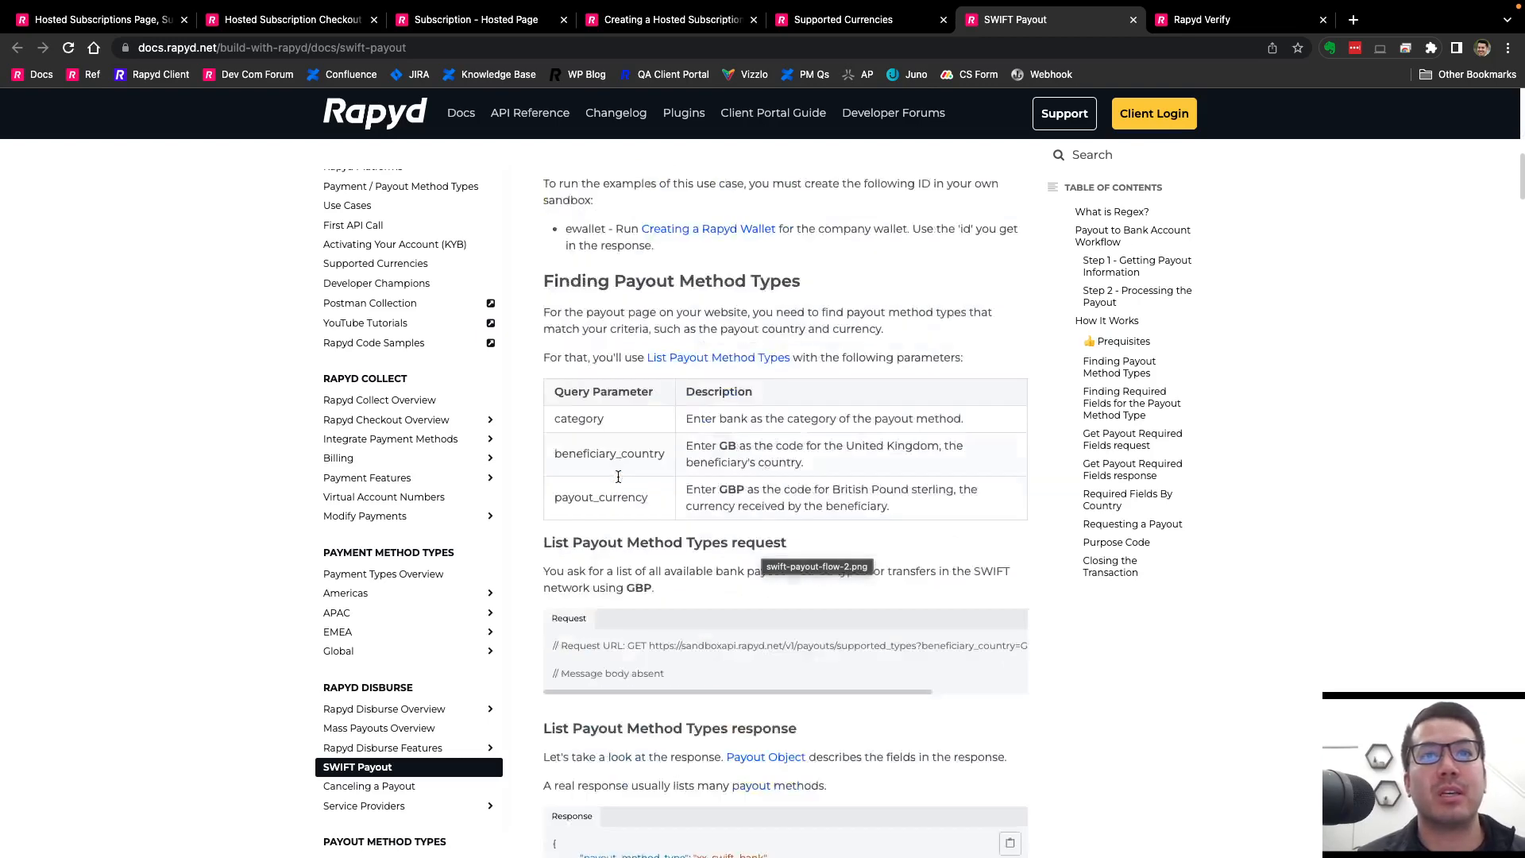
pyautogui.scroll(-3)
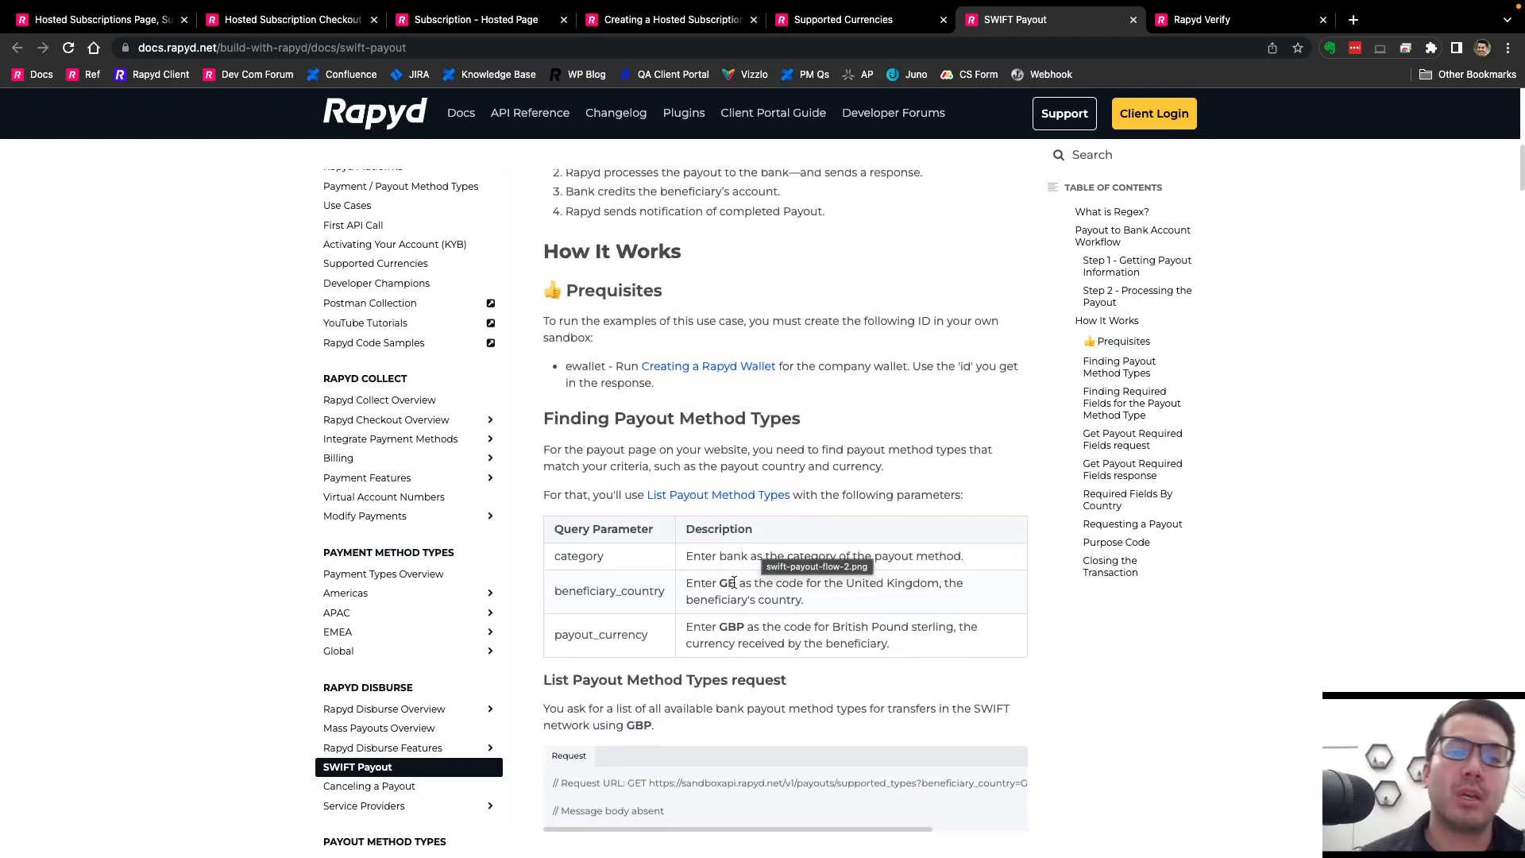
pyautogui.scroll(-3)
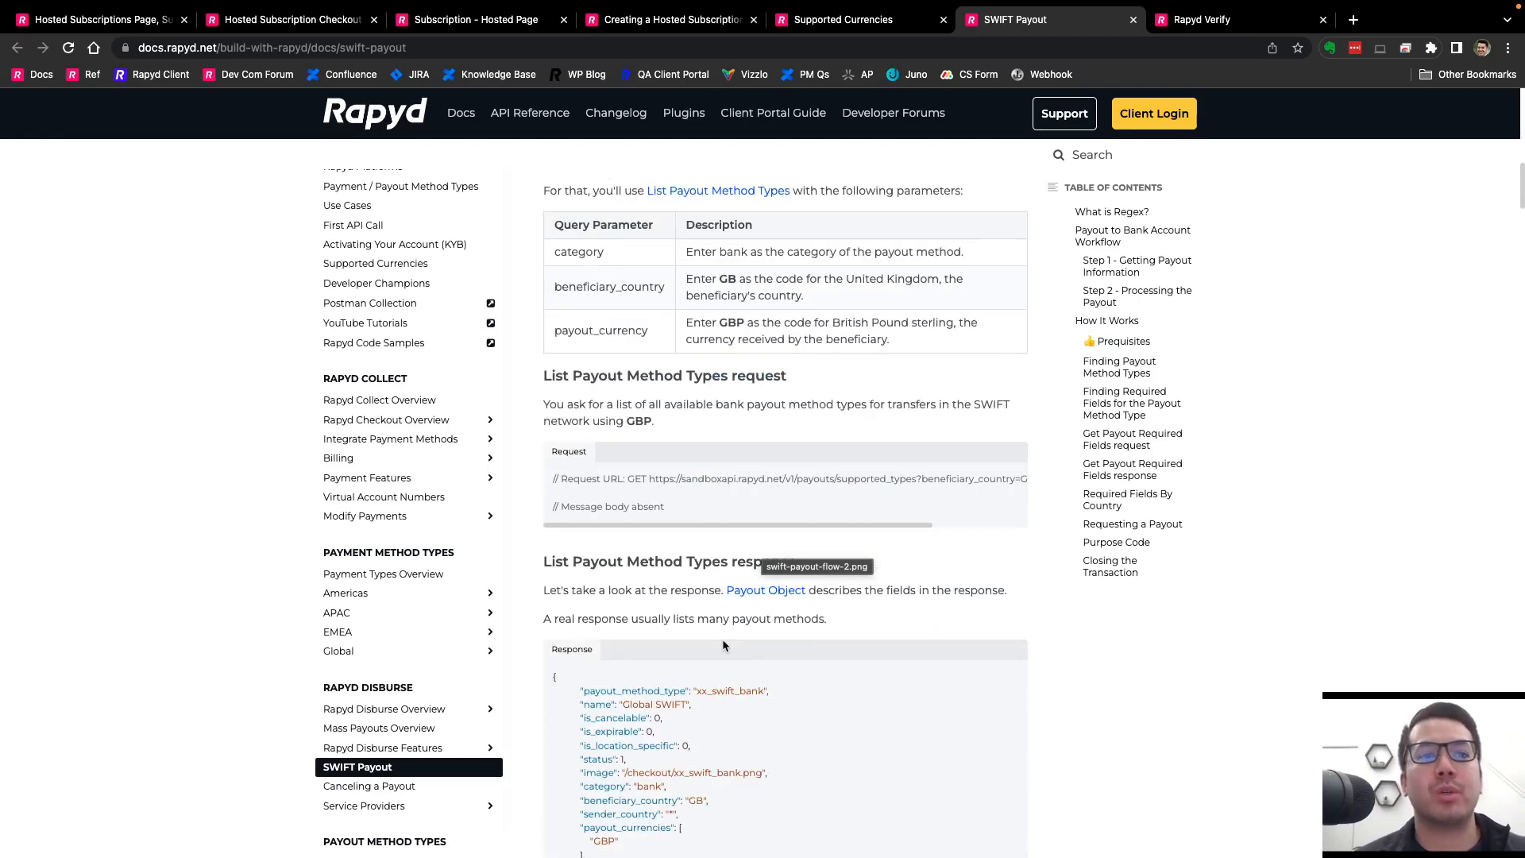
pyautogui.scroll(-3)
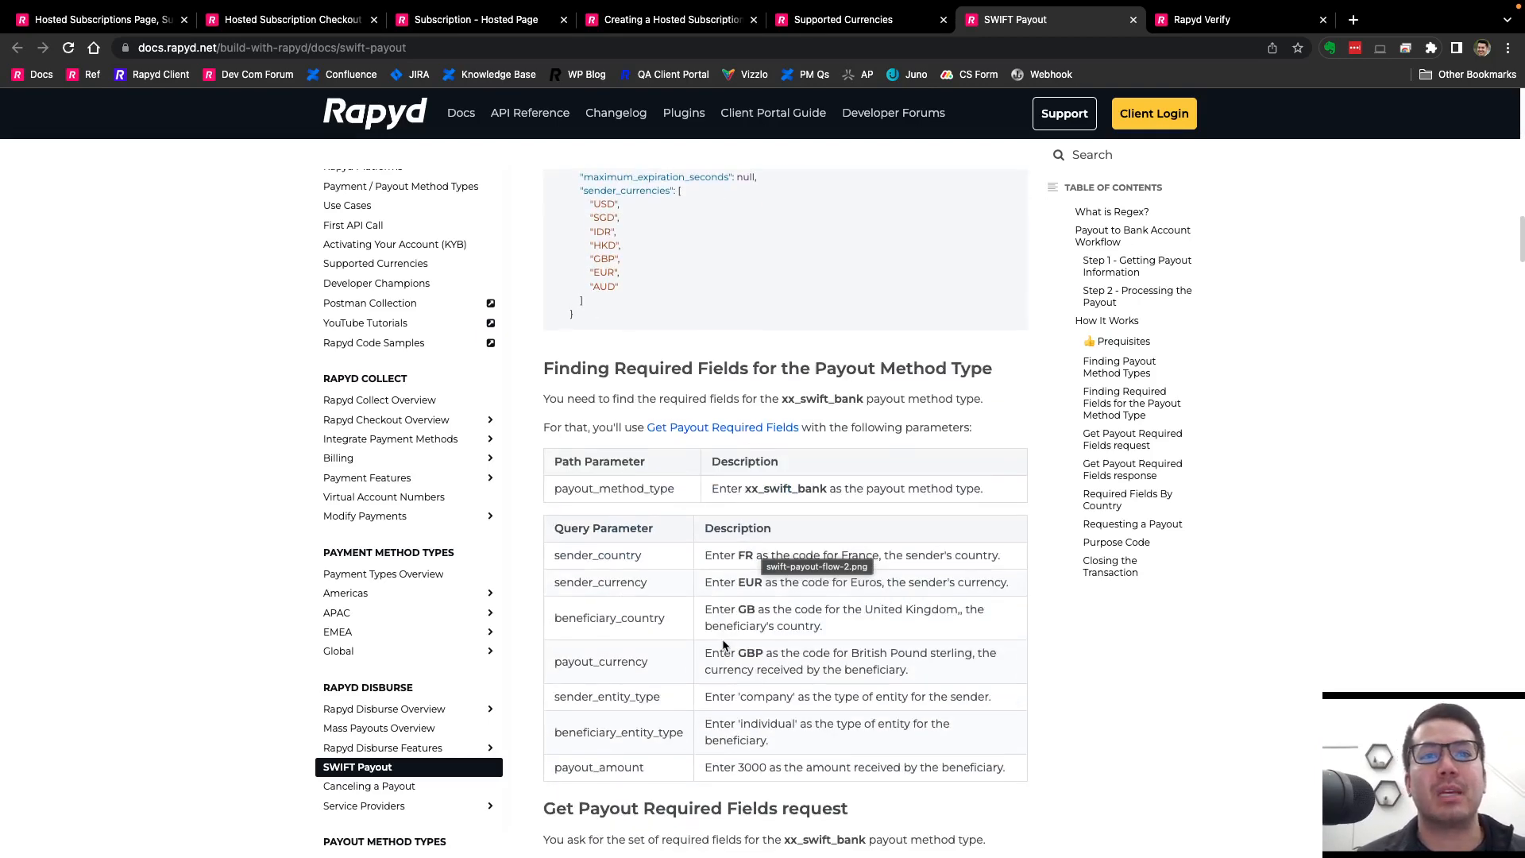
pyautogui.scroll(-3)
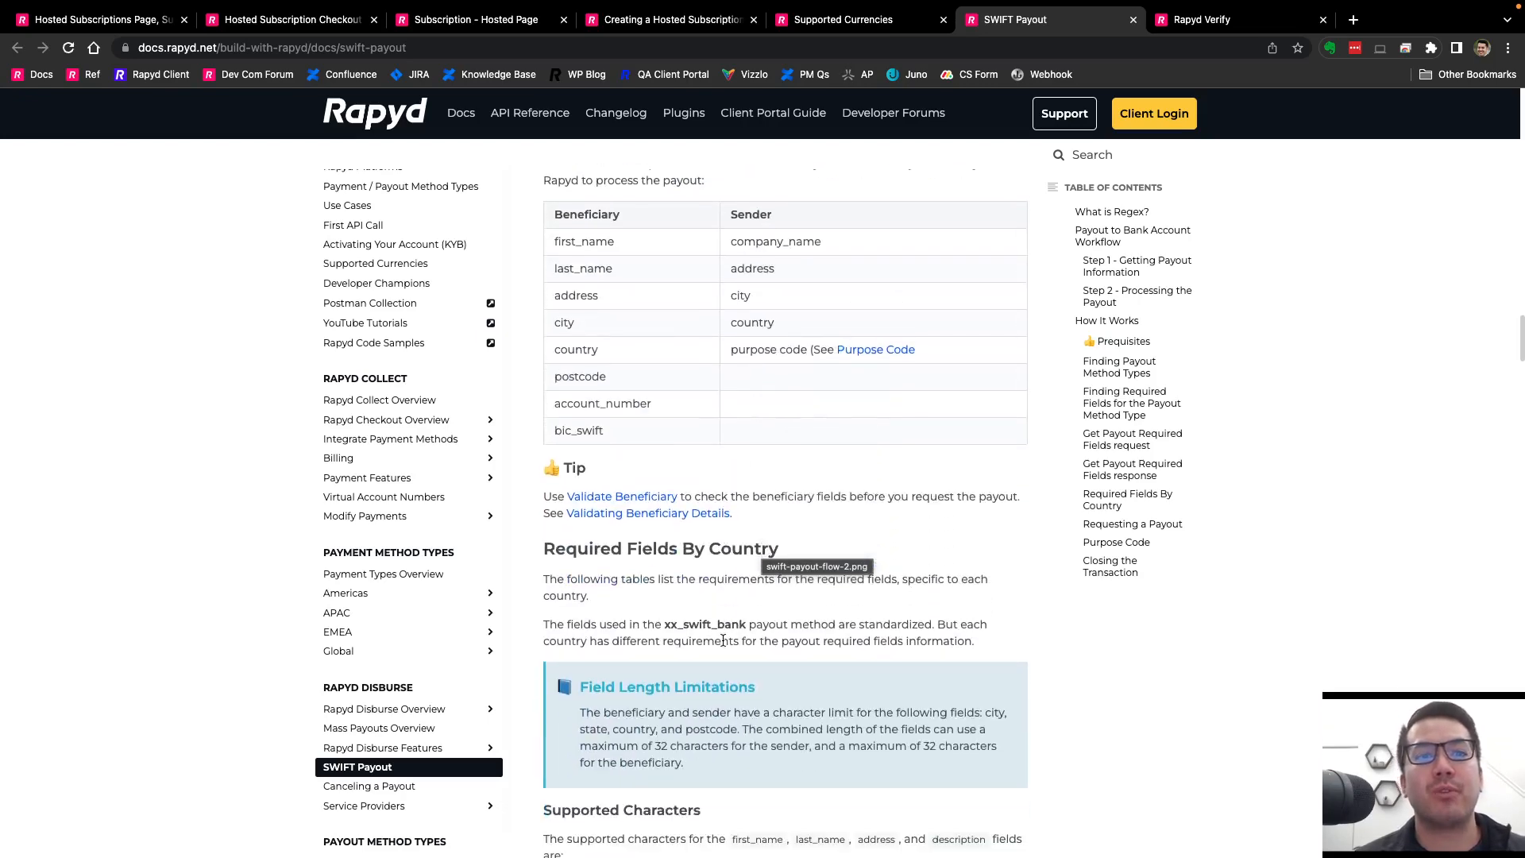
pyautogui.scroll(-3)
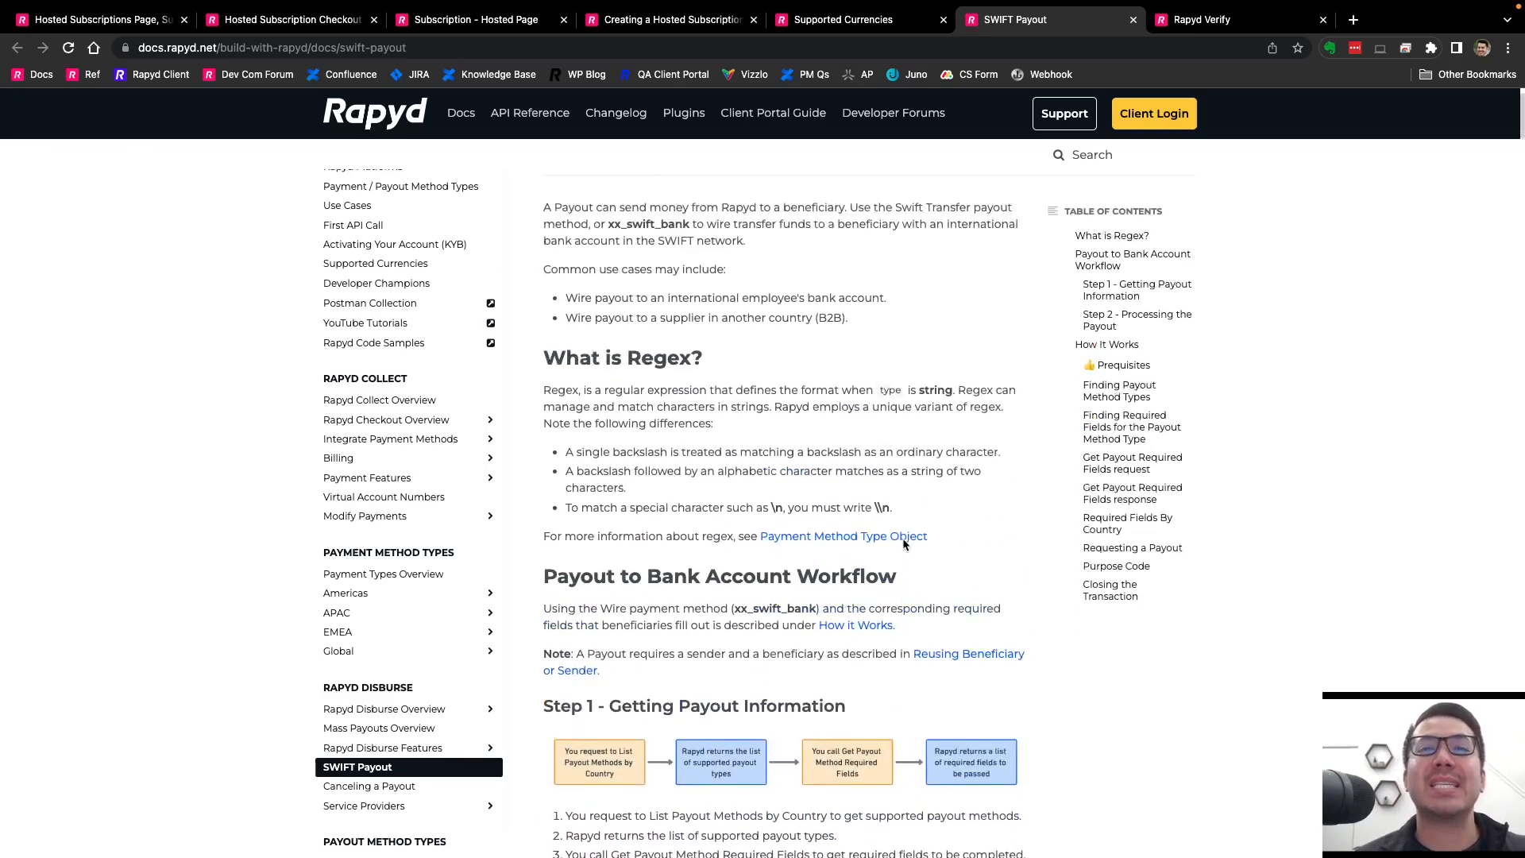
pyautogui.scroll(3)
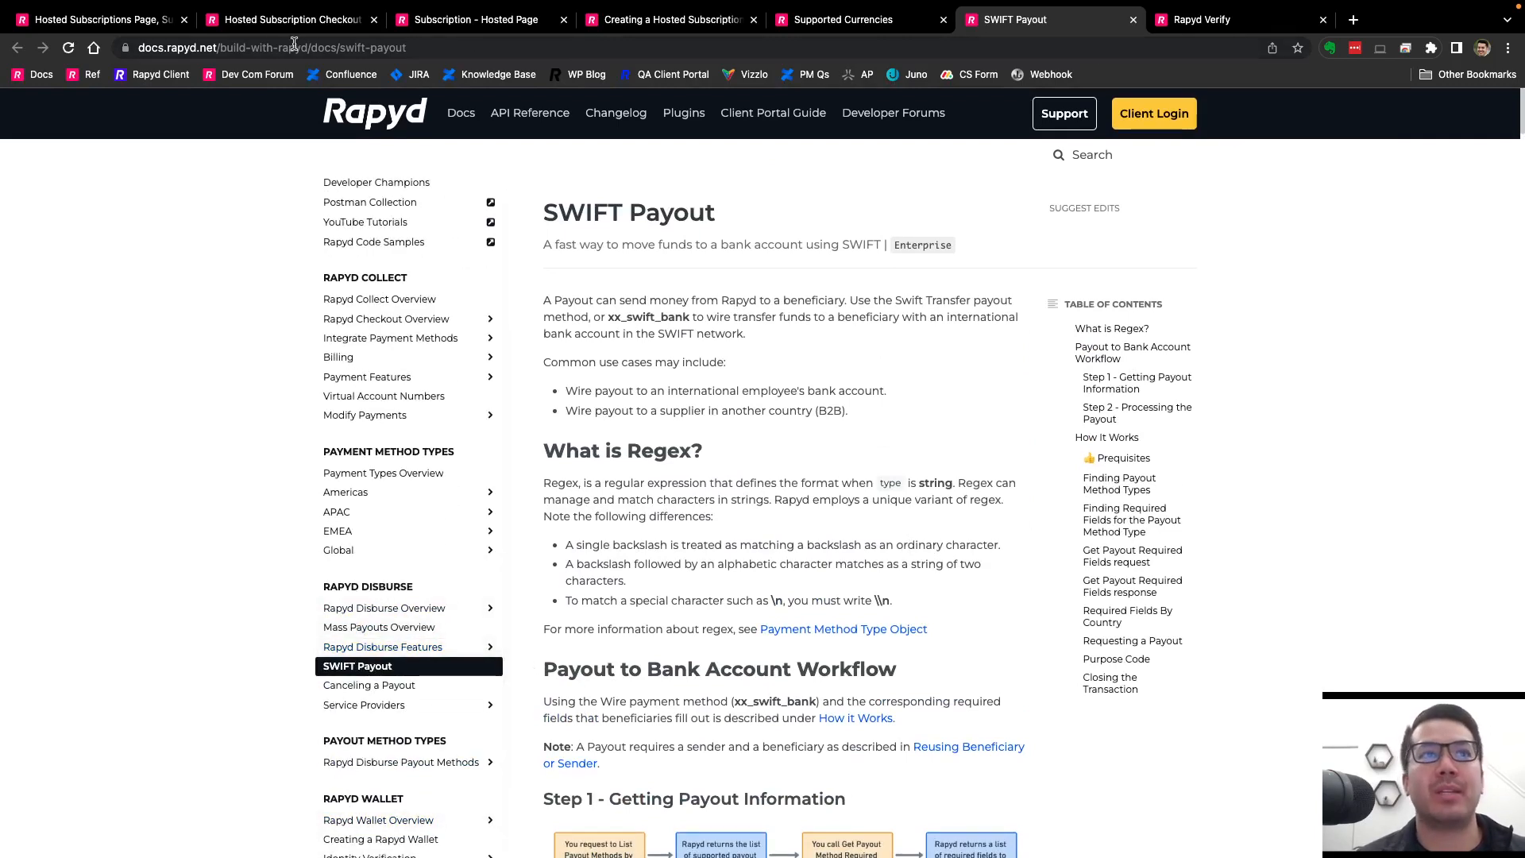
# View the Rapyd Verify reference overview, then switch back to the November changelog entry.
pyautogui.click(93, 19)
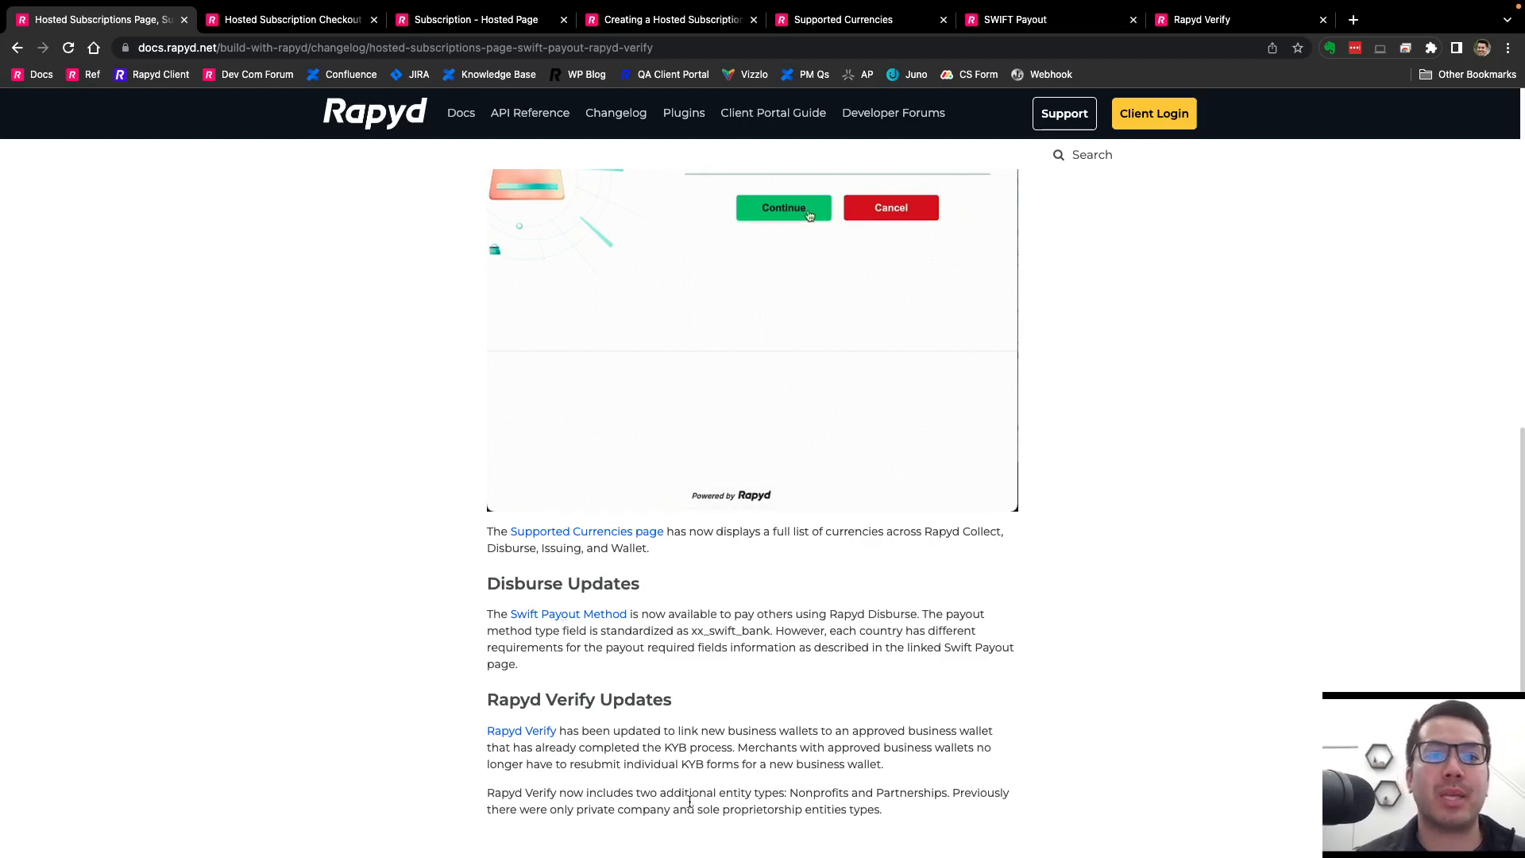
pyautogui.click(783, 207)
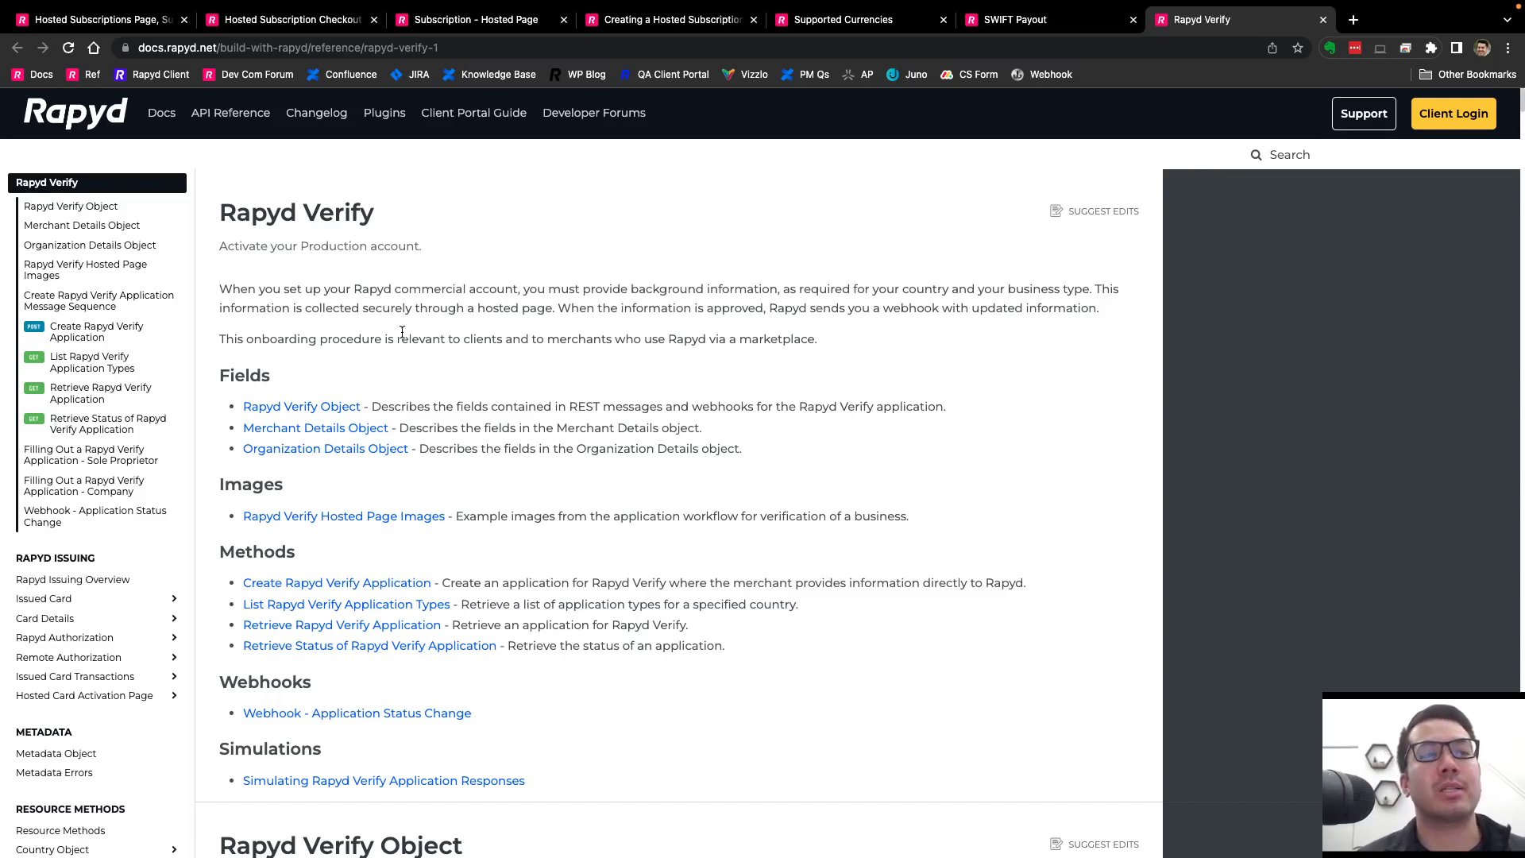
pyautogui.moveTo(365, 173)
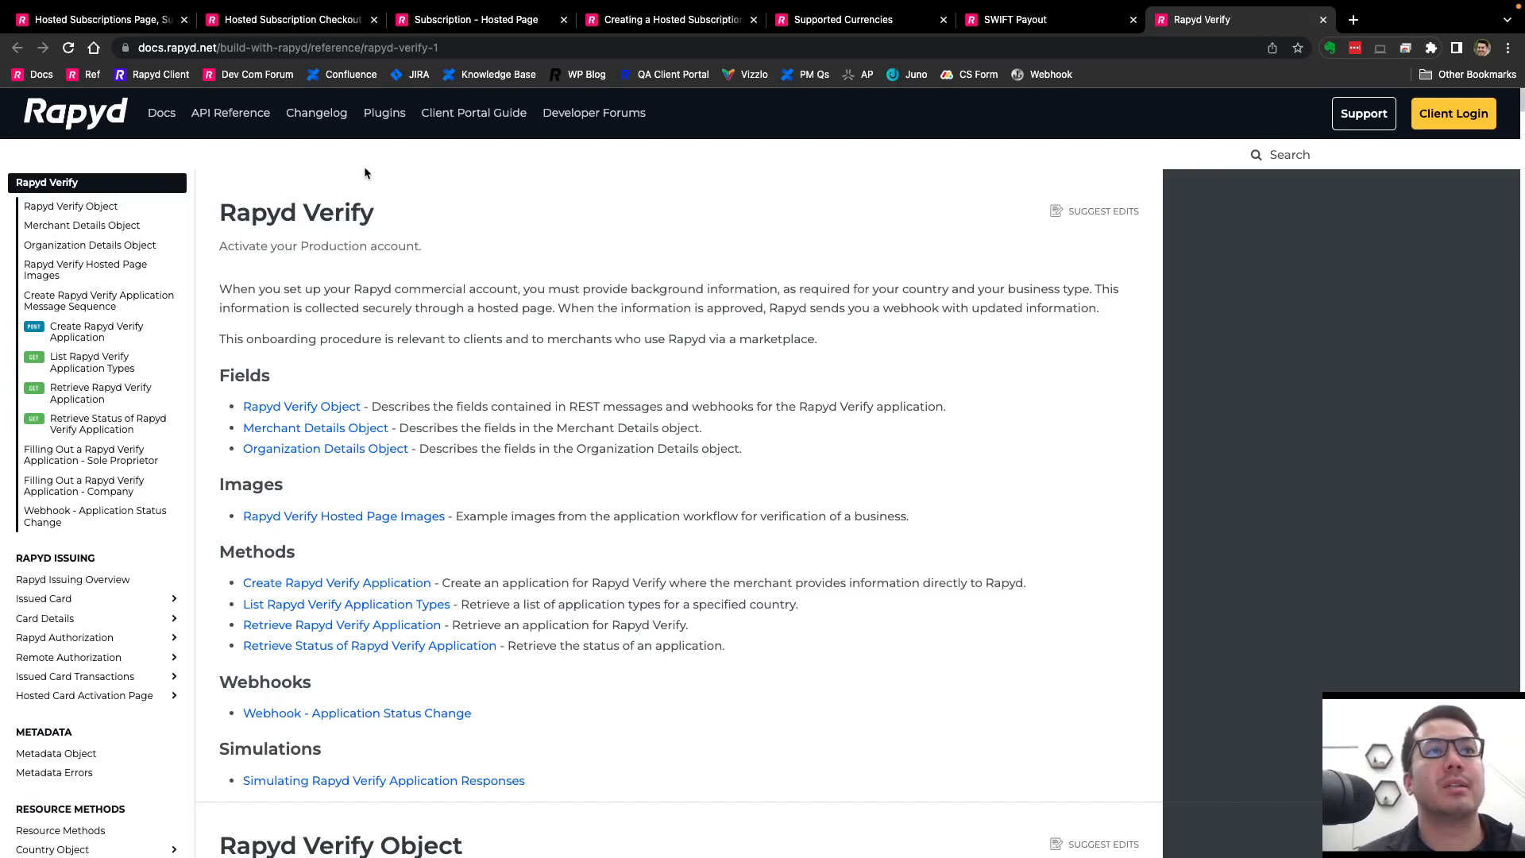
pyautogui.click(97, 20)
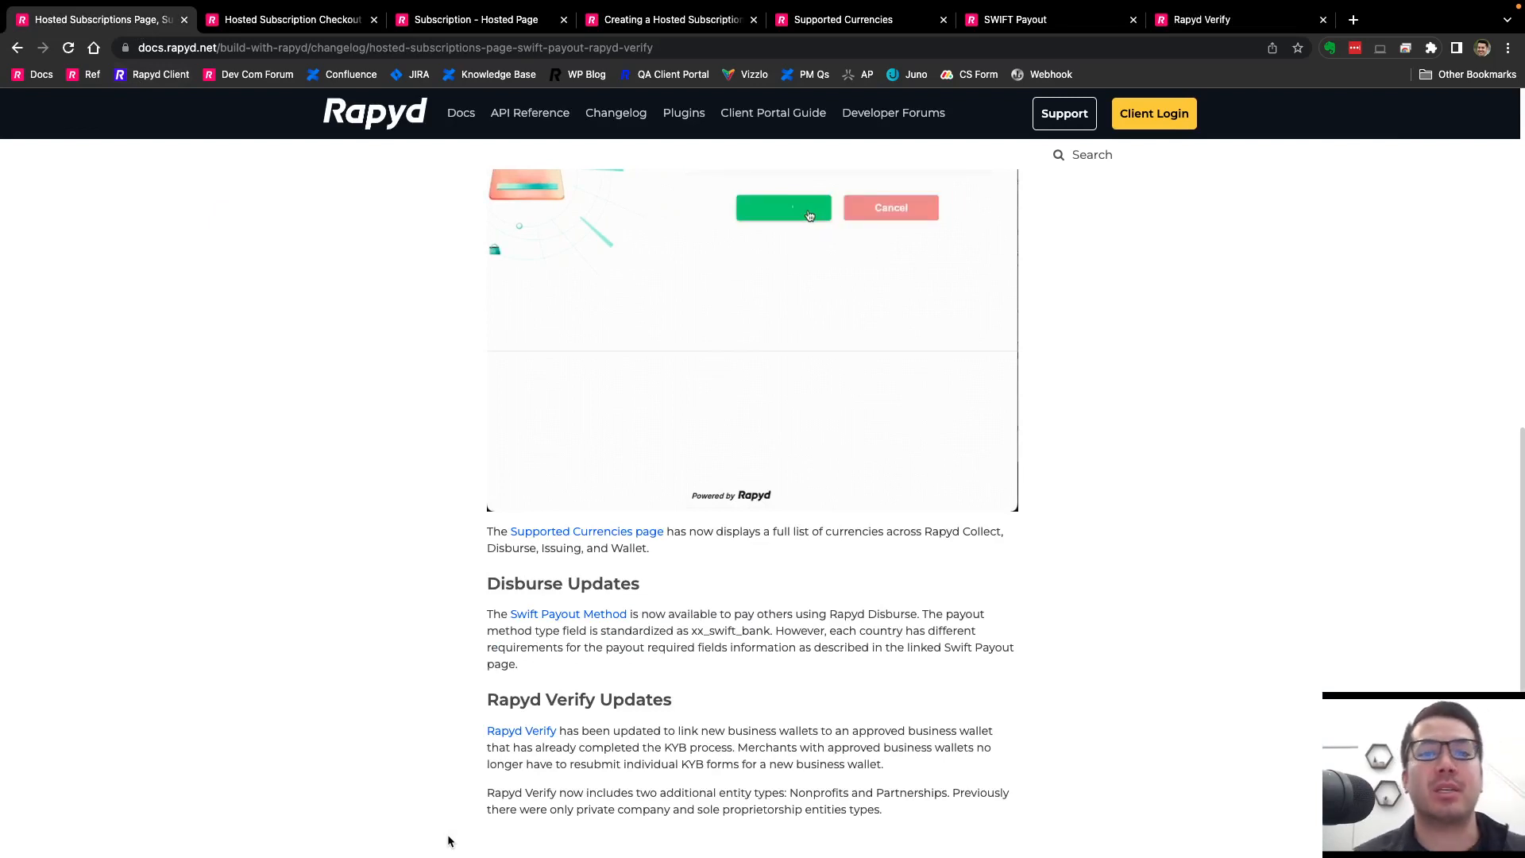
# Click through the embedded checkout demo's Continue, Finish and Start Trial, then replay it.
pyautogui.click(783, 208)
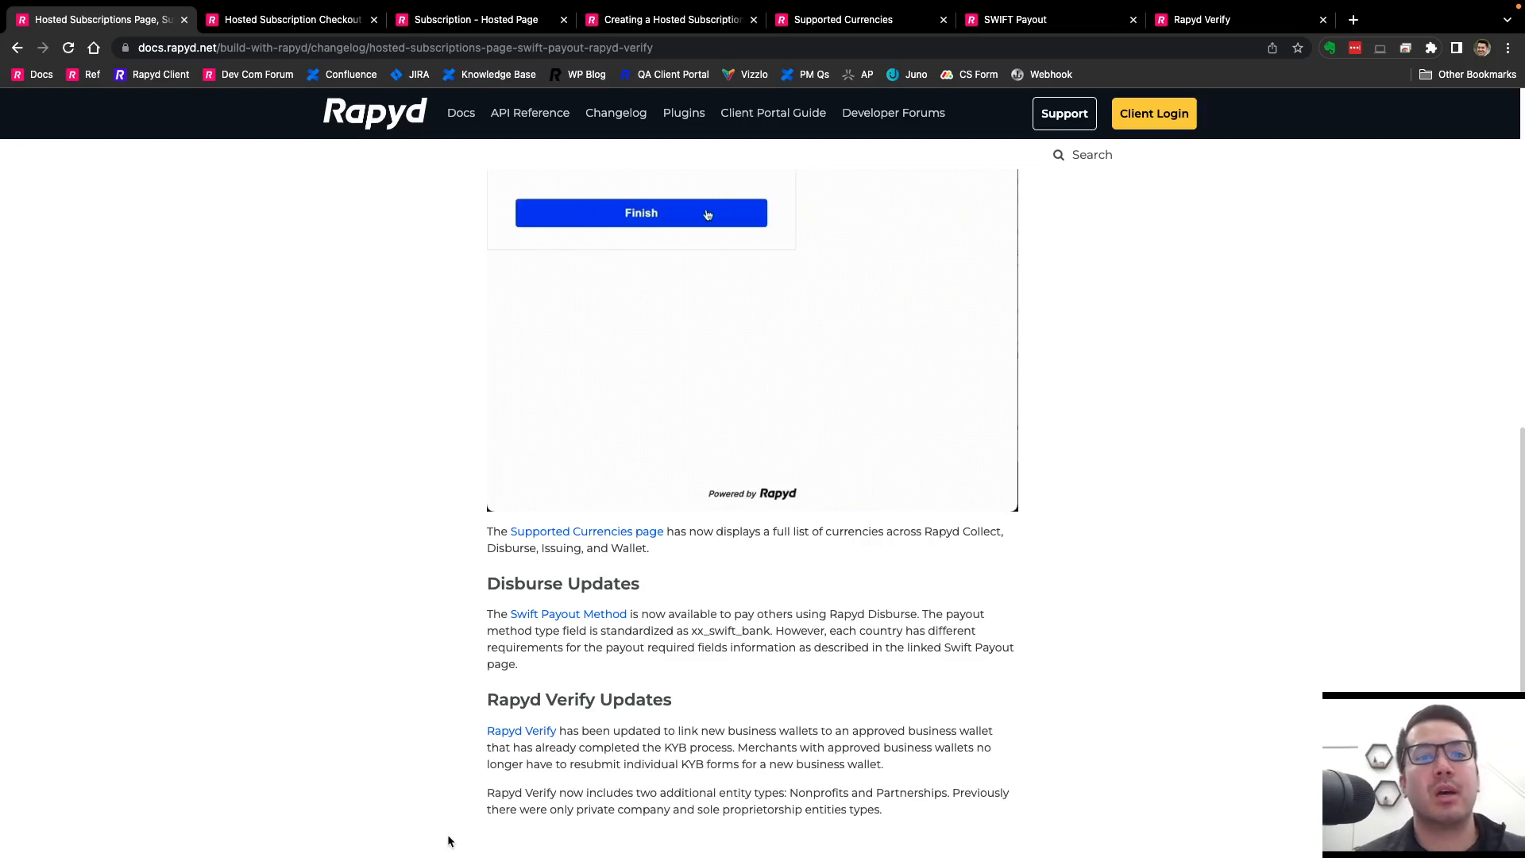
pyautogui.click(640, 213)
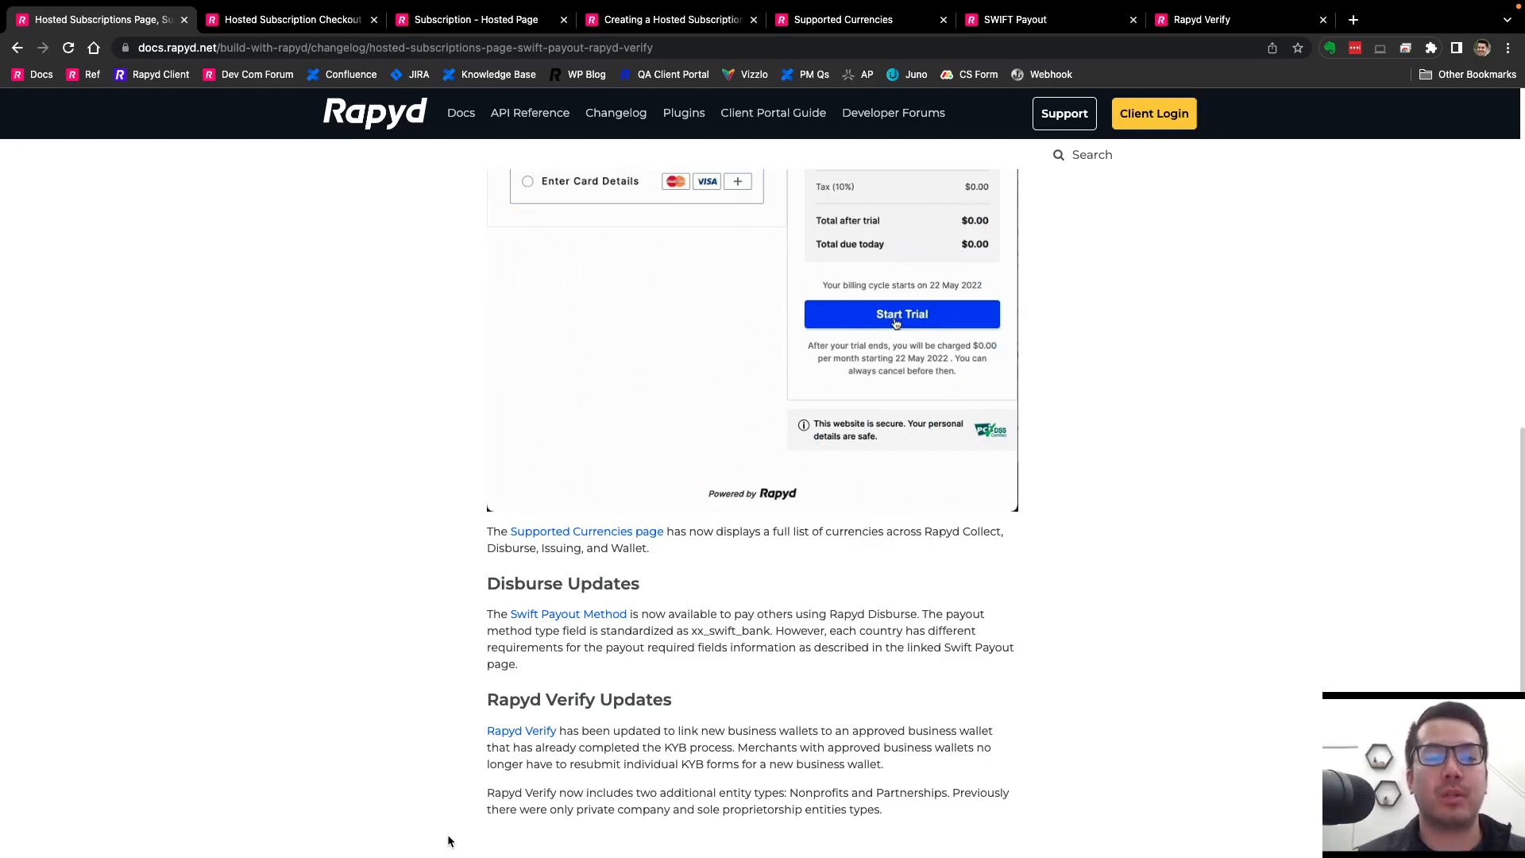
pyautogui.click(902, 314)
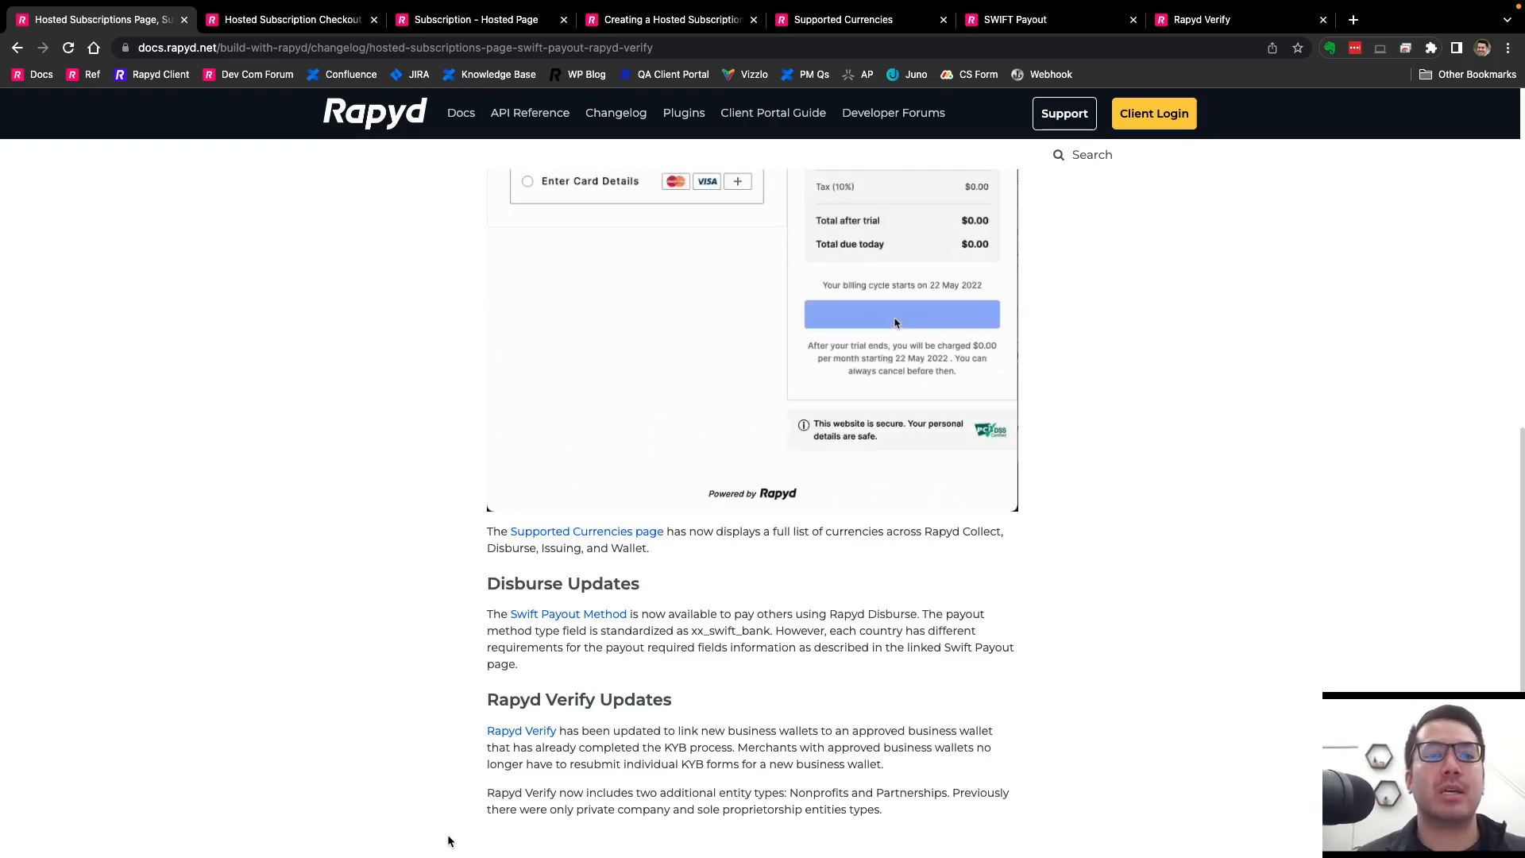
pyautogui.click(901, 313)
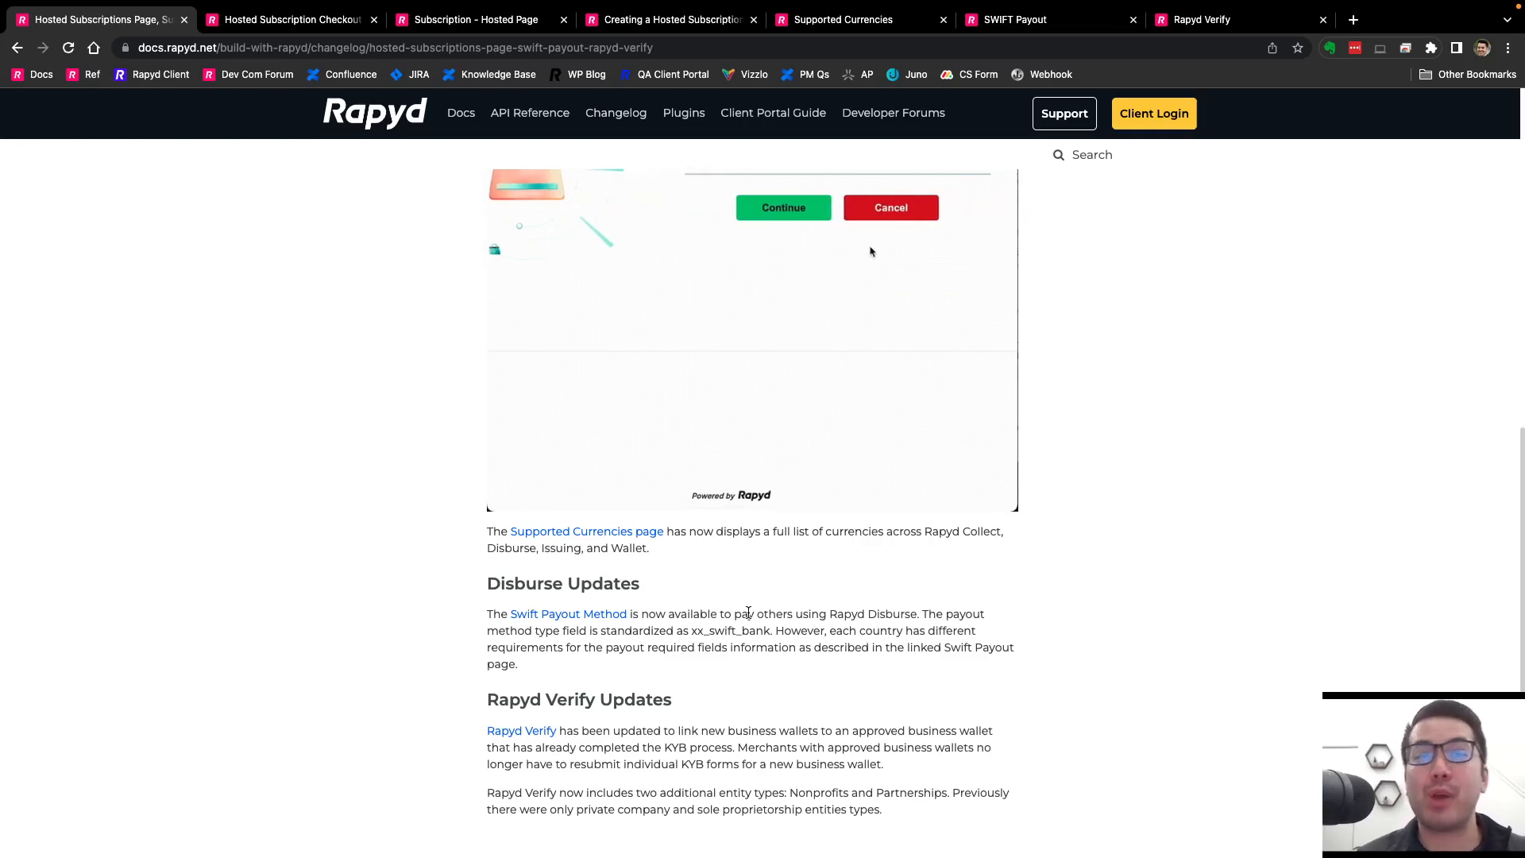
pyautogui.click(783, 207)
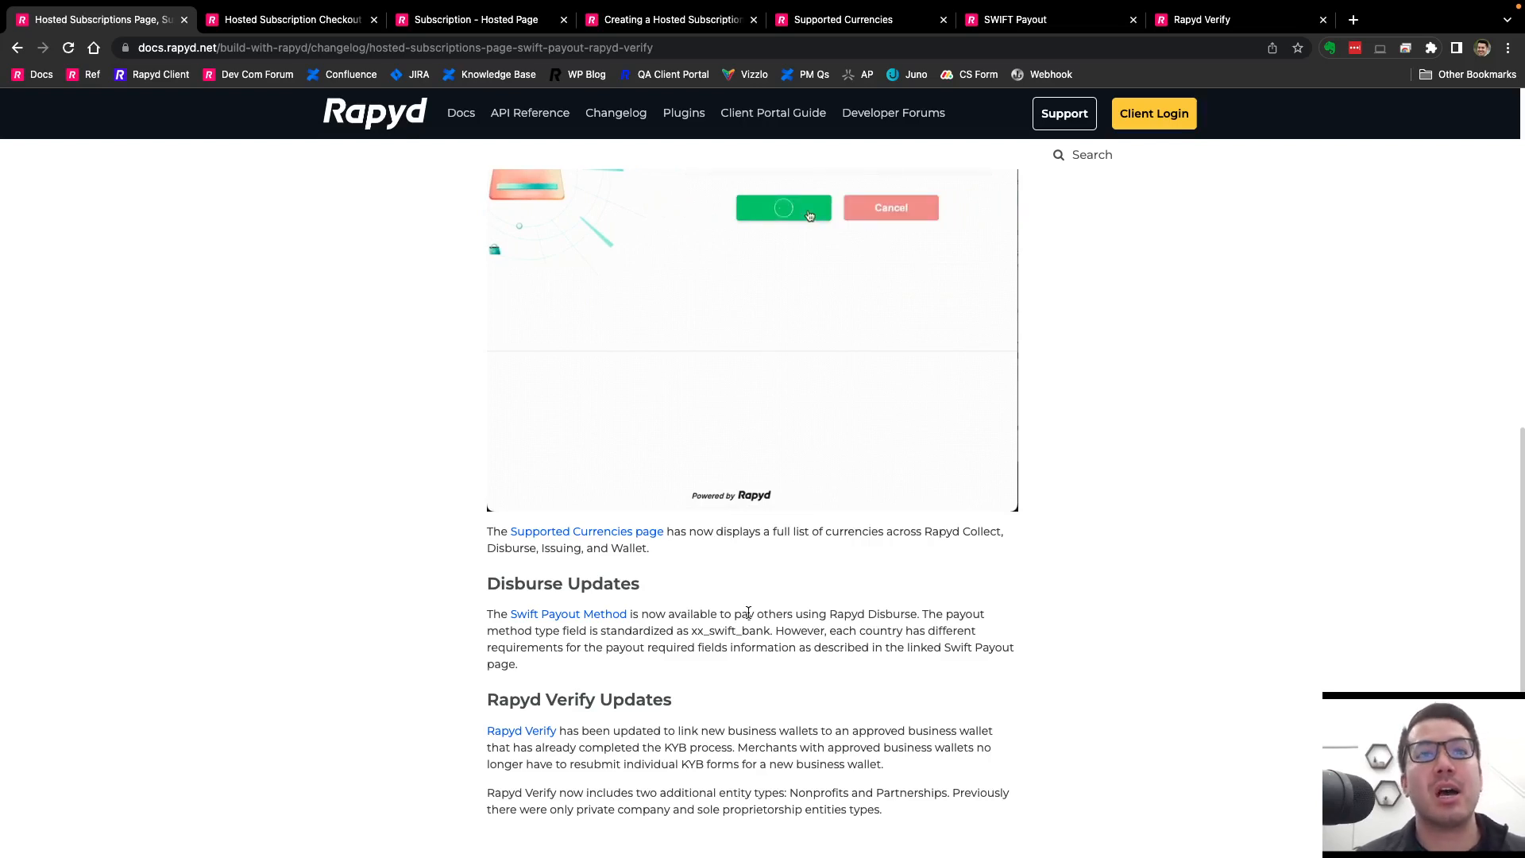
pyautogui.click(784, 208)
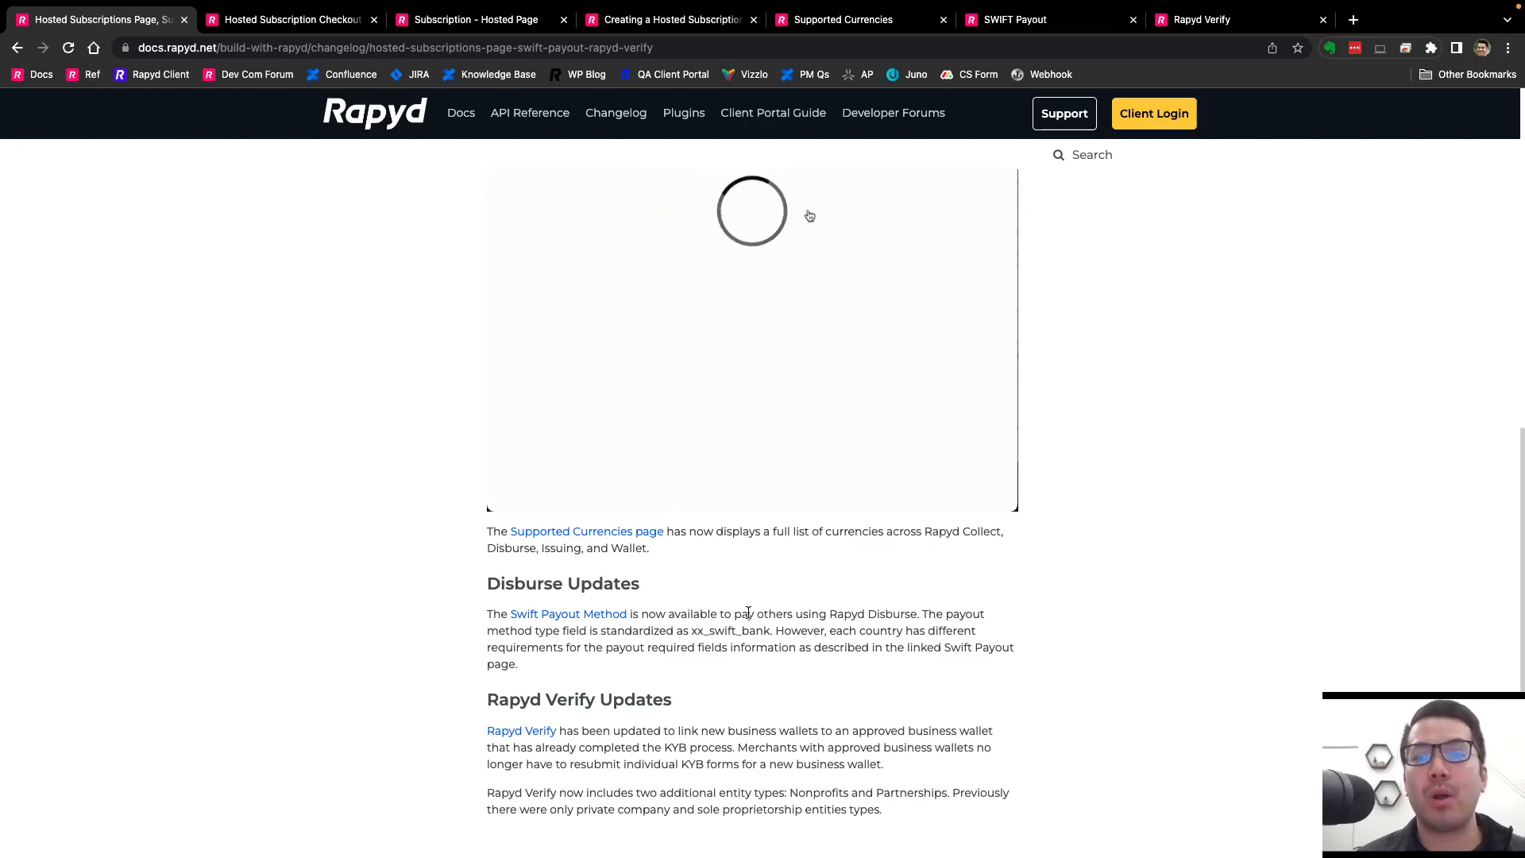